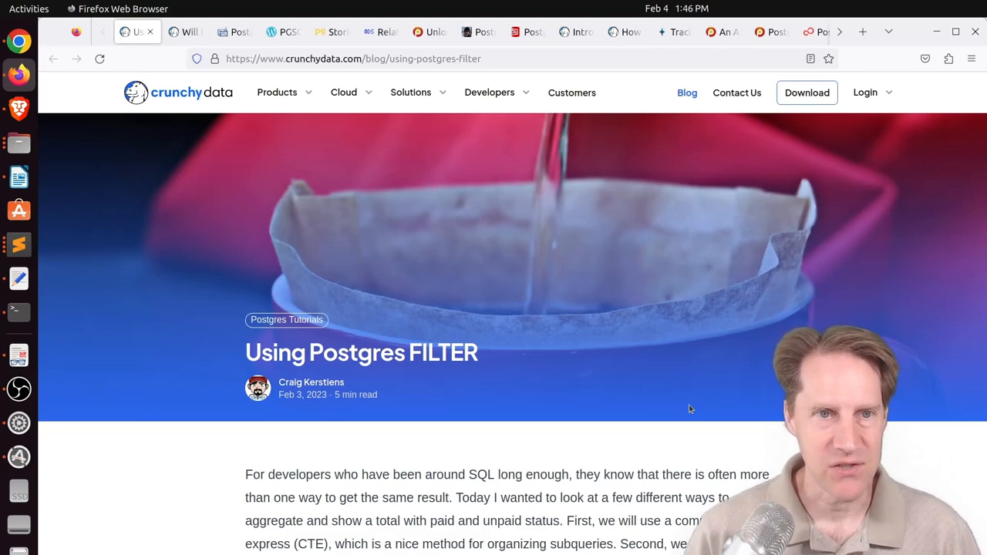
Scroll the Using Postgres FILTER post past the target output and invoices table
{"action": "scroll", "scroll_direction": "down", "scroll_amount": 3}
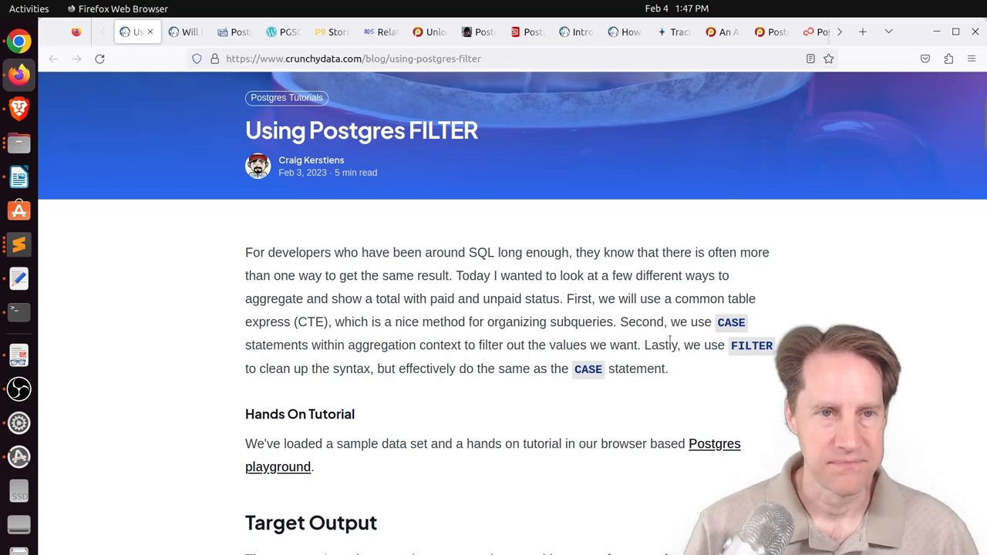
{"action": "scroll", "scroll_direction": "down", "scroll_amount": 3}
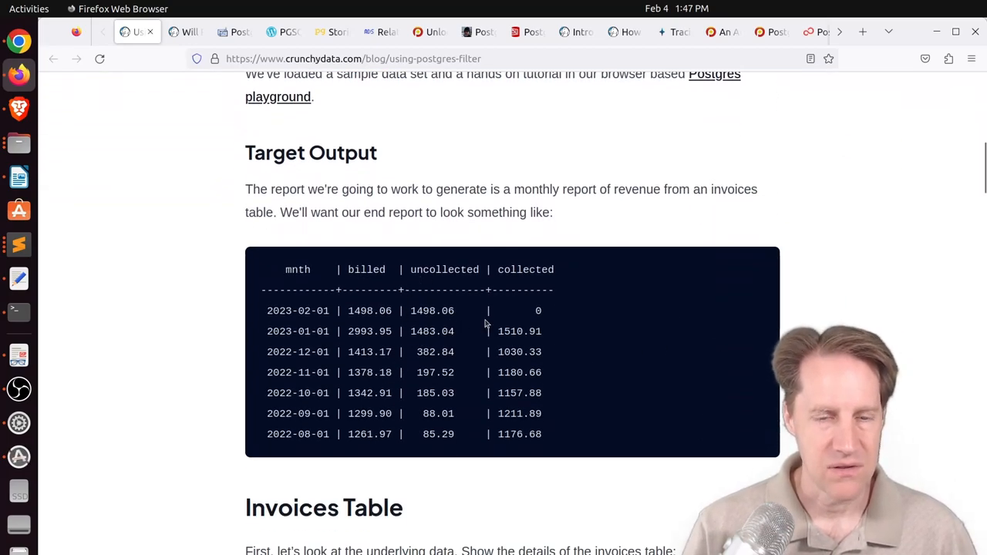
{"action": "mouse_move", "coordinate": [296, 358]}
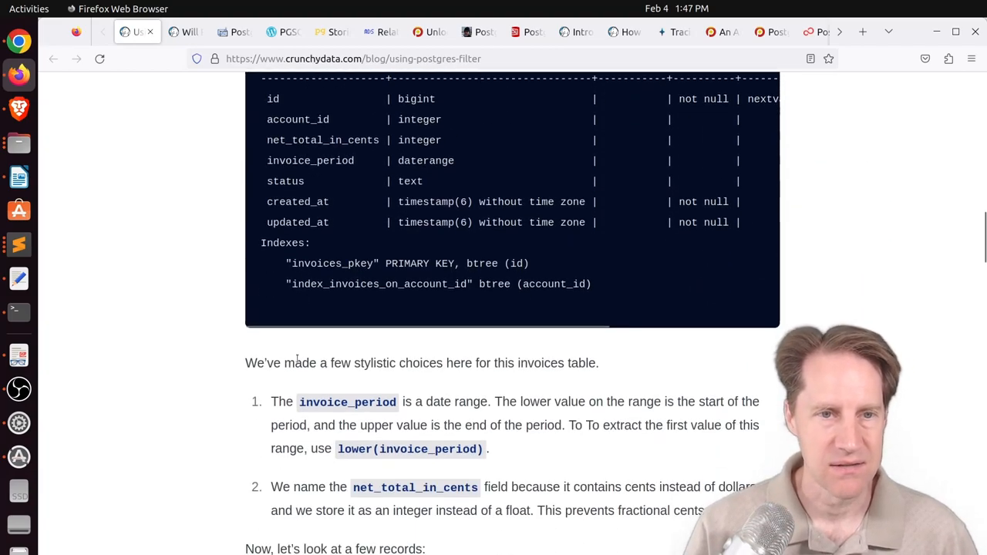
{"action": "scroll", "scroll_direction": "down", "scroll_amount": 3}
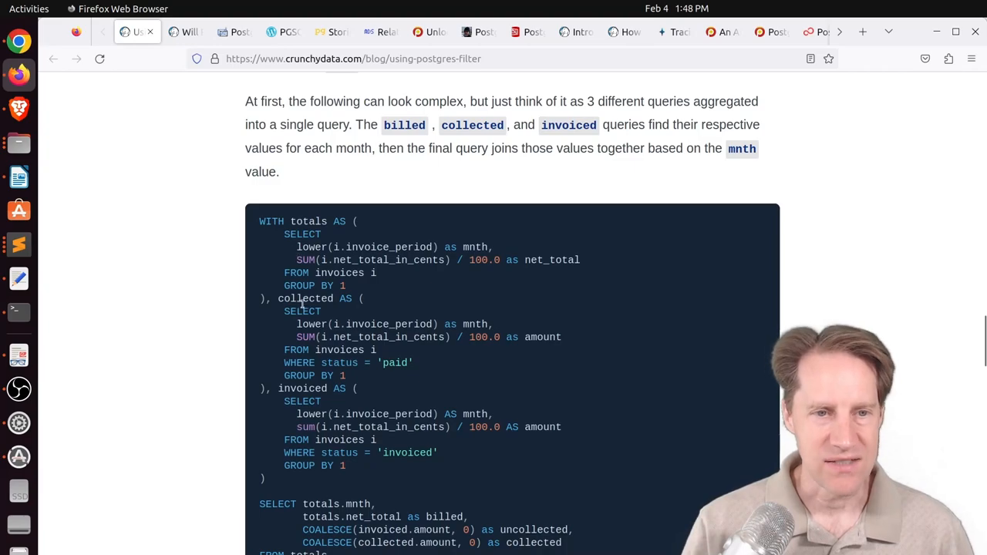
{"action": "scroll", "scroll_direction": "down", "scroll_amount": 3}
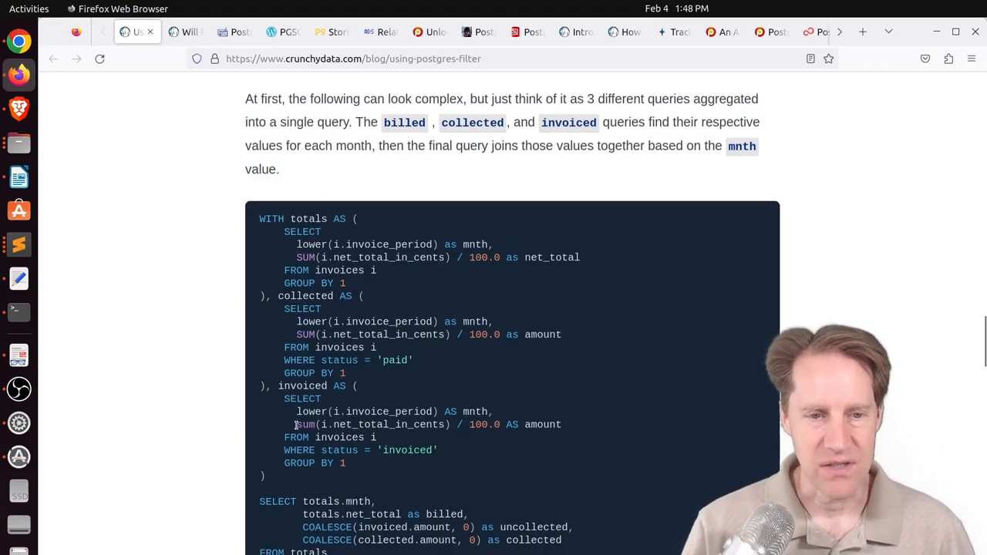
Continue down through the CTE, CASE and FILTER query examples to the WITH totals query
{"action": "scroll", "scroll_direction": "down", "scroll_amount": 3}
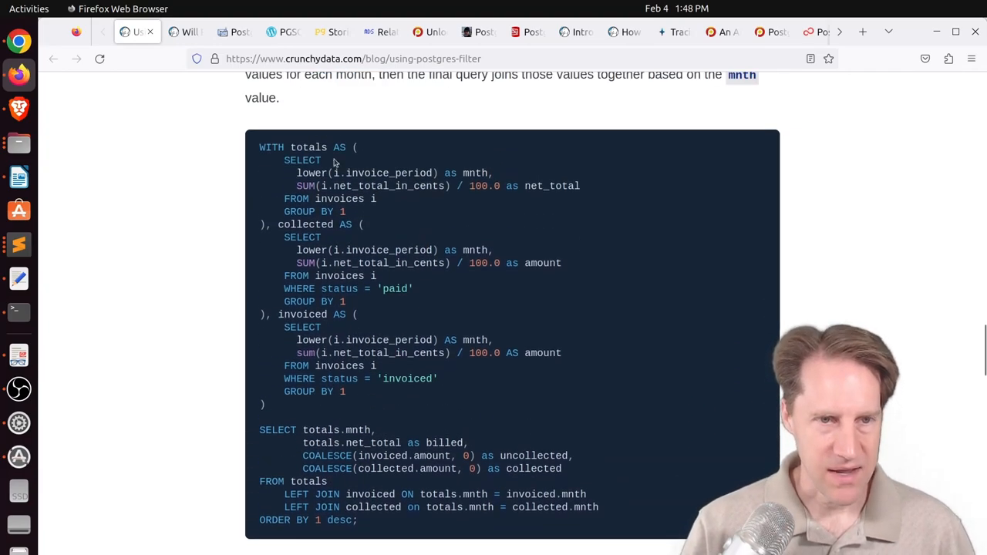
{"action": "scroll", "scroll_direction": "down", "scroll_amount": 3}
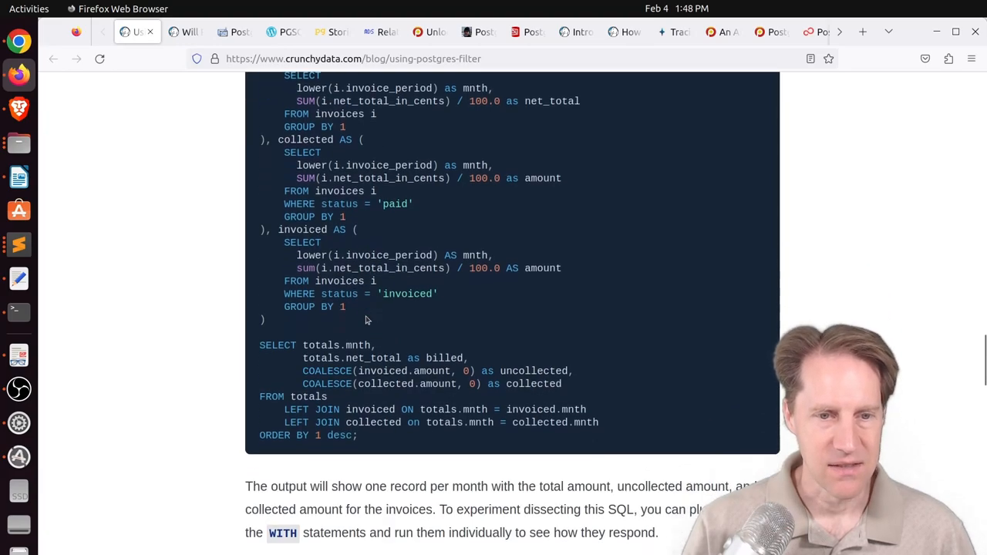
{"action": "scroll", "scroll_direction": "down", "scroll_amount": 3}
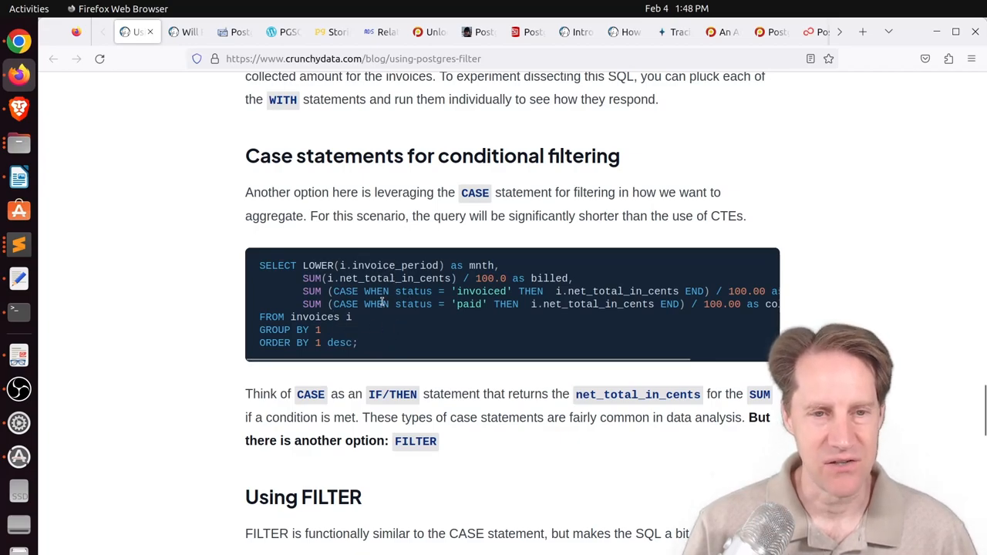
{"action": "scroll", "scroll_direction": "down", "scroll_amount": 3}
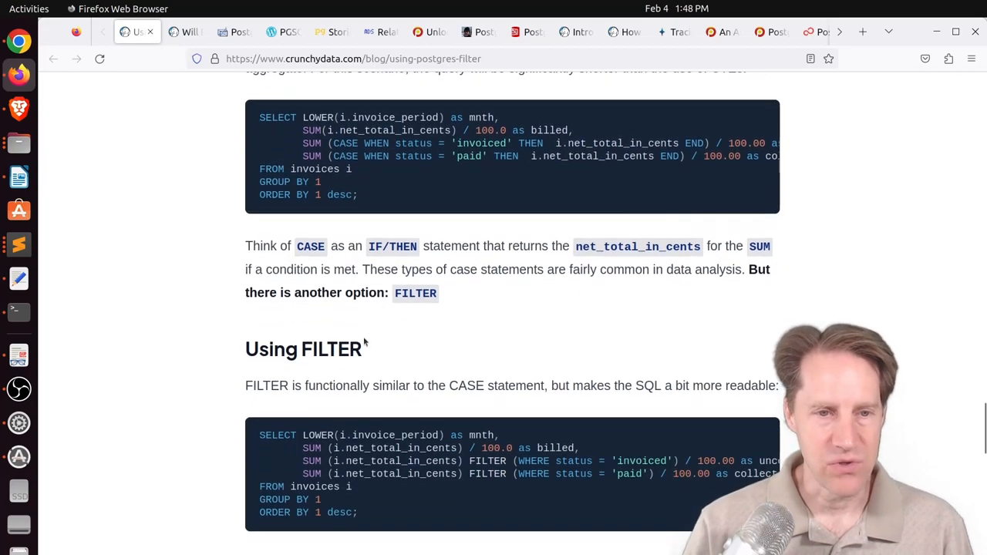
{"action": "scroll", "scroll_direction": "down", "scroll_amount": 3}
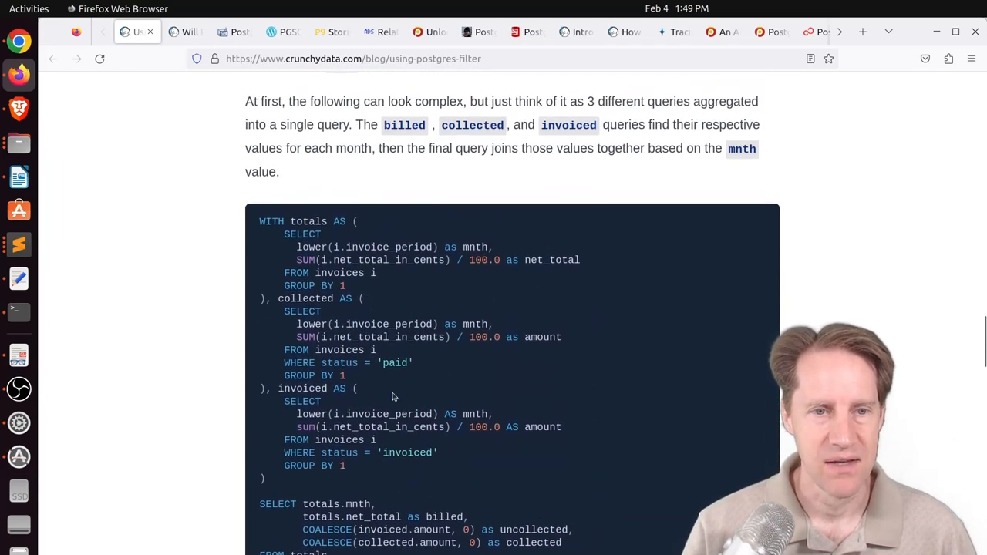
{"action": "mouse_move", "coordinate": [451, 351]}
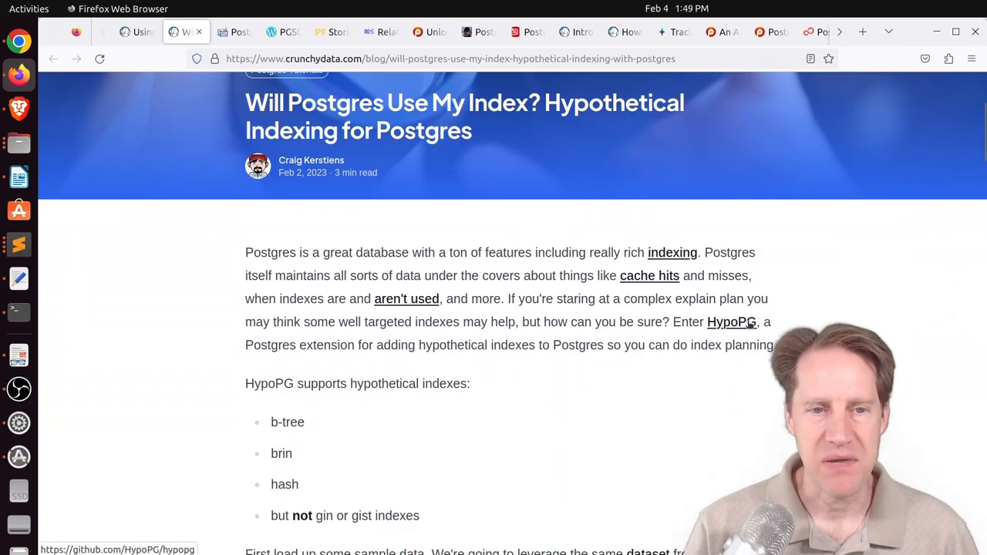
Scroll the HypoPG hypothetical indexing post down through its explain plan examples
{"action": "scroll", "scroll_direction": "down", "scroll_amount": 3}
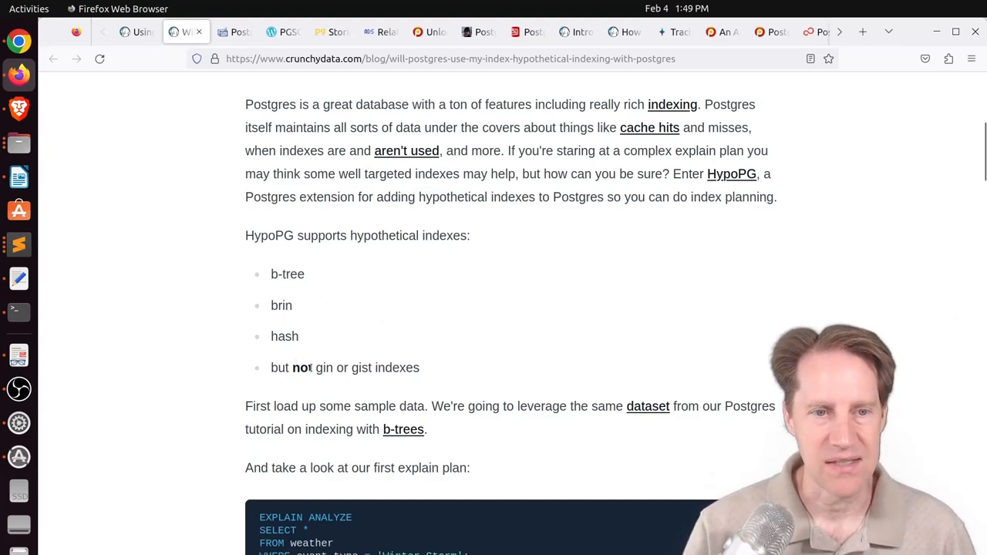
{"action": "scroll", "scroll_direction": "down", "scroll_amount": 3}
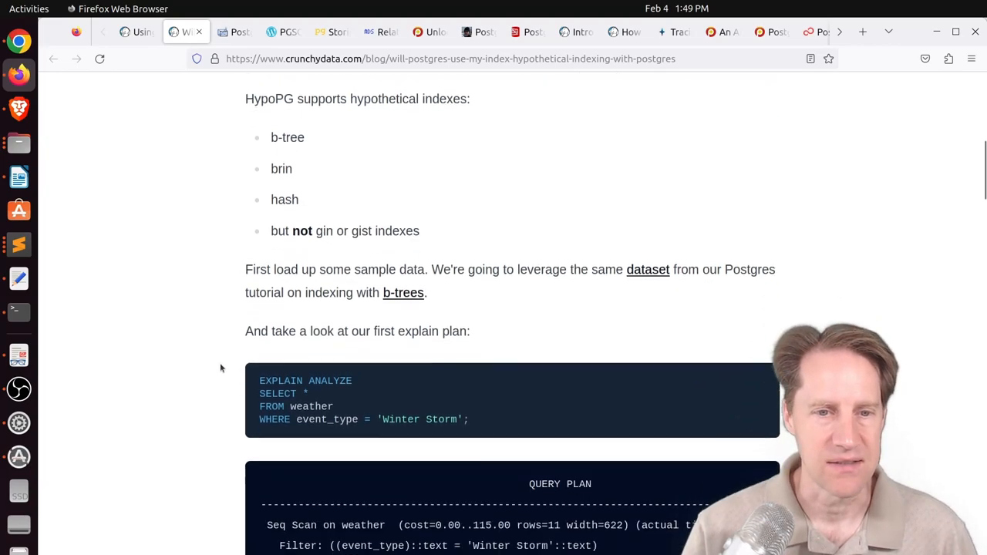
{"action": "scroll", "scroll_direction": "down", "scroll_amount": 3}
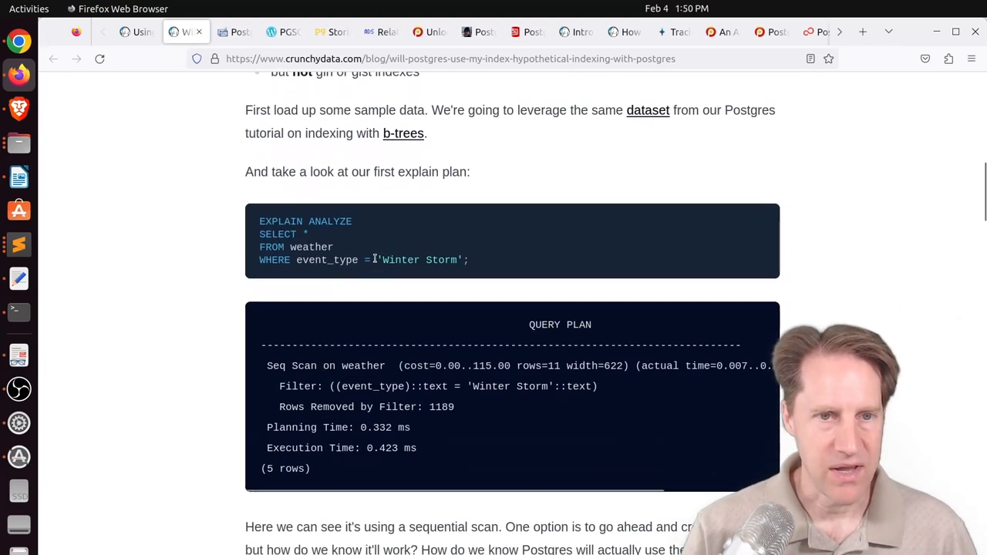
{"action": "scroll", "scroll_direction": "down", "scroll_amount": 3}
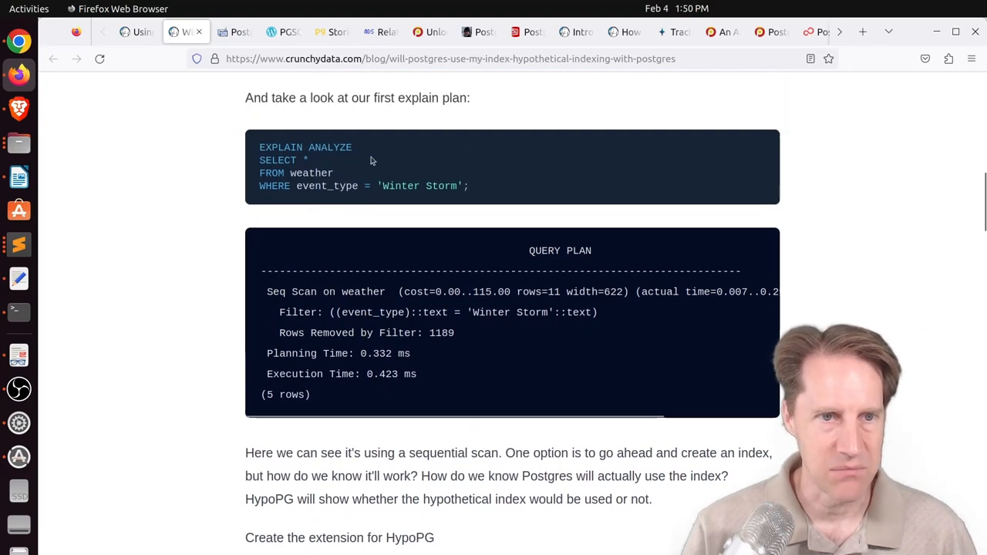
{"action": "scroll", "scroll_direction": "down", "scroll_amount": 3}
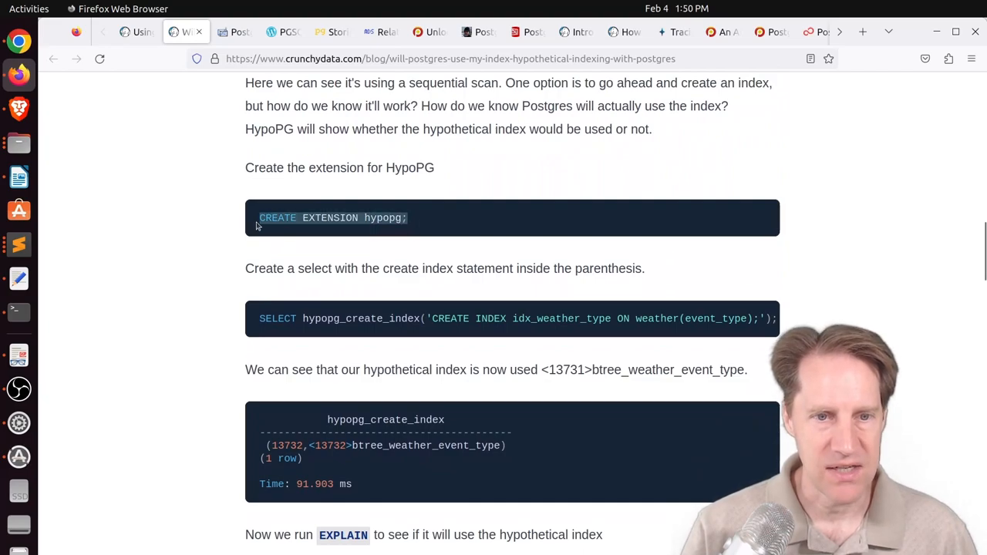
Read on down the HypoPG post until the Testing and Reset heading is in view
{"action": "scroll", "scroll_direction": "down", "scroll_amount": 3}
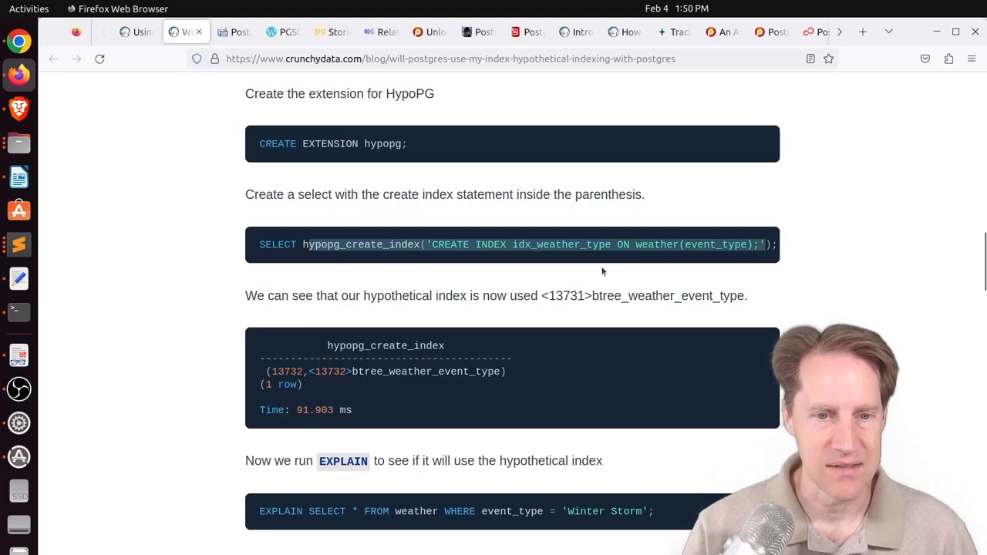
{"action": "scroll", "scroll_direction": "down", "scroll_amount": 3}
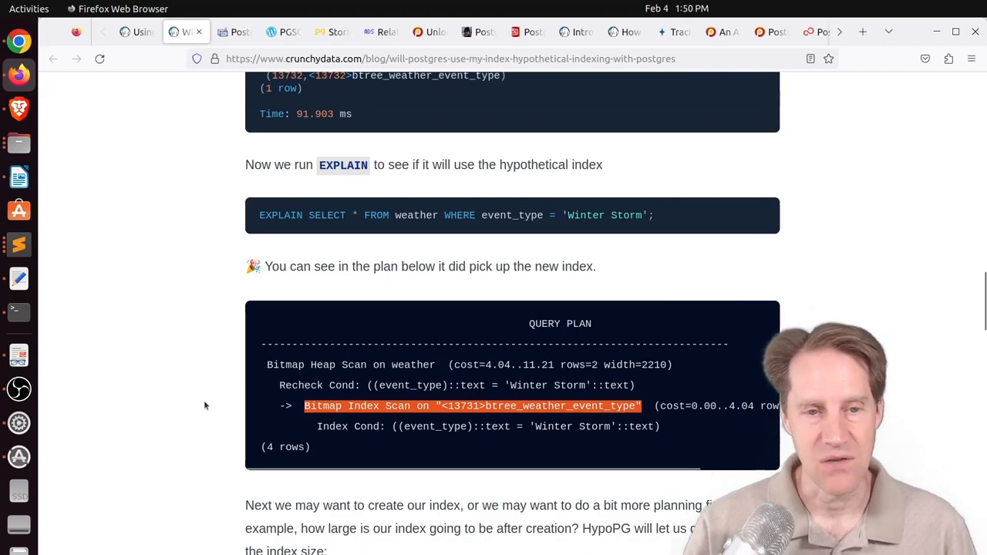
{"action": "scroll", "scroll_direction": "down", "scroll_amount": 3}
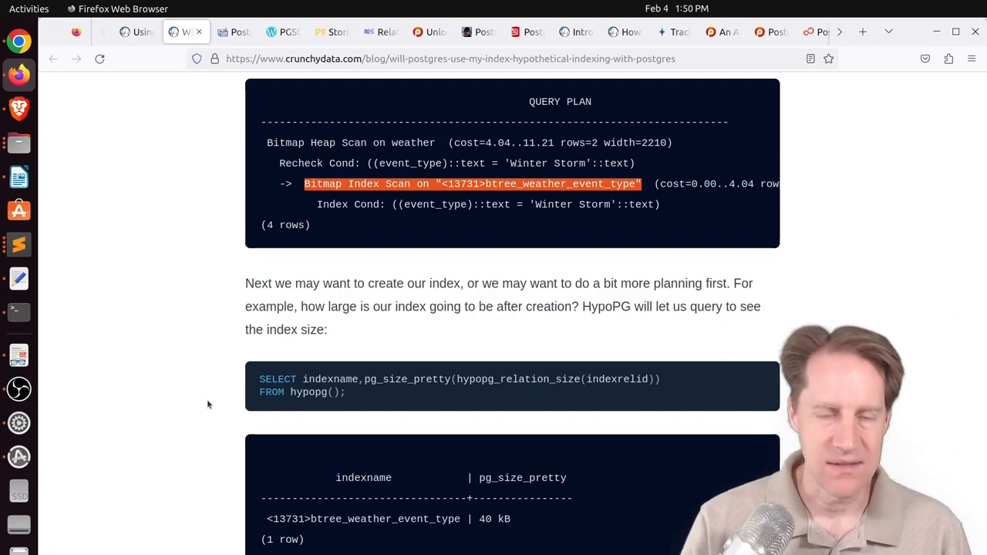
{"action": "scroll", "scroll_direction": "down", "scroll_amount": 3}
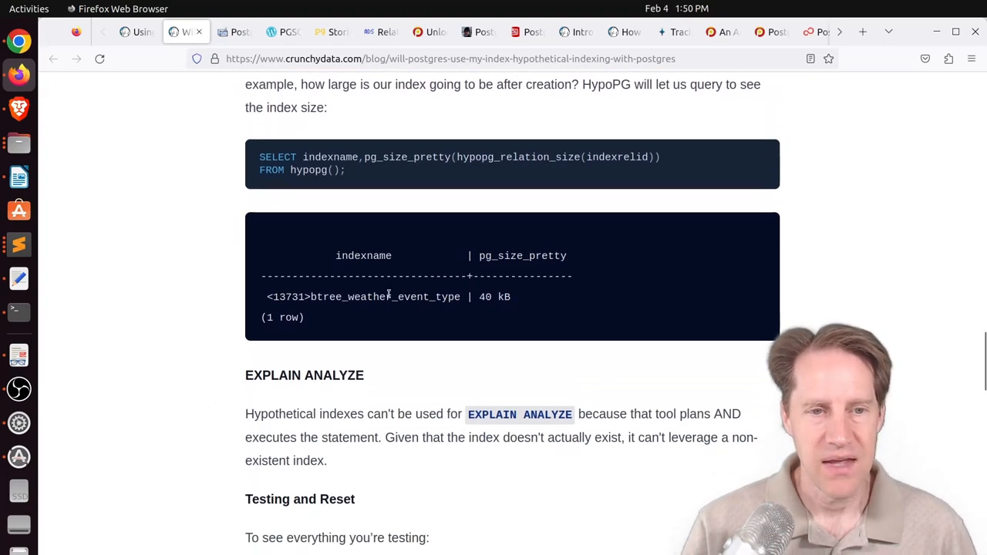
{"action": "mouse_move", "coordinate": [466, 197]}
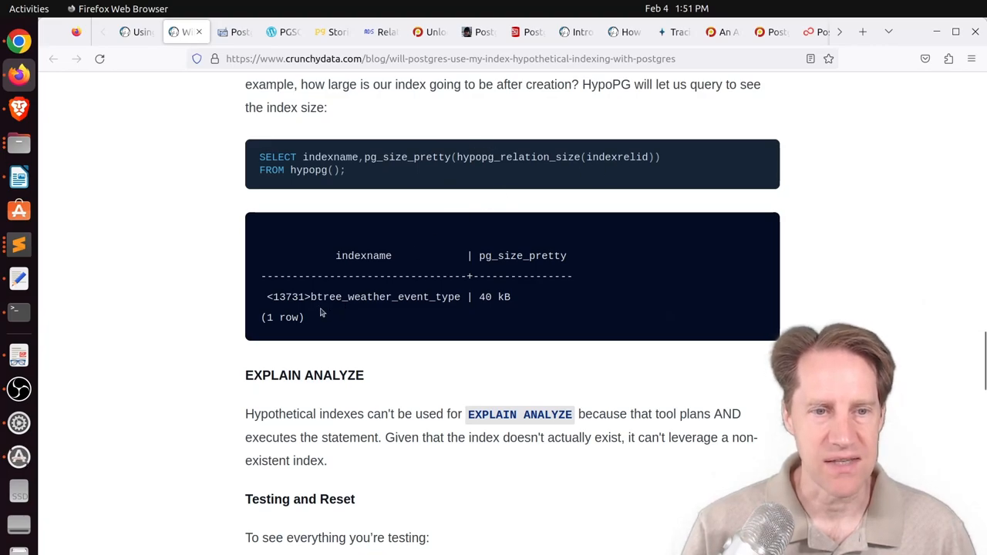
{"action": "scroll", "scroll_direction": "down", "scroll_amount": 3}
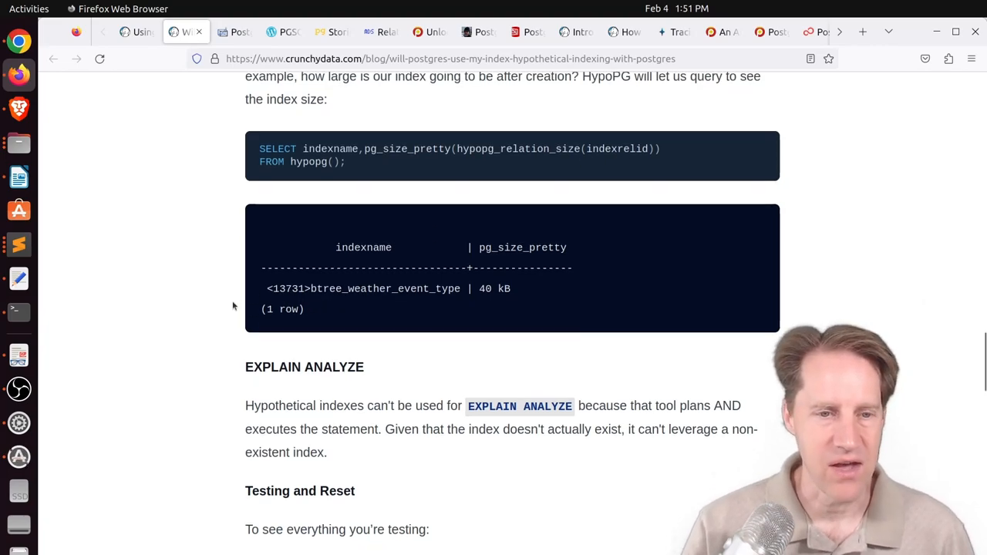
{"action": "scroll", "scroll_direction": "down", "scroll_amount": 3}
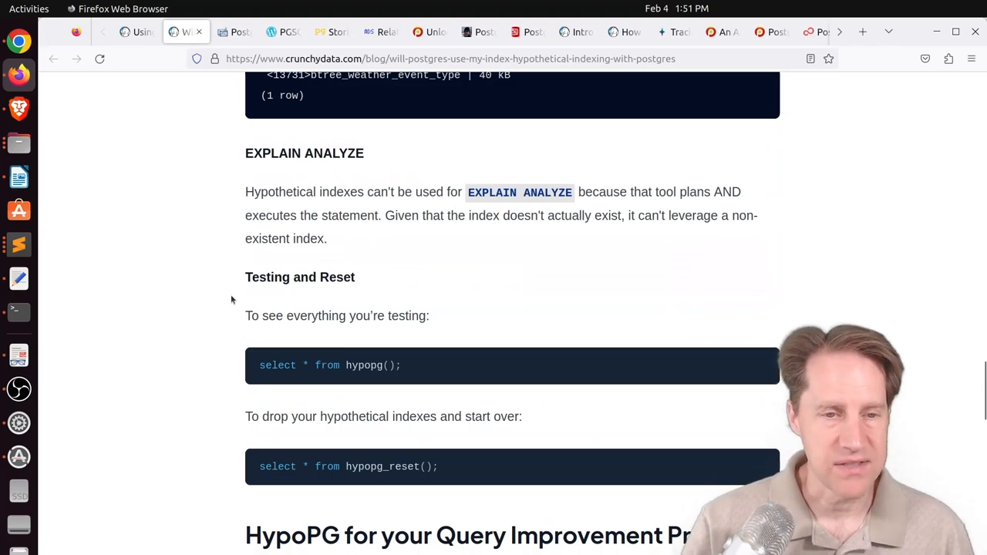
Switch to the RustProof Labs Postgres Relational Plus post and scroll into its body
{"action": "left_click", "coordinate": [235, 31]}
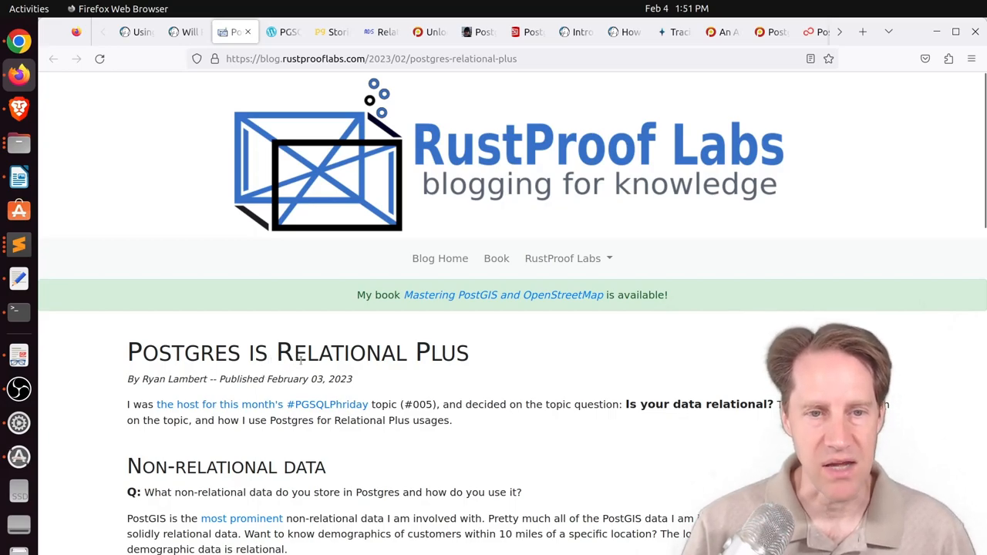
{"action": "scroll", "scroll_direction": "down", "scroll_amount": 3}
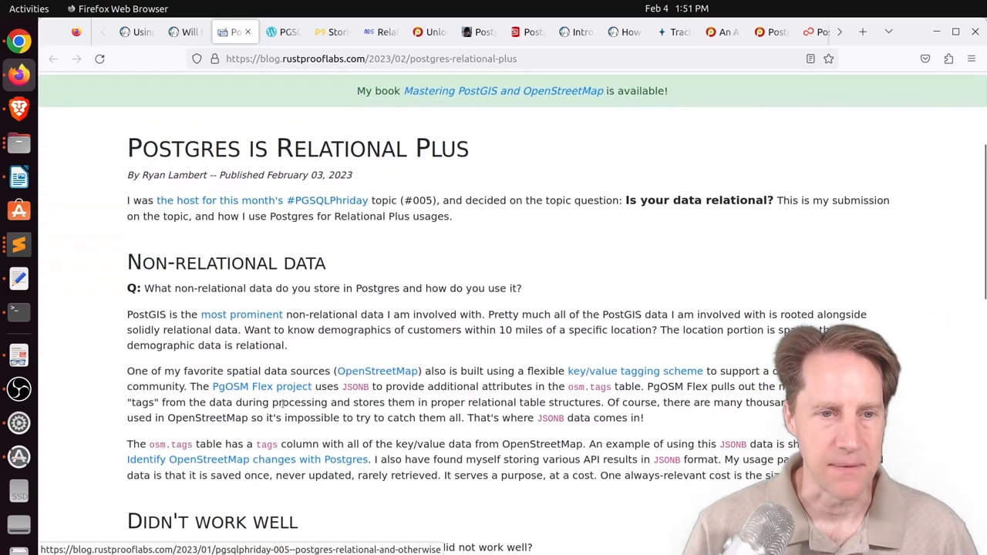
{"action": "scroll", "scroll_direction": "down", "scroll_amount": 3}
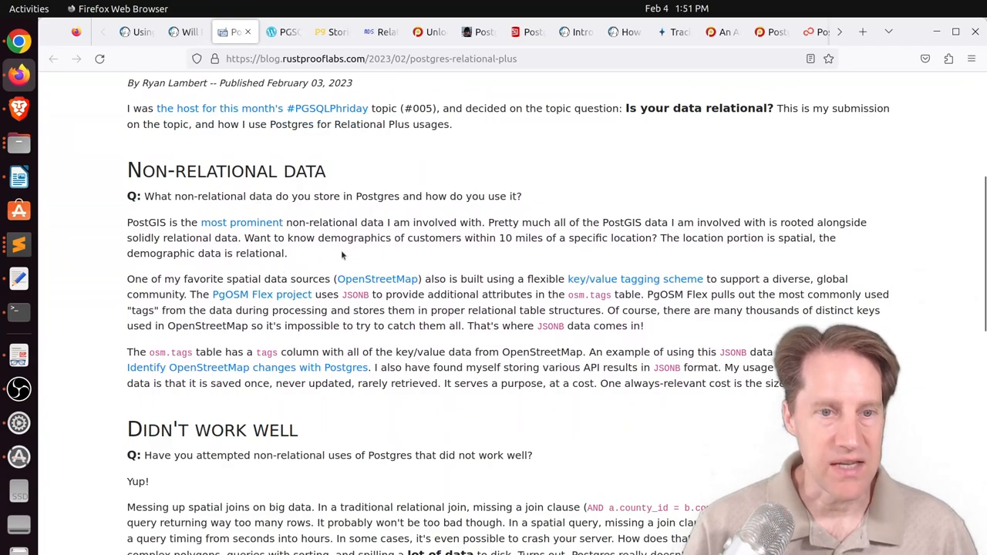
{"action": "mouse_move", "coordinate": [376, 277]}
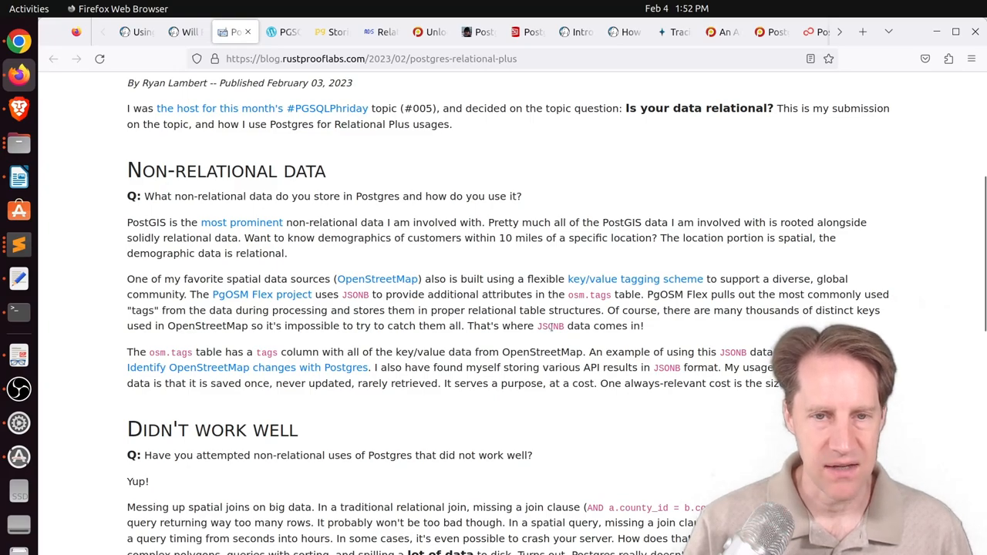
{"action": "double_click", "coordinate": [549, 325]}
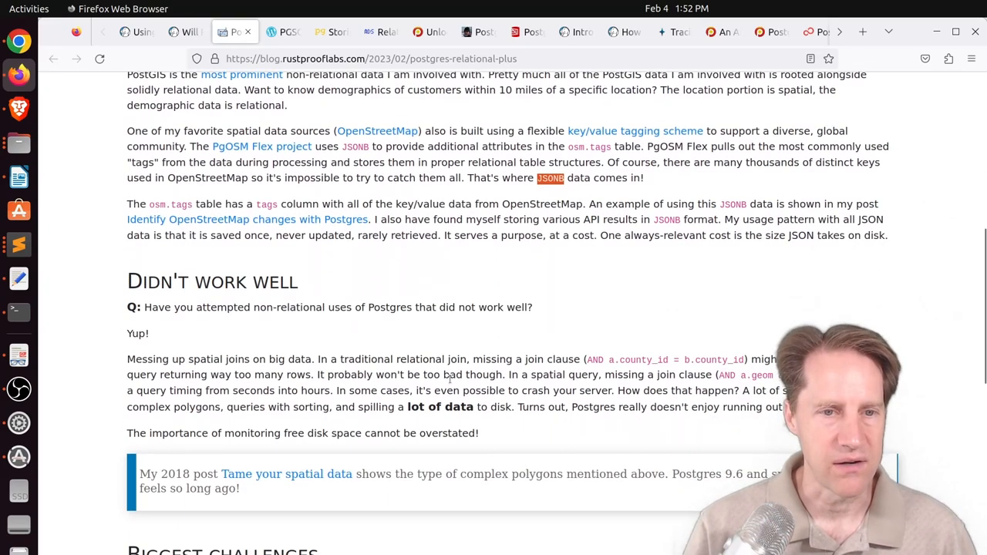
Scroll to Biggest Challenges and Summary, highlighting the word Documentation in the answer
{"action": "scroll", "scroll_direction": "down", "scroll_amount": 3}
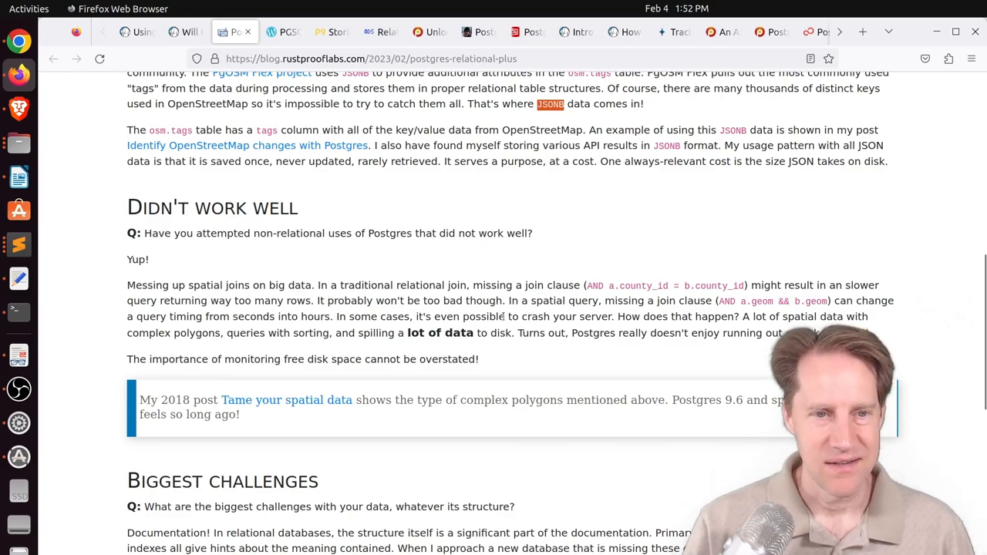
{"action": "mouse_move", "coordinate": [466, 348]}
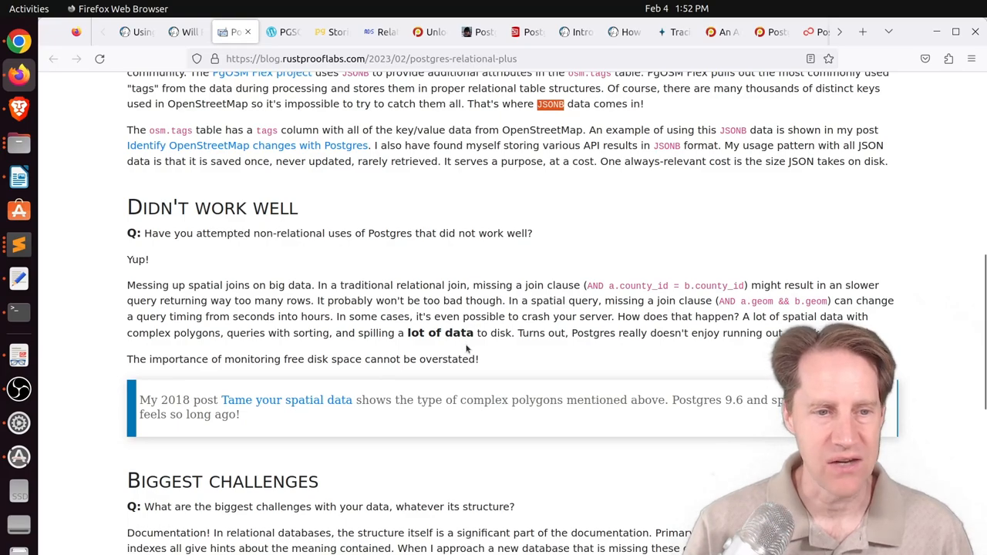
{"action": "scroll", "scroll_direction": "down", "scroll_amount": 3}
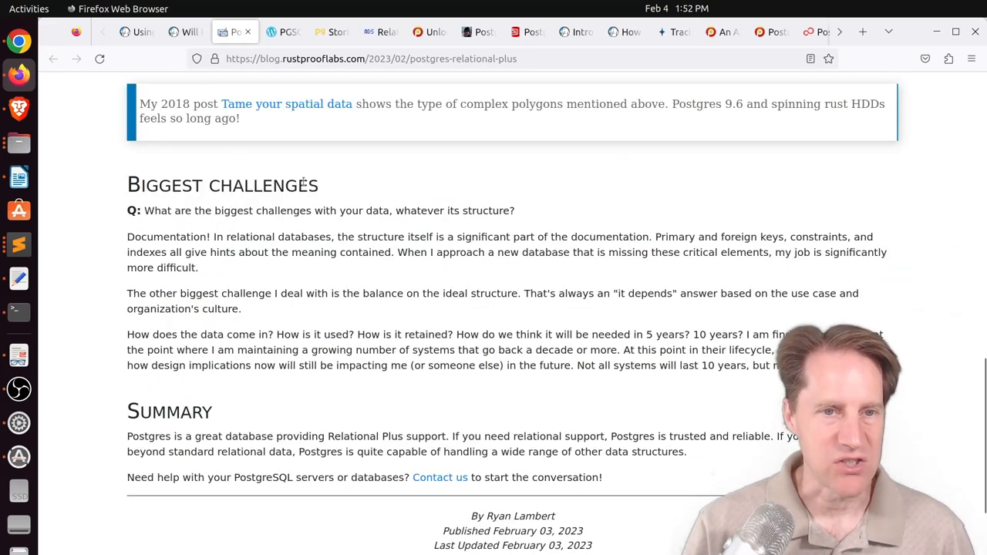
{"action": "mouse_move", "coordinate": [385, 279]}
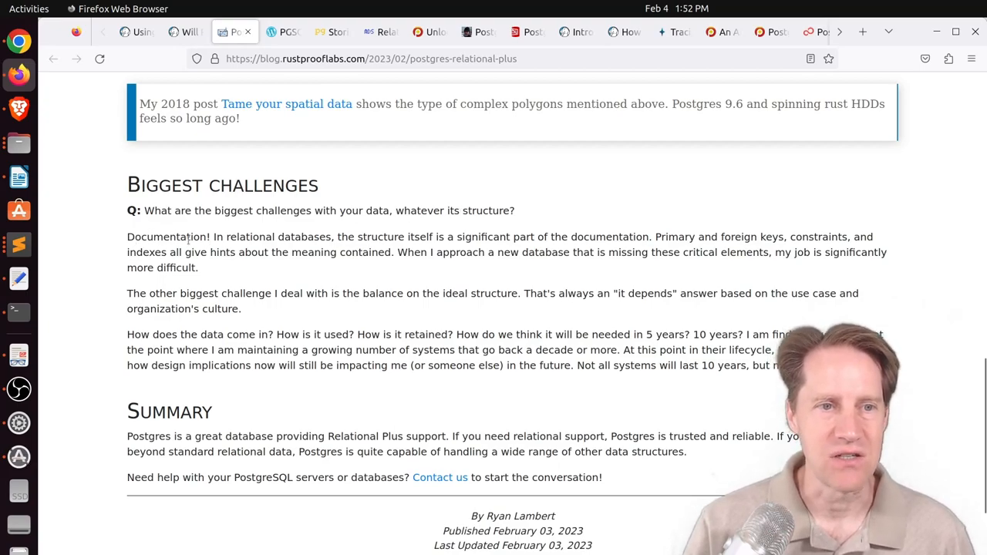
{"action": "double_click", "coordinate": [167, 237]}
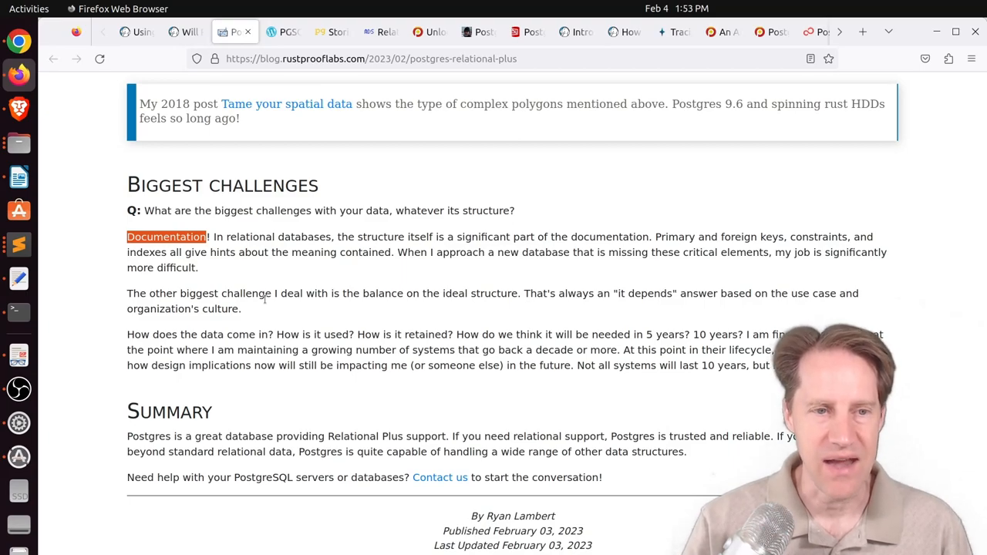
{"action": "mouse_move", "coordinate": [284, 31]}
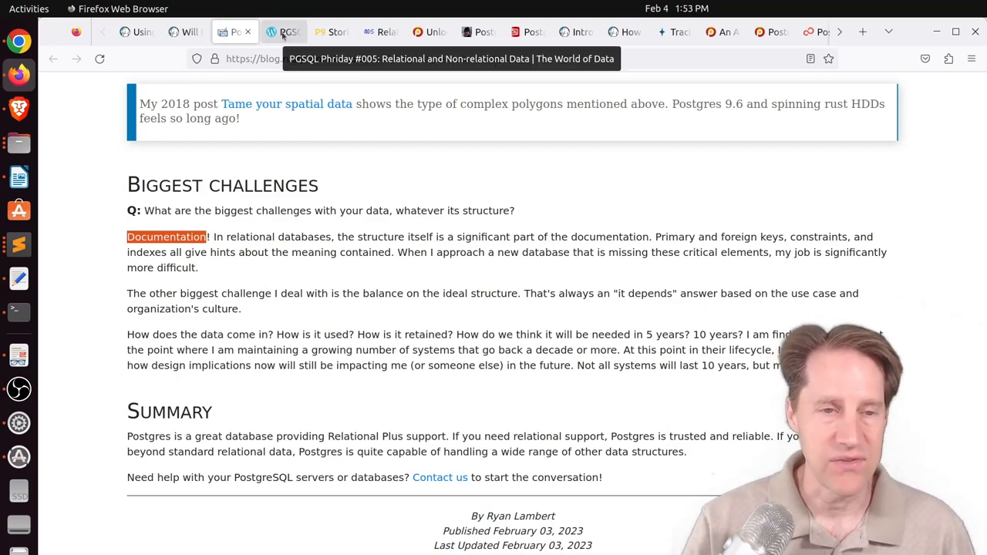
Switch to the World of Data PGSQL Phriday #005 post and scroll to its full-text search paragraphs
{"action": "left_click", "coordinate": [284, 31]}
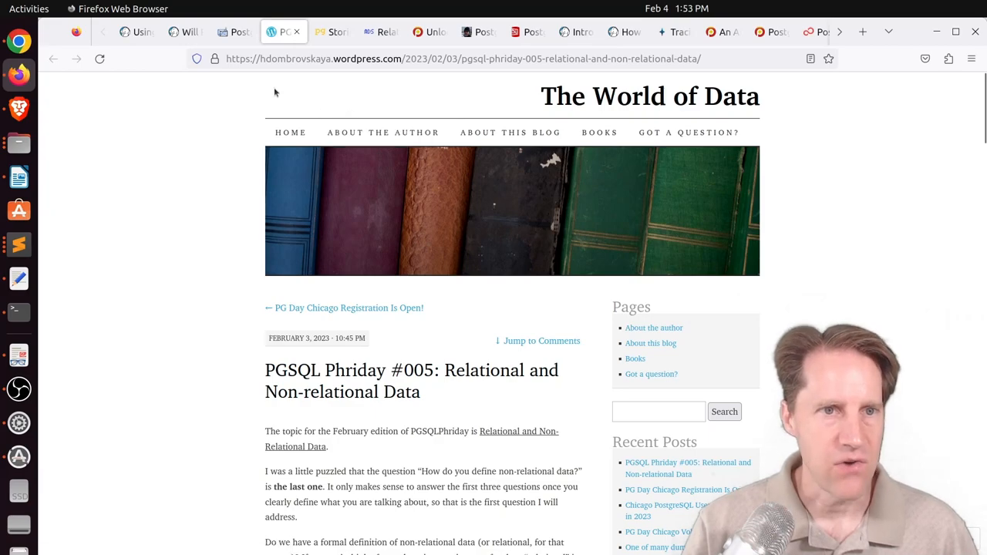
{"action": "mouse_move", "coordinate": [232, 122]}
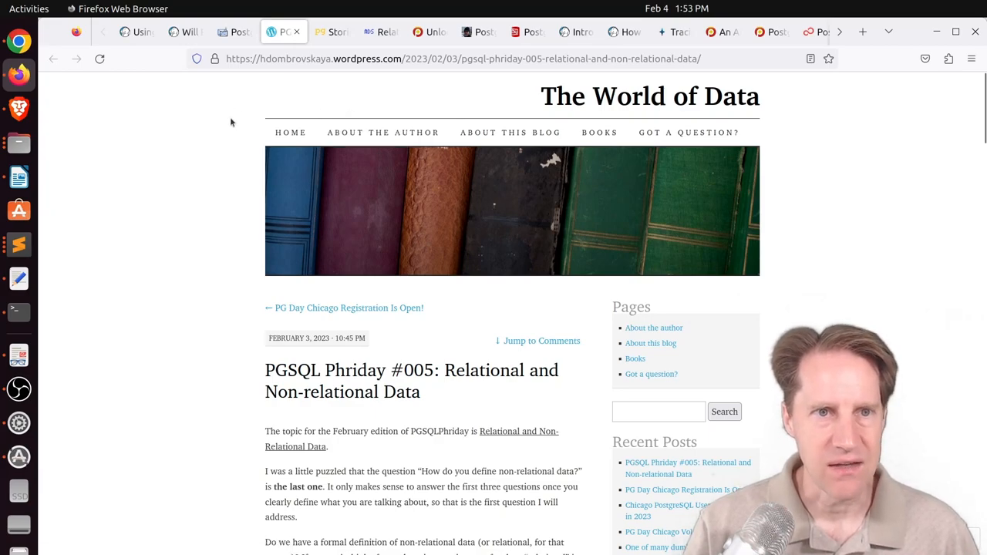
{"action": "scroll", "scroll_direction": "down", "scroll_amount": 3}
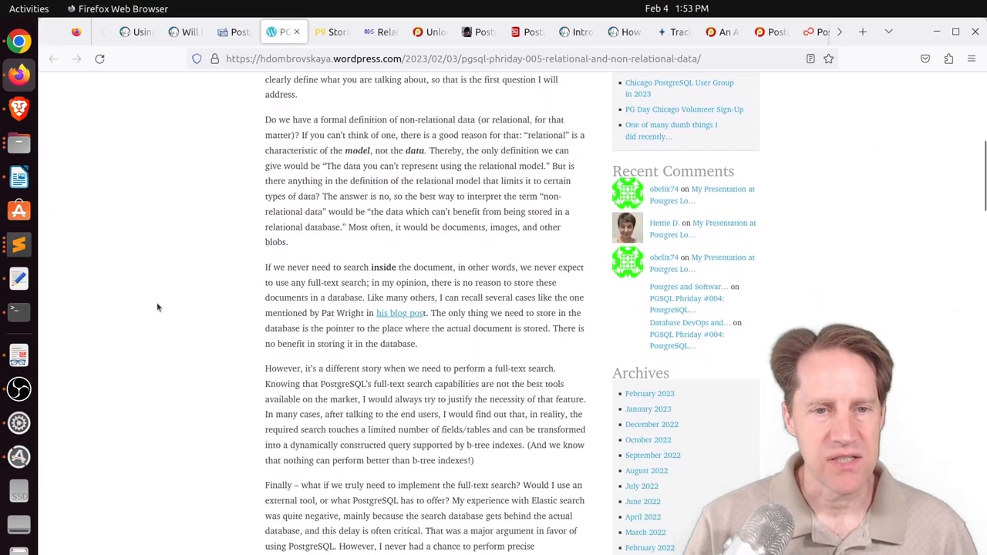
{"action": "scroll", "scroll_direction": "down", "scroll_amount": 3}
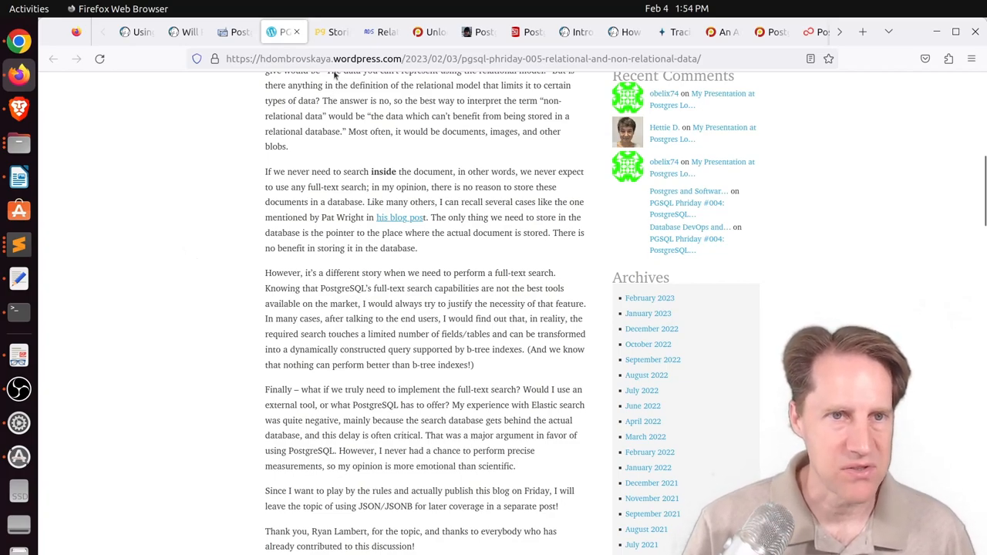
Switch to pgMustard's Storing blobs post and highlight 'a bucket in Google Cloud' in The challenge
{"action": "left_click", "coordinate": [331, 30]}
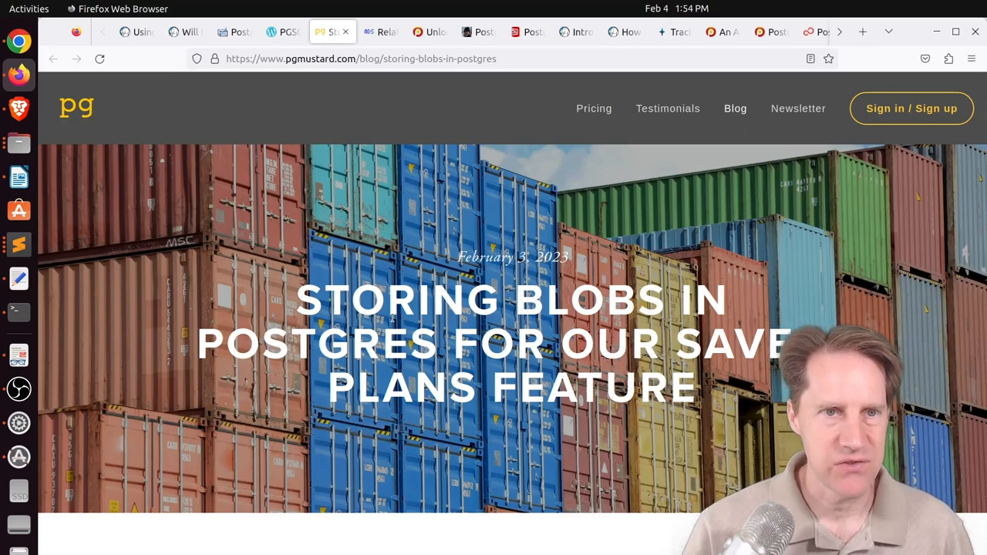
{"action": "scroll", "scroll_direction": "down", "scroll_amount": 3}
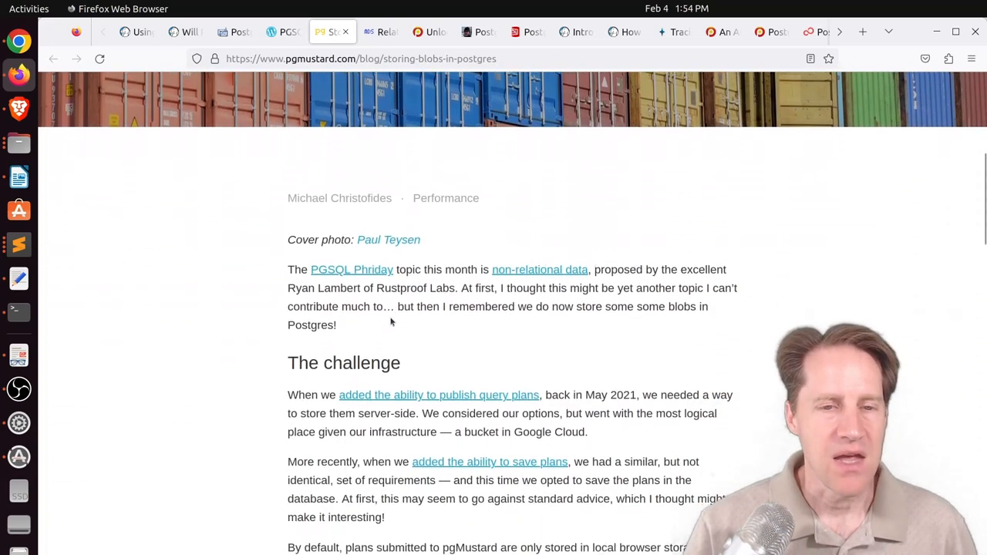
{"action": "scroll", "scroll_direction": "down", "scroll_amount": 3}
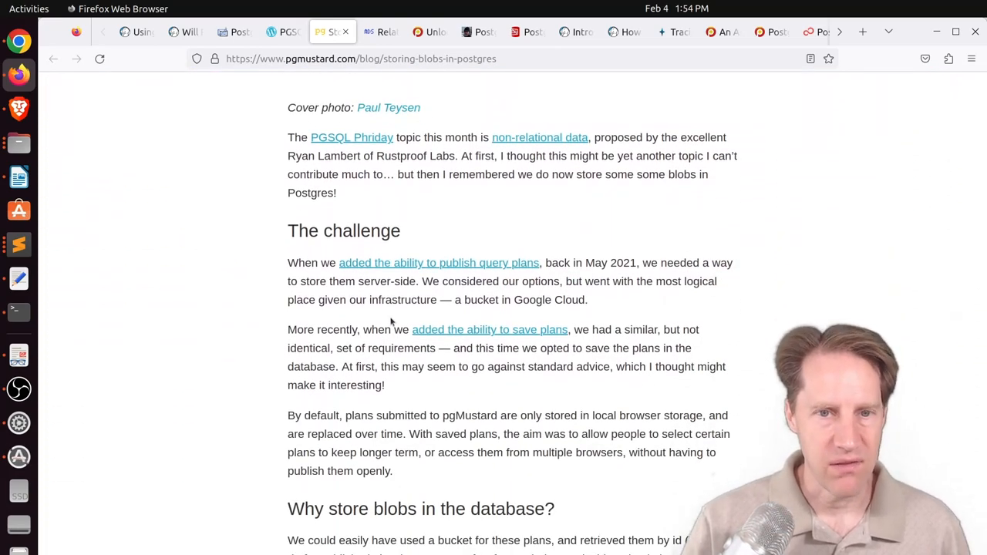
{"action": "double_click", "coordinate": [472, 299]}
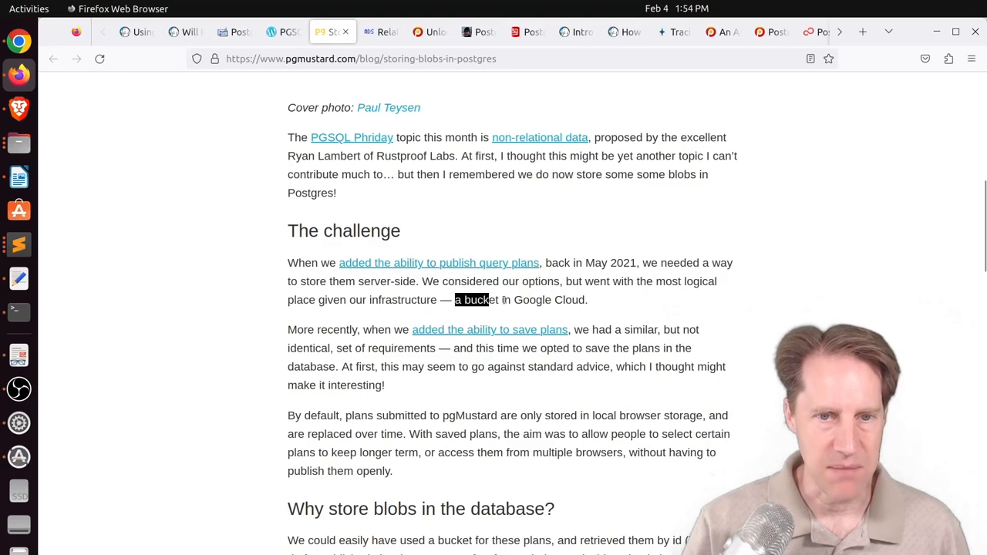
{"action": "left_click_drag", "start_coordinate": [472, 299], "coordinate": [586, 299]}
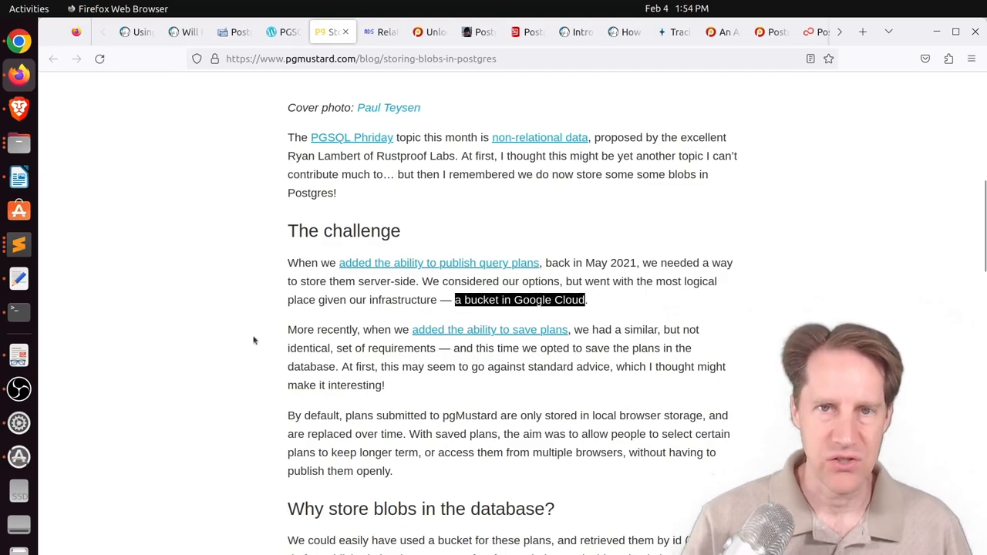
Scroll on through the Why store blobs in the database? section
{"action": "scroll", "scroll_direction": "down", "scroll_amount": 3}
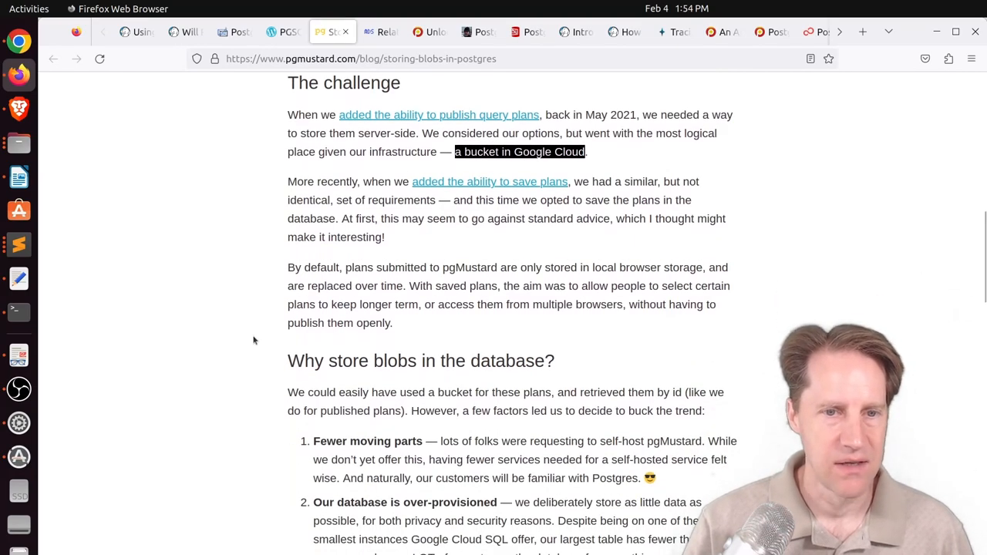
{"action": "scroll", "scroll_direction": "down", "scroll_amount": 3}
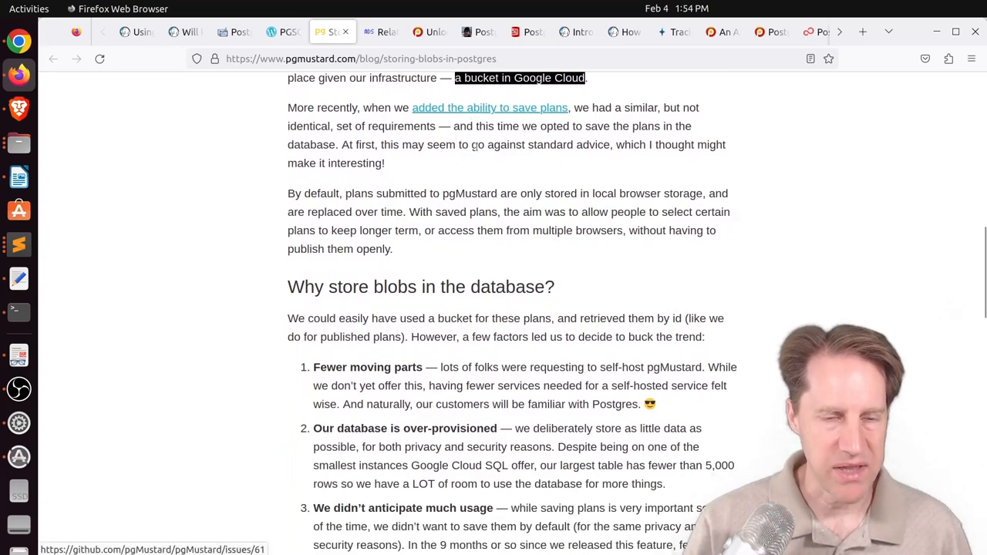
{"action": "mouse_move", "coordinate": [472, 167]}
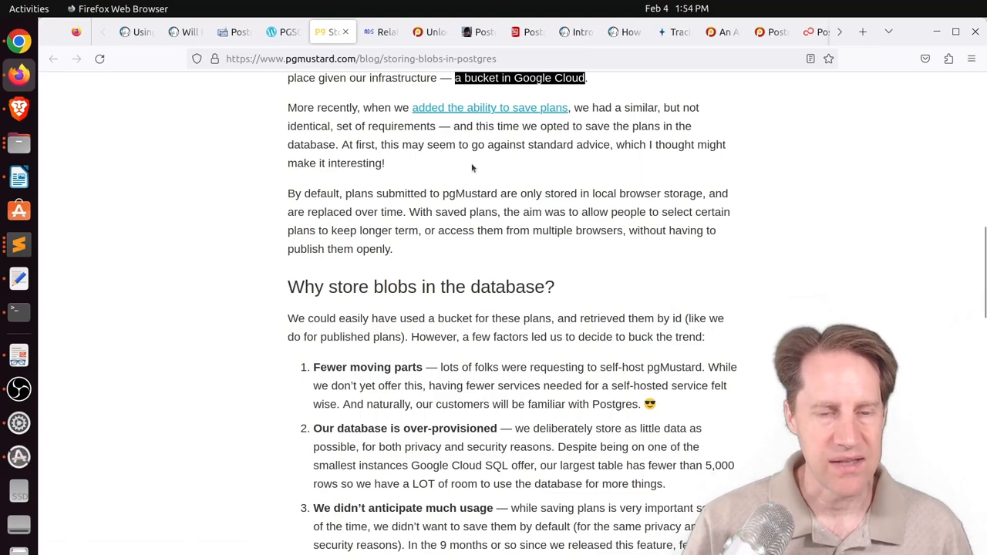
{"action": "scroll", "scroll_direction": "down", "scroll_amount": 3}
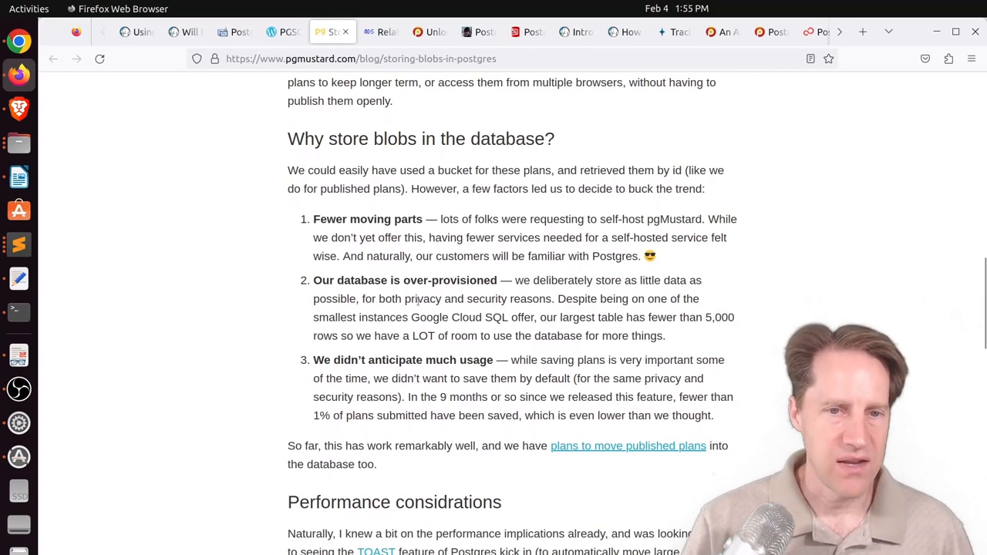
{"action": "scroll", "scroll_direction": "down", "scroll_amount": 3}
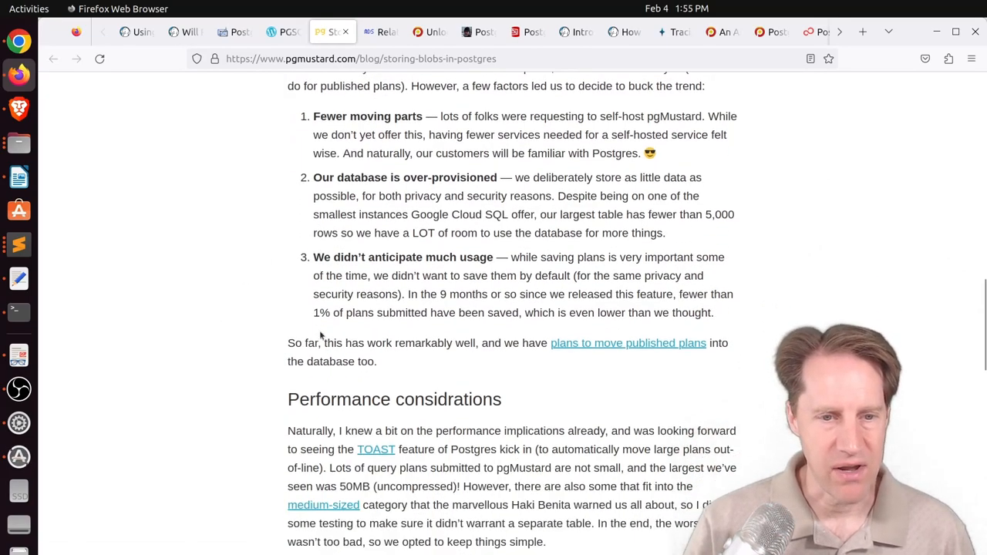
{"action": "scroll", "scroll_direction": "down", "scroll_amount": 3}
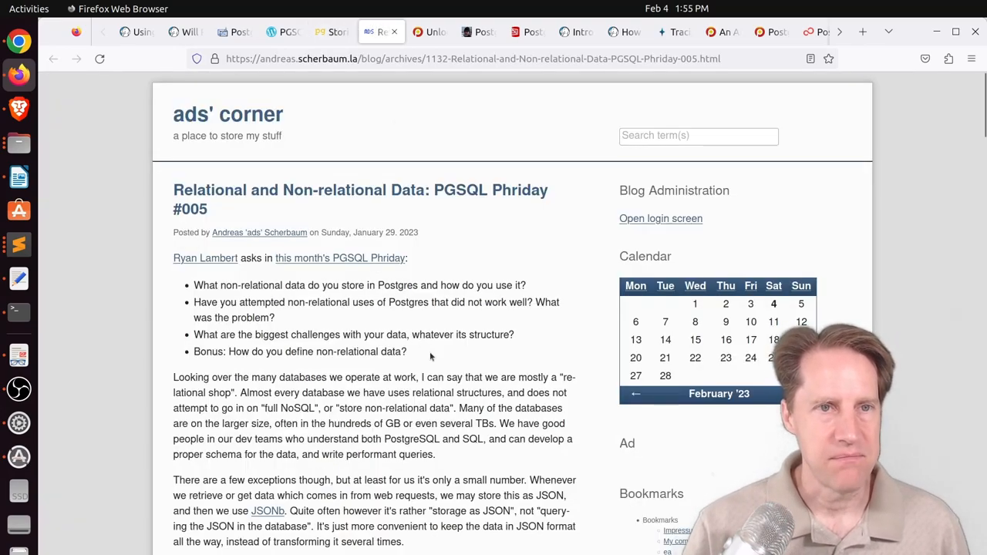
Scroll the ads' corner Relational and Non-relational Data post to its opening questions
{"action": "scroll", "scroll_direction": "down", "scroll_amount": 3}
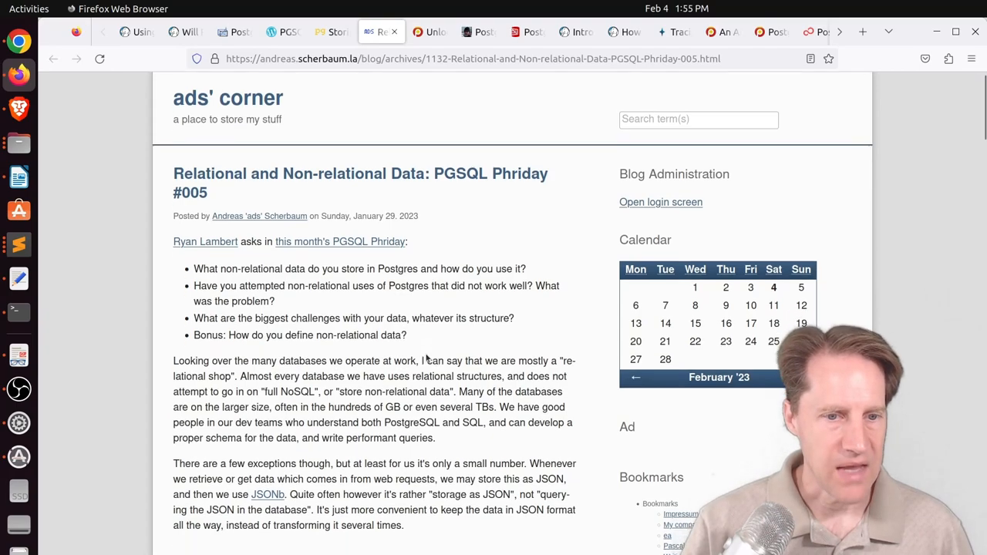
{"action": "scroll", "scroll_direction": "down", "scroll_amount": 3}
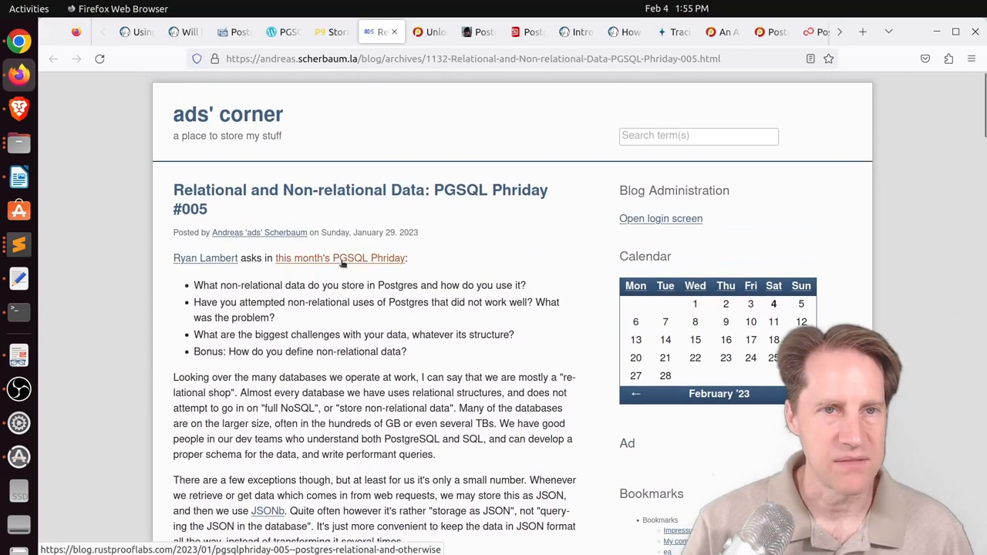
{"action": "mouse_move", "coordinate": [429, 31]}
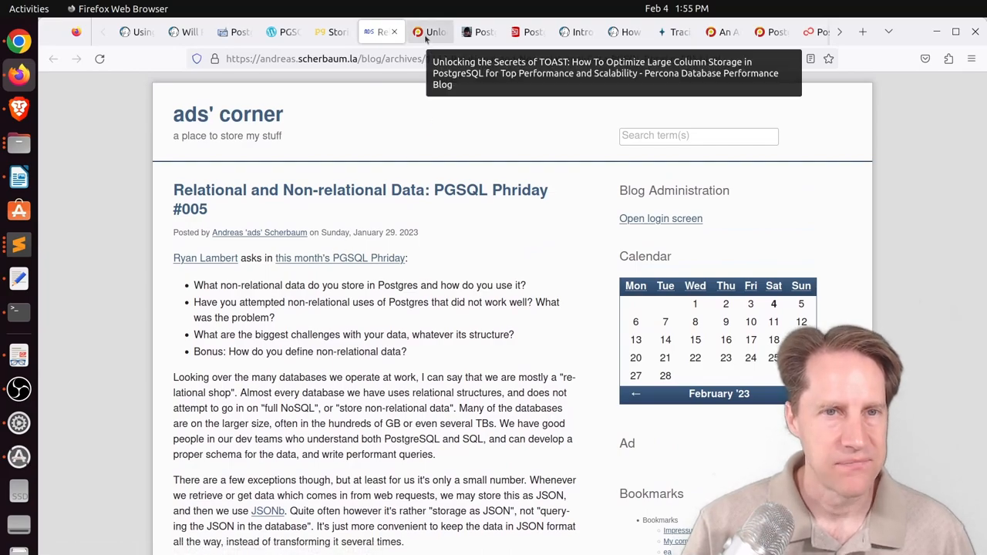
{"action": "left_click", "coordinate": [431, 31]}
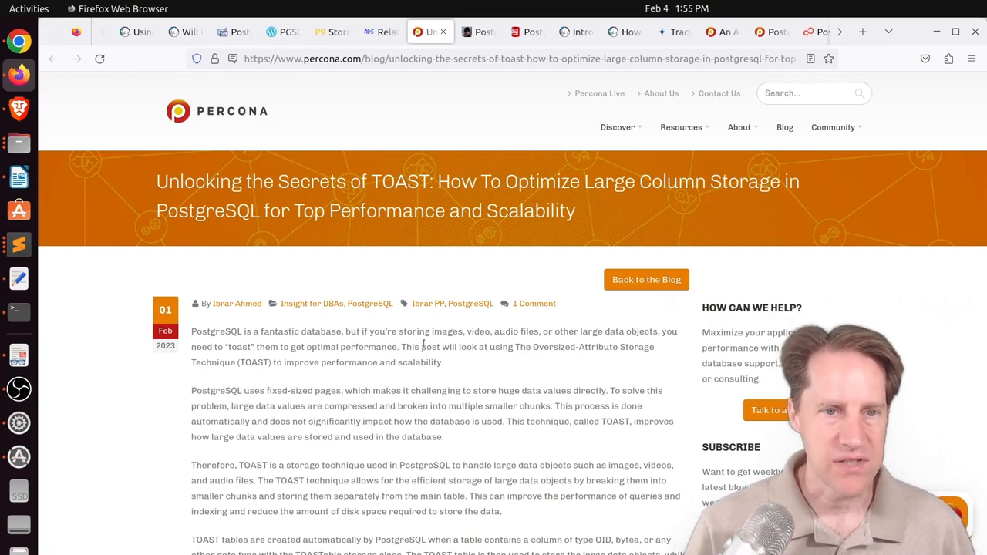
{"action": "scroll", "scroll_direction": "down", "scroll_amount": 3}
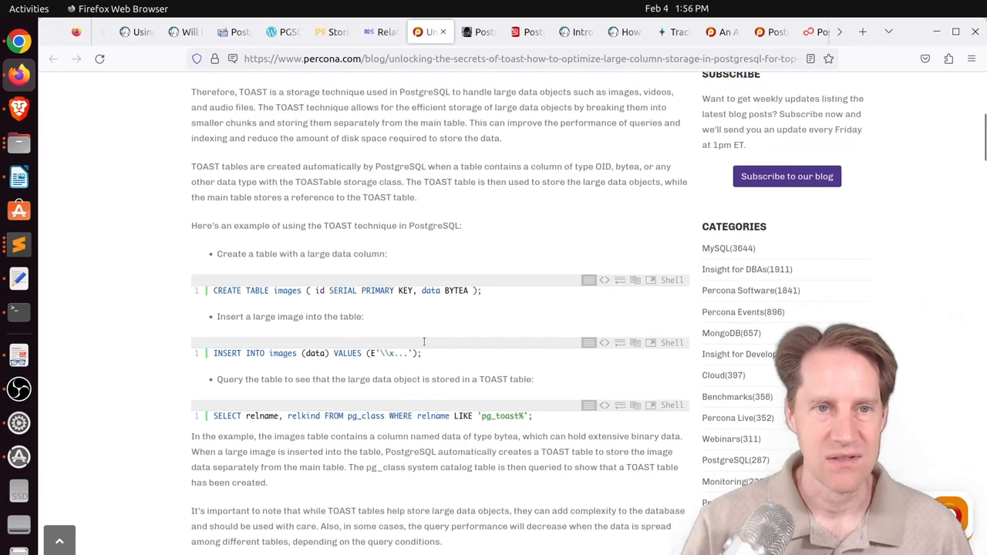
{"action": "scroll", "scroll_direction": "up", "scroll_amount": 3}
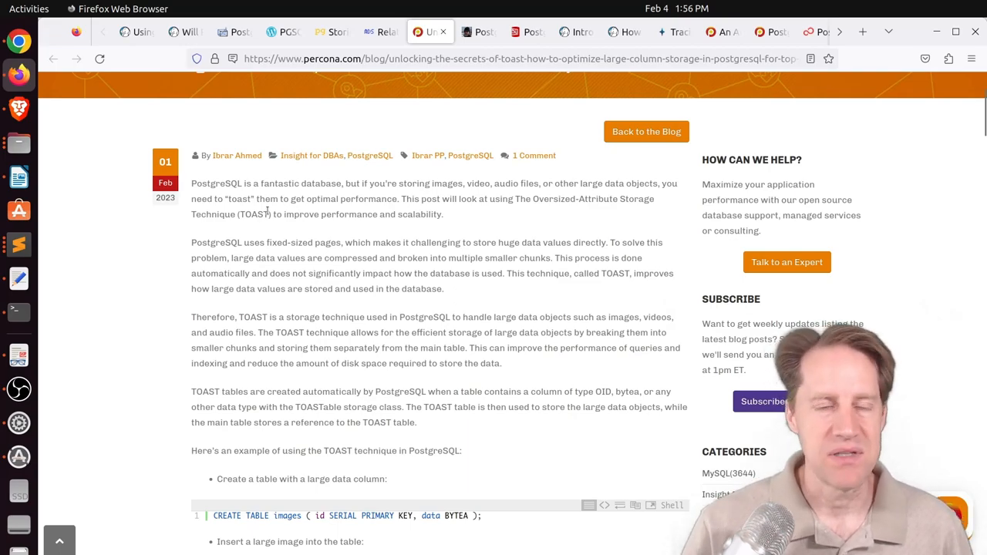
{"action": "scroll", "scroll_direction": "down", "scroll_amount": 3}
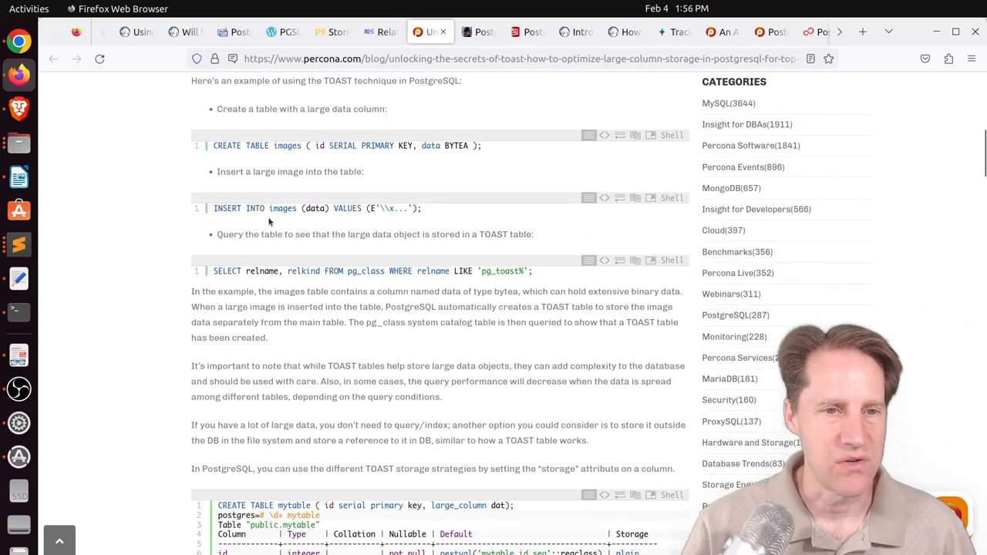
{"action": "scroll", "scroll_direction": "down", "scroll_amount": 3}
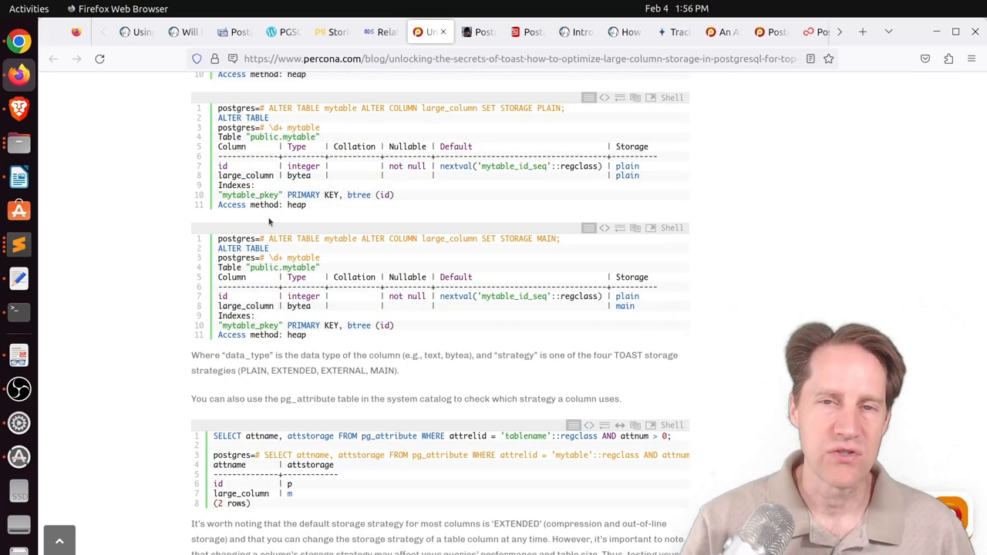
{"action": "scroll", "scroll_direction": "down", "scroll_amount": 3}
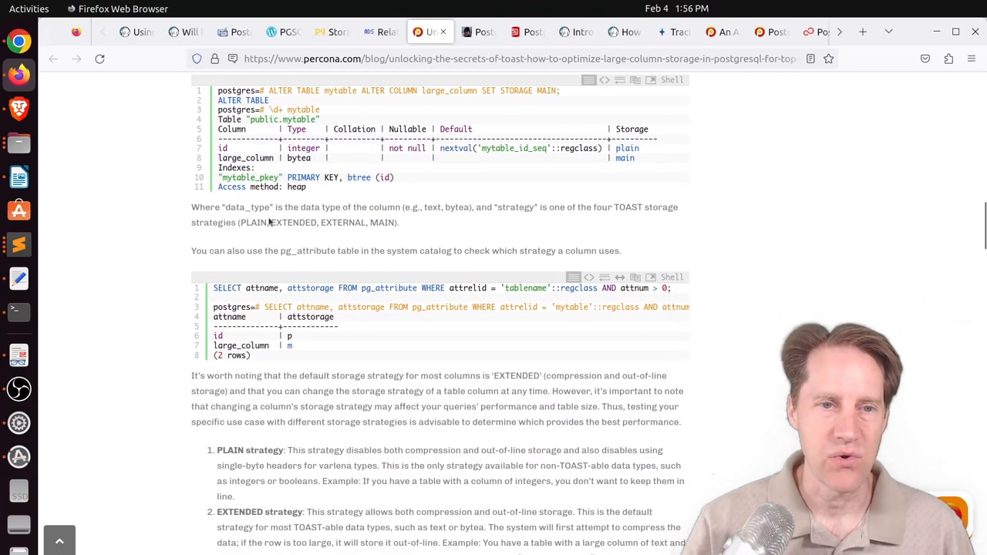
{"action": "scroll", "scroll_direction": "down", "scroll_amount": 3}
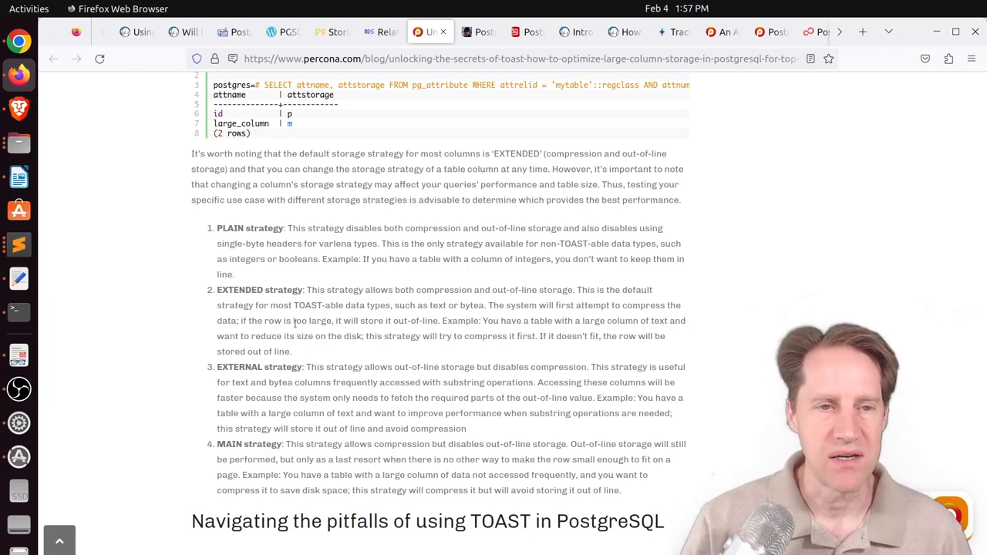
{"action": "scroll", "scroll_direction": "down", "scroll_amount": 3}
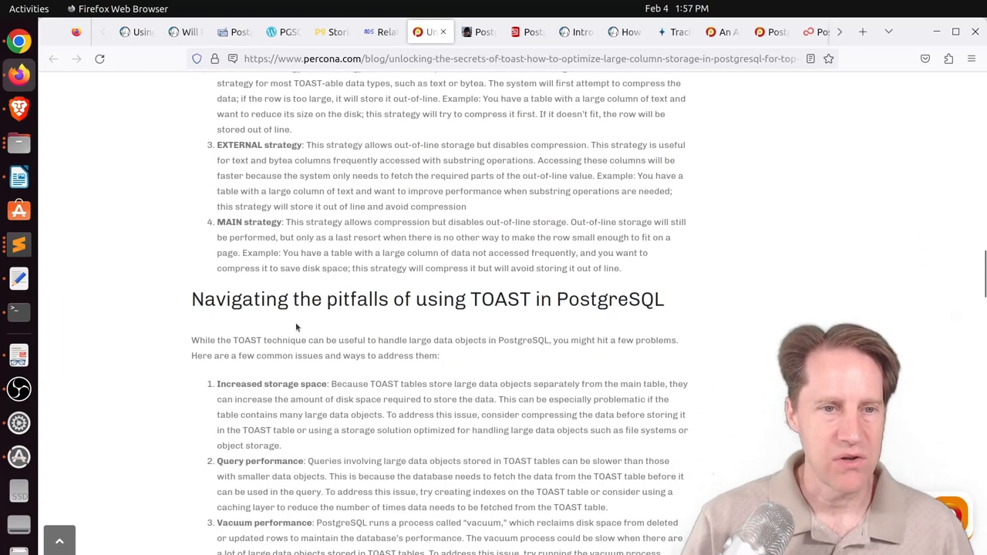
{"action": "scroll", "scroll_direction": "down", "scroll_amount": 3}
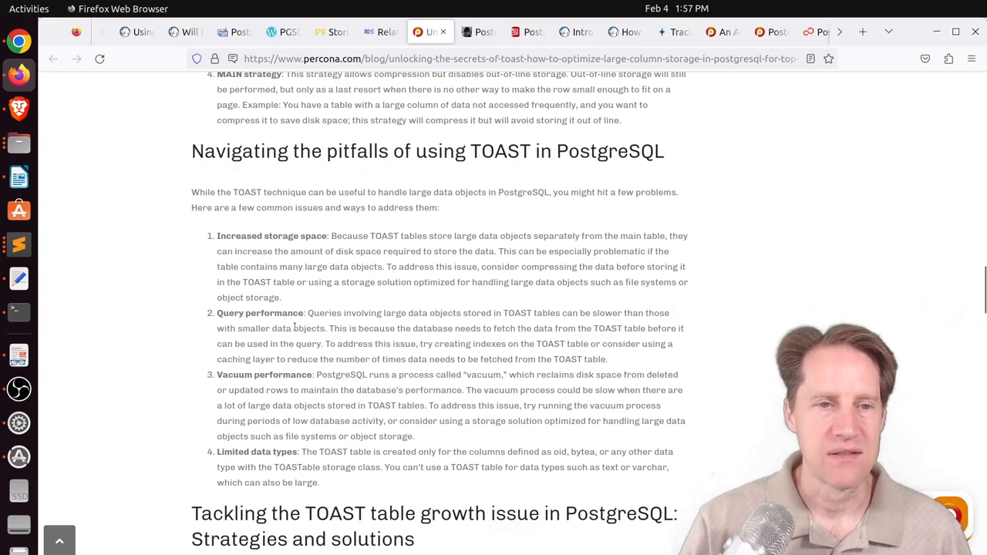
{"action": "scroll", "scroll_direction": "down", "scroll_amount": 3}
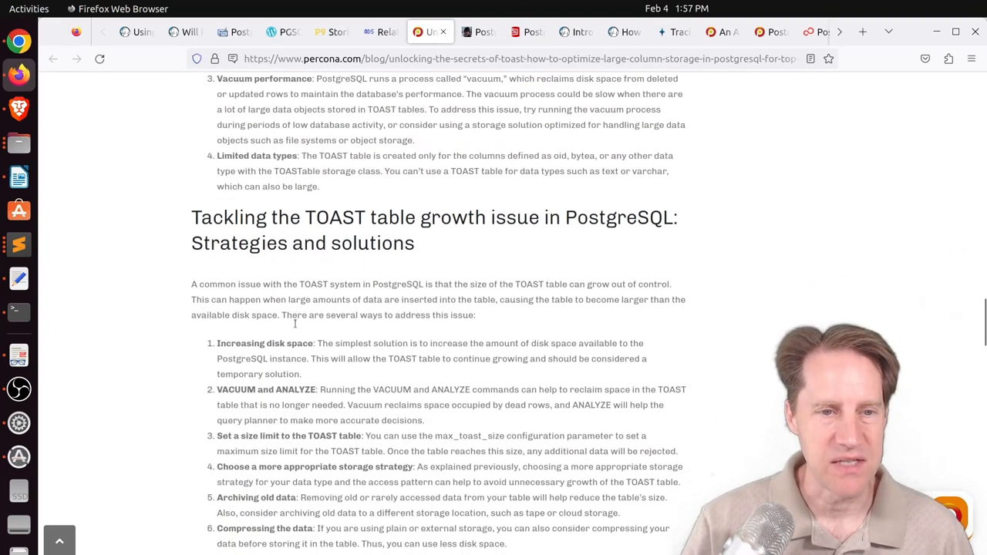
{"action": "scroll", "scroll_direction": "down", "scroll_amount": 3}
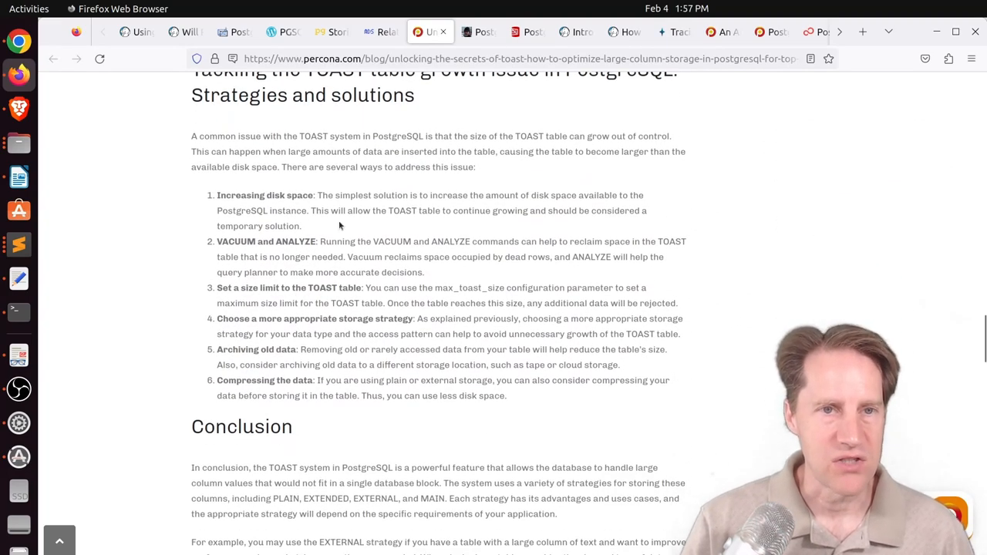
Switch to the PostgreSQL supply chain post and read past the xkcd dependency comic to the thin sticks list
{"action": "left_click", "coordinate": [479, 31]}
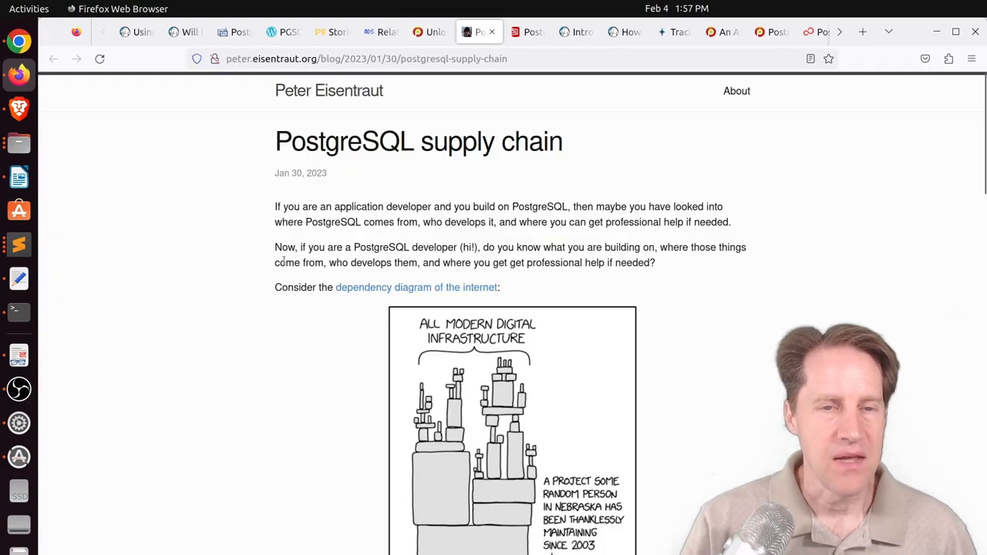
{"action": "mouse_move", "coordinate": [191, 372]}
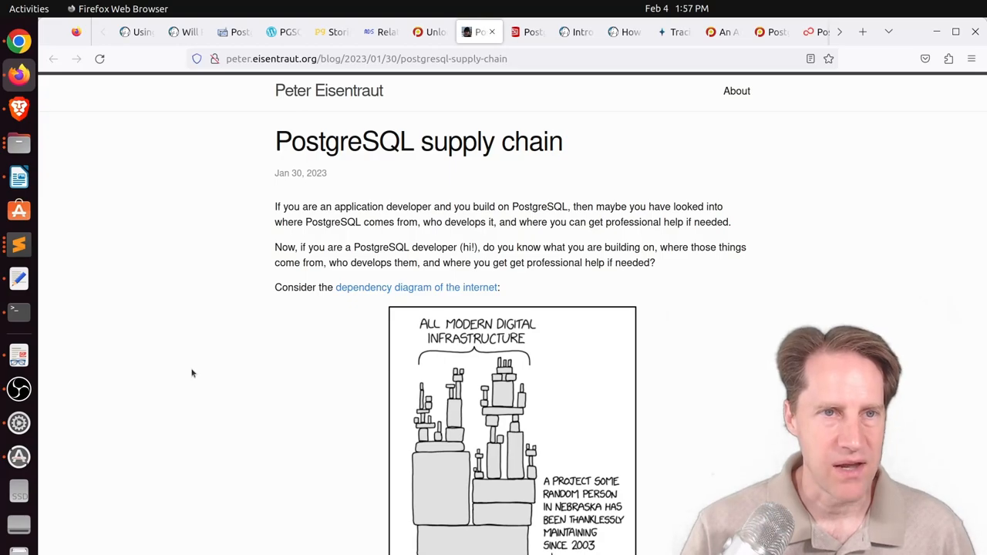
{"action": "scroll", "scroll_direction": "down", "scroll_amount": 3}
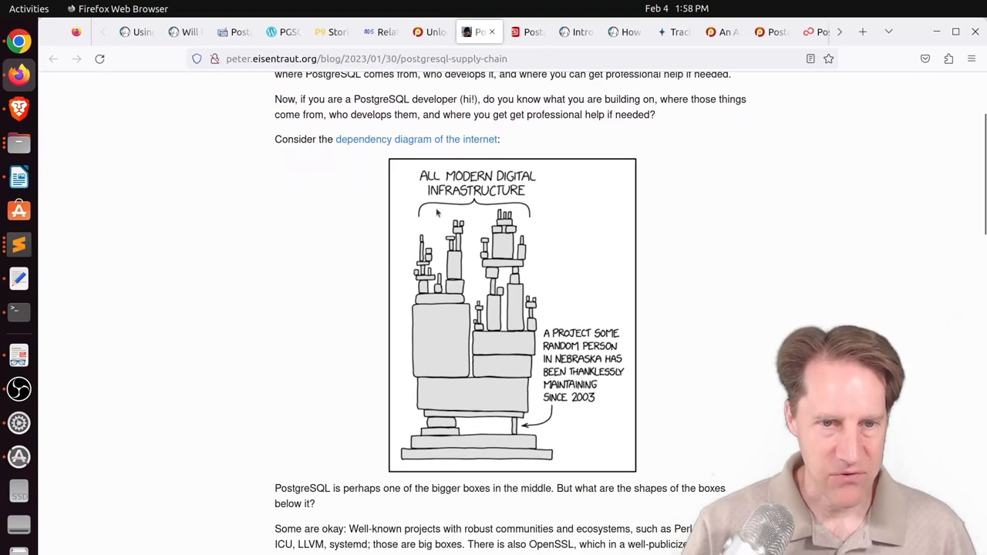
{"action": "mouse_move", "coordinate": [479, 336]}
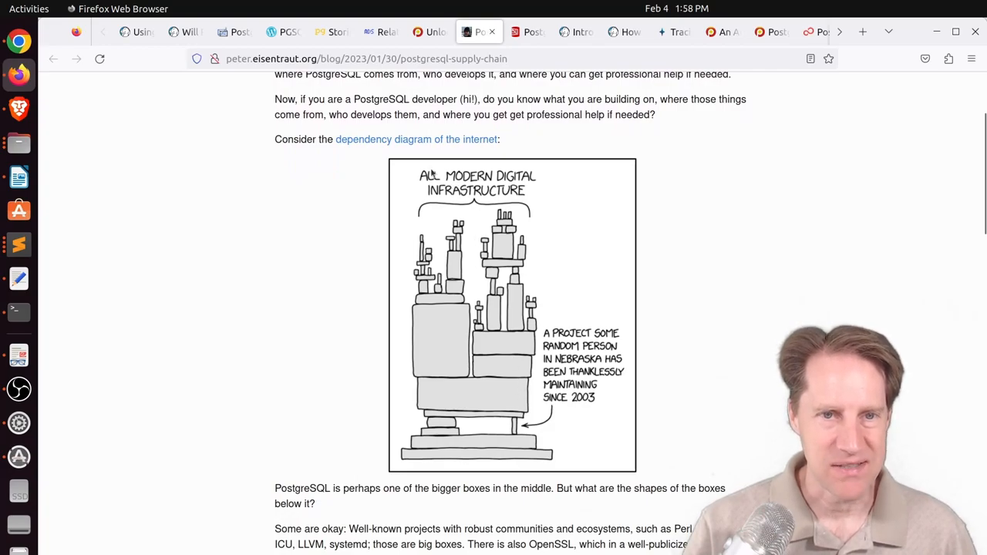
{"action": "mouse_move", "coordinate": [537, 383]}
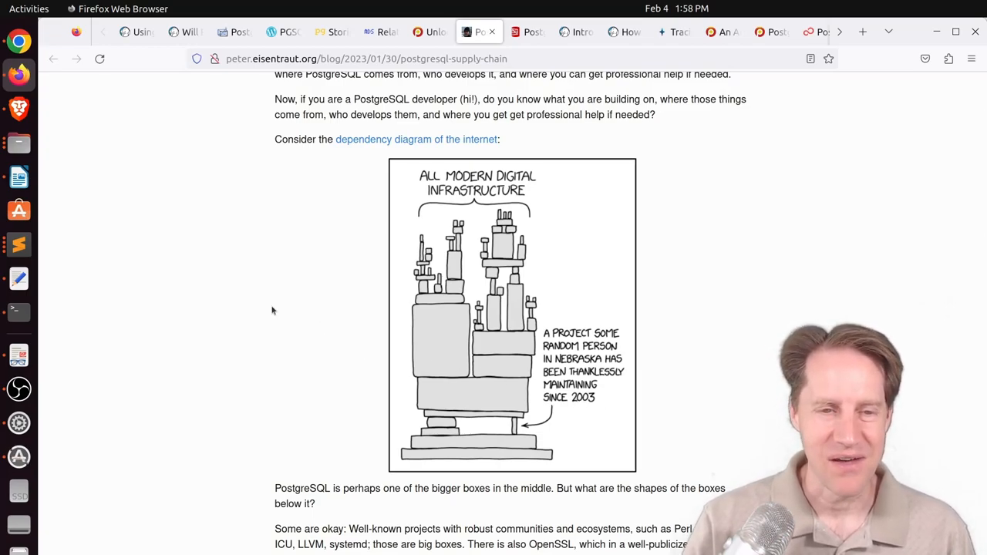
{"action": "scroll", "scroll_direction": "down", "scroll_amount": 3}
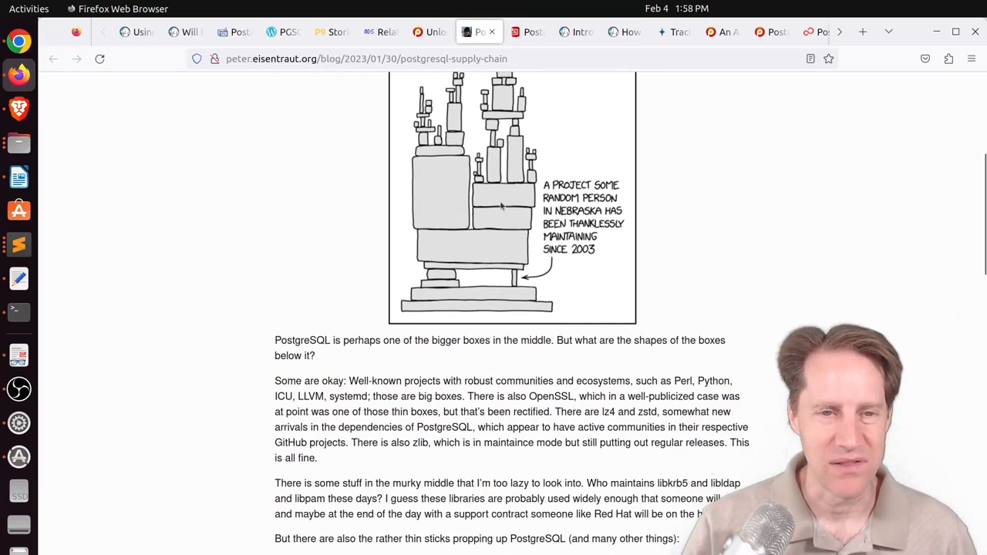
{"action": "mouse_move", "coordinate": [403, 234]}
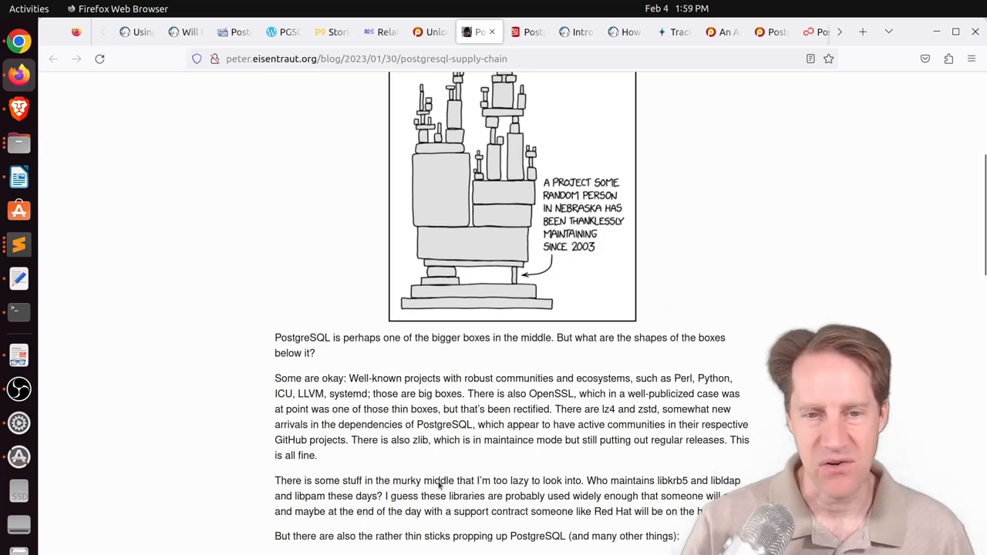
{"action": "scroll", "scroll_direction": "down", "scroll_amount": 3}
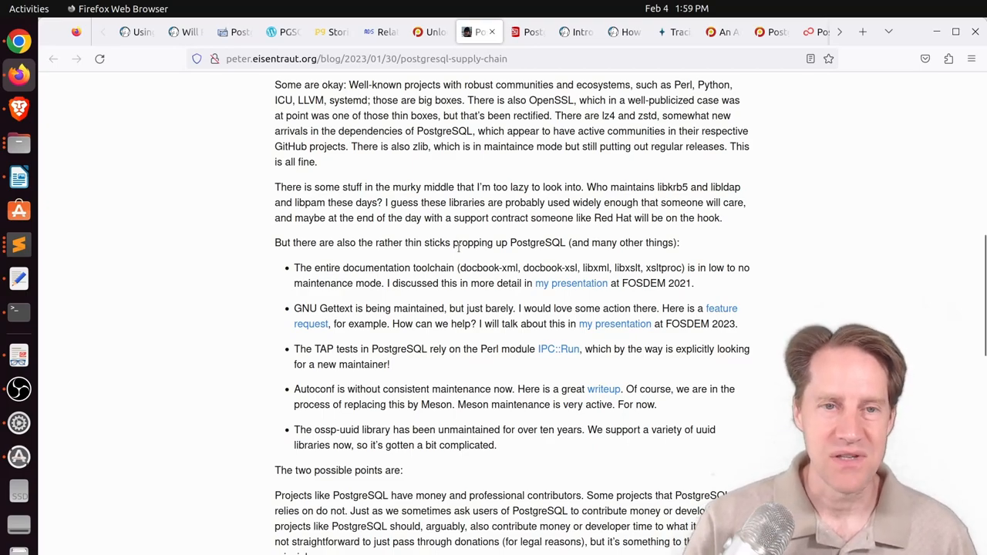
{"action": "mouse_move", "coordinate": [469, 256]}
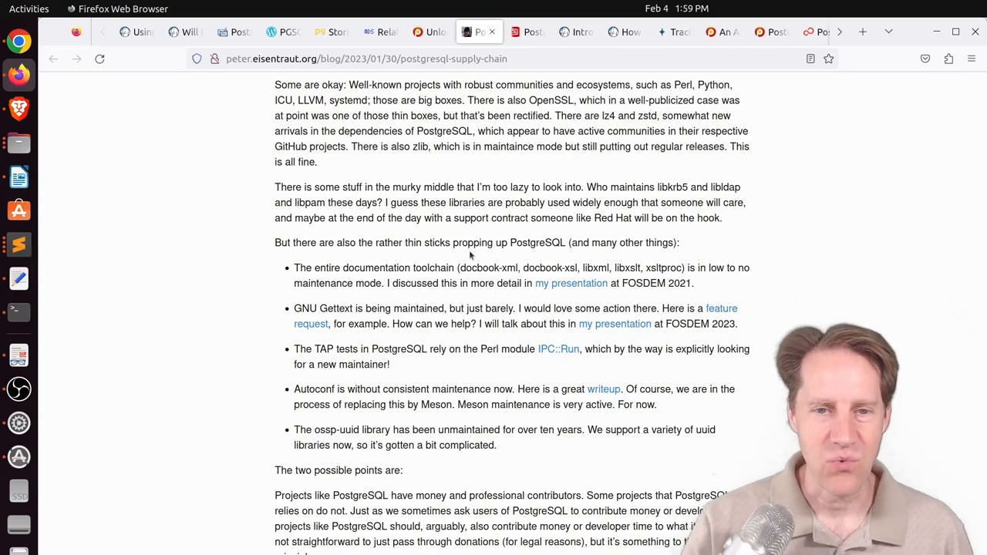
{"action": "scroll", "scroll_direction": "down", "scroll_amount": 3}
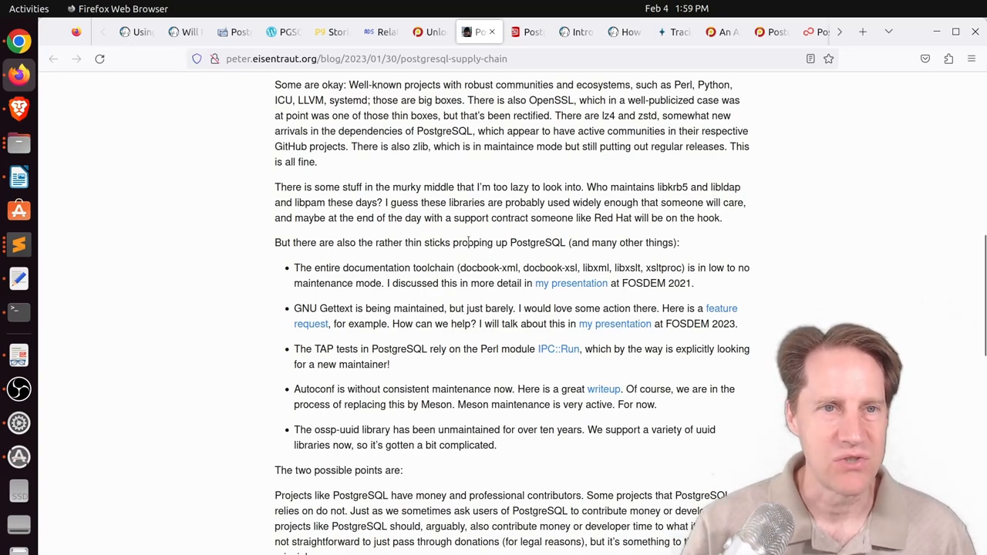
Switch to the Redgate PostgreSQL Constraints article and scroll to Not-Null Constraints
{"action": "left_click", "coordinate": [527, 31]}
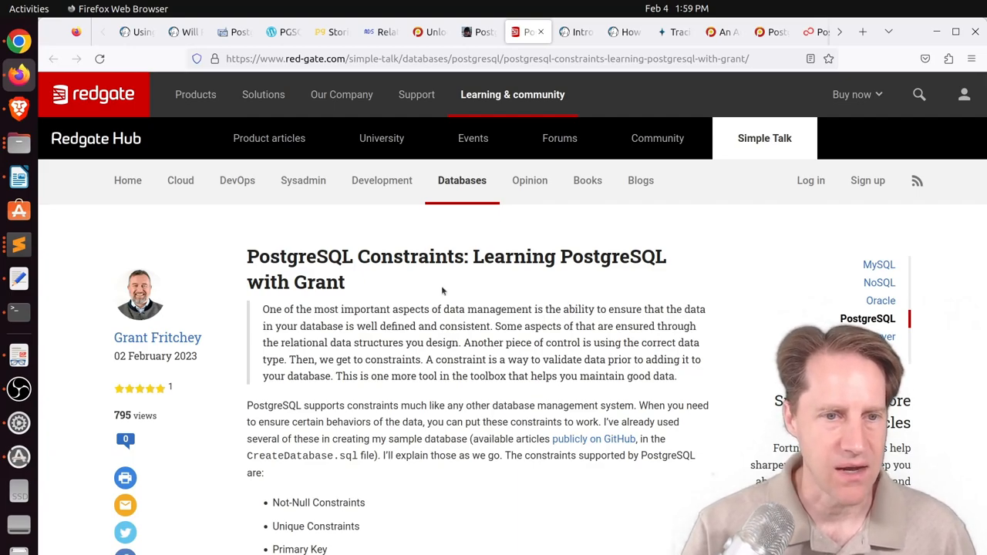
{"action": "scroll", "scroll_direction": "down", "scroll_amount": 3}
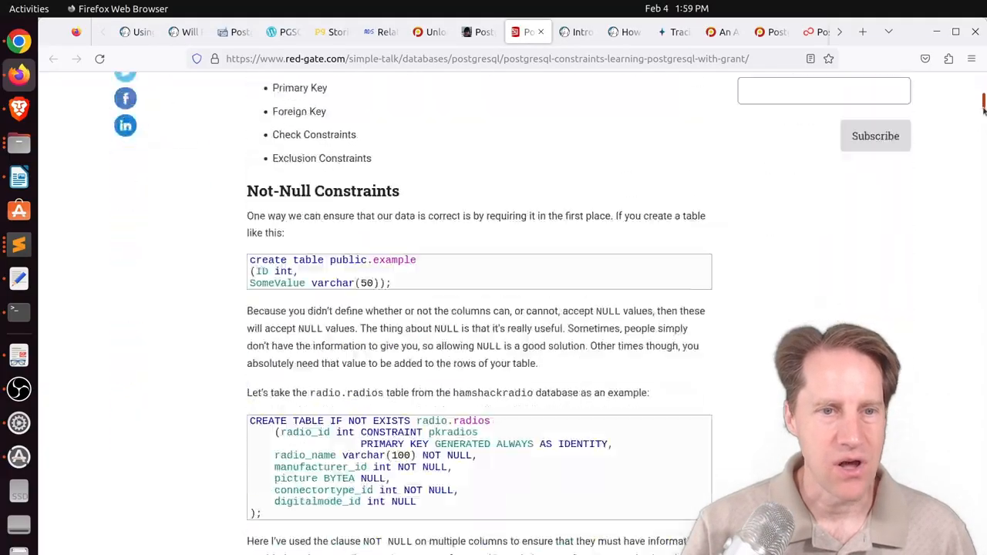
{"action": "scroll", "scroll_direction": "down", "scroll_amount": 3}
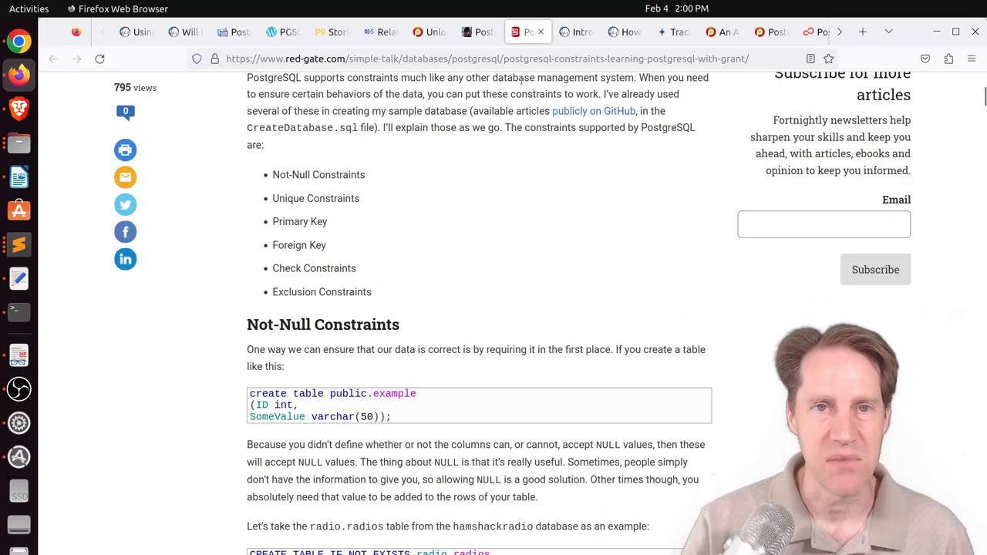
Switch to the Crunchy Data custom data types post and read the CREATE DOMAIN example, highlighting a domain name
{"action": "left_click", "coordinate": [577, 31]}
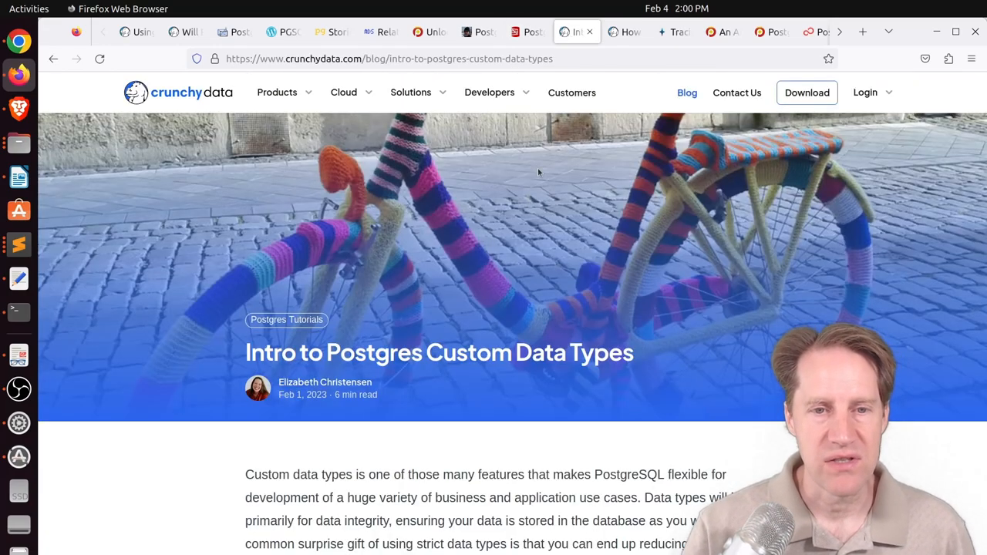
{"action": "scroll", "scroll_direction": "down", "scroll_amount": 3}
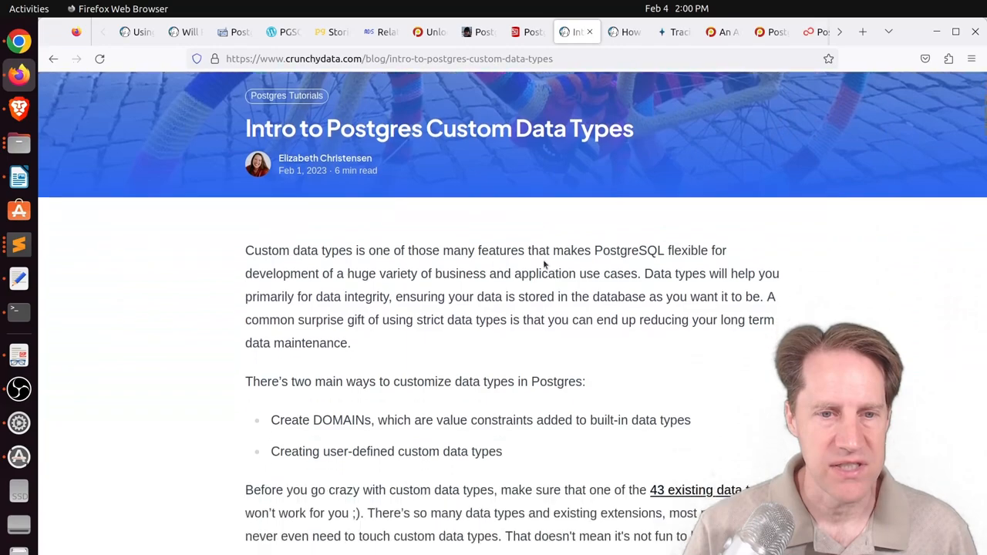
{"action": "scroll", "scroll_direction": "down", "scroll_amount": 3}
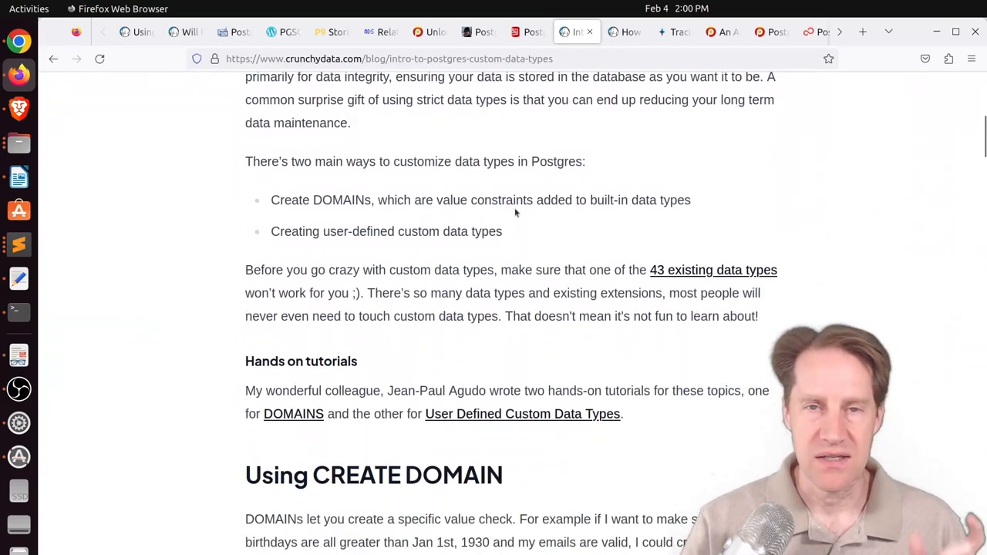
{"action": "scroll", "scroll_direction": "down", "scroll_amount": 3}
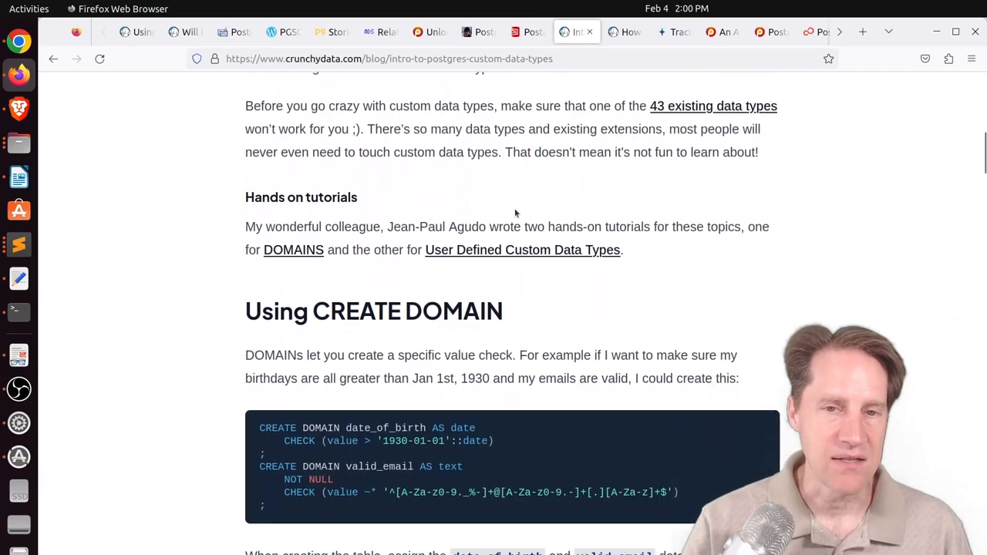
{"action": "scroll", "scroll_direction": "down", "scroll_amount": 3}
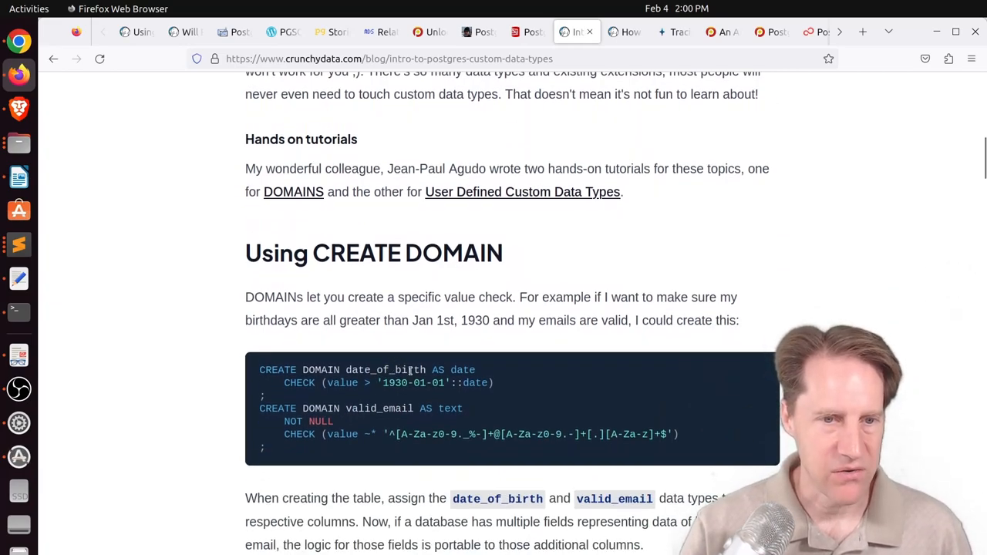
{"action": "double_click", "coordinate": [382, 370]}
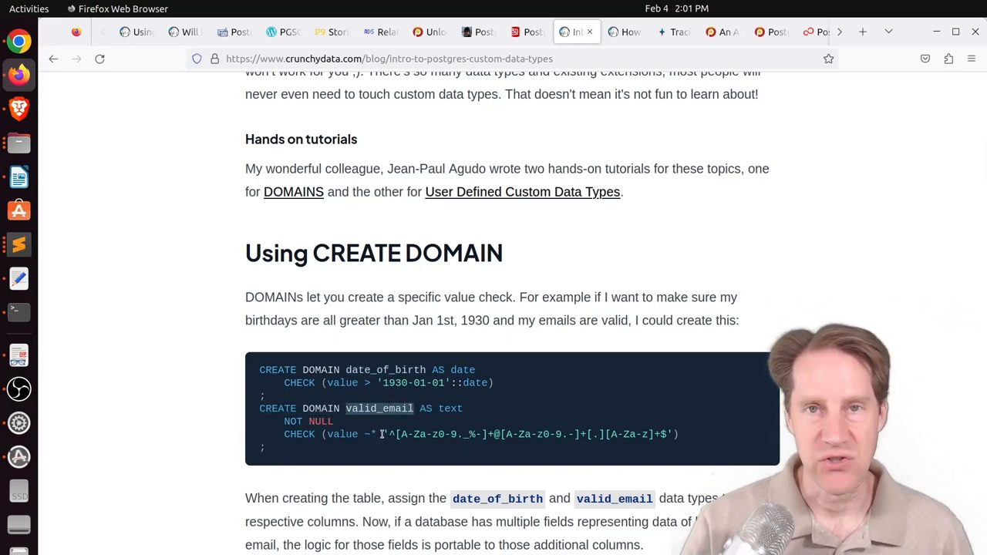
Read the DATE_OF_BIRTH table and physical_package composite type, selecting its height, width and weight fields
{"action": "scroll", "scroll_direction": "down", "scroll_amount": 3}
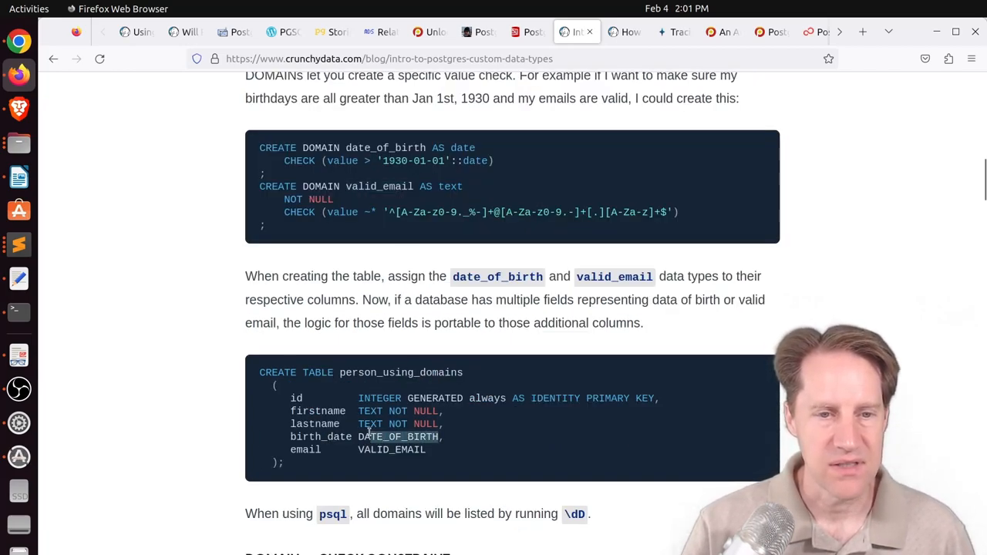
{"action": "double_click", "coordinate": [398, 438]}
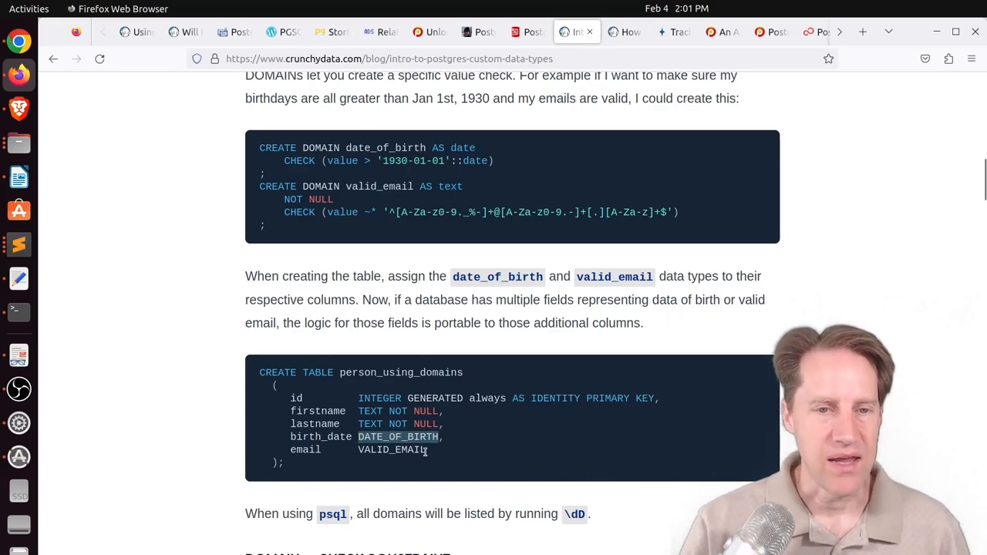
{"action": "scroll", "scroll_direction": "down", "scroll_amount": 3}
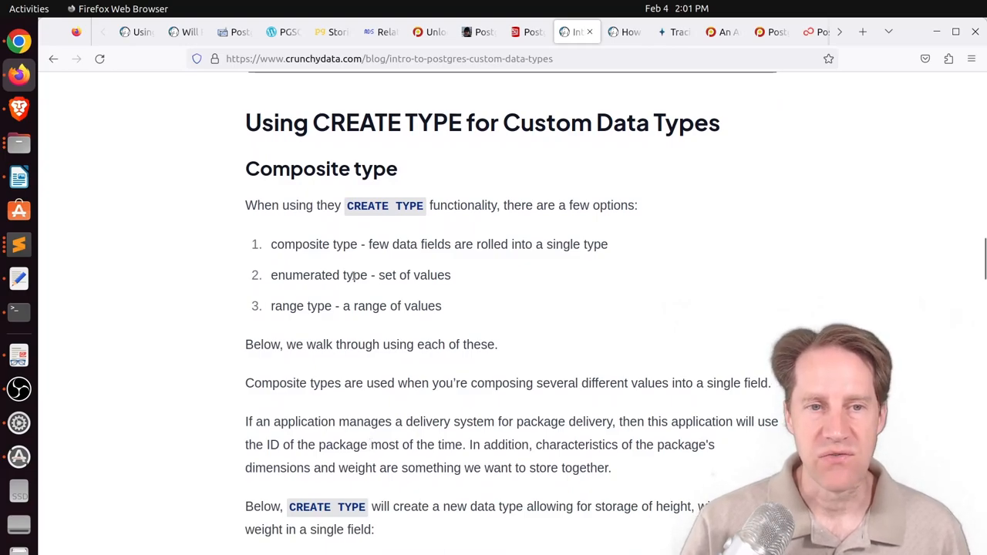
{"action": "scroll", "scroll_direction": "down", "scroll_amount": 3}
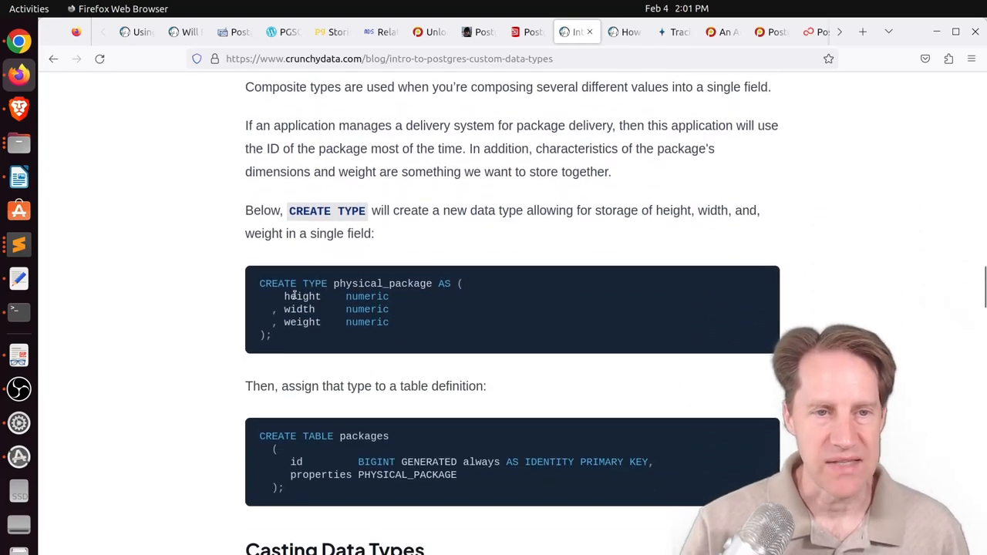
{"action": "double_click", "coordinate": [383, 284]}
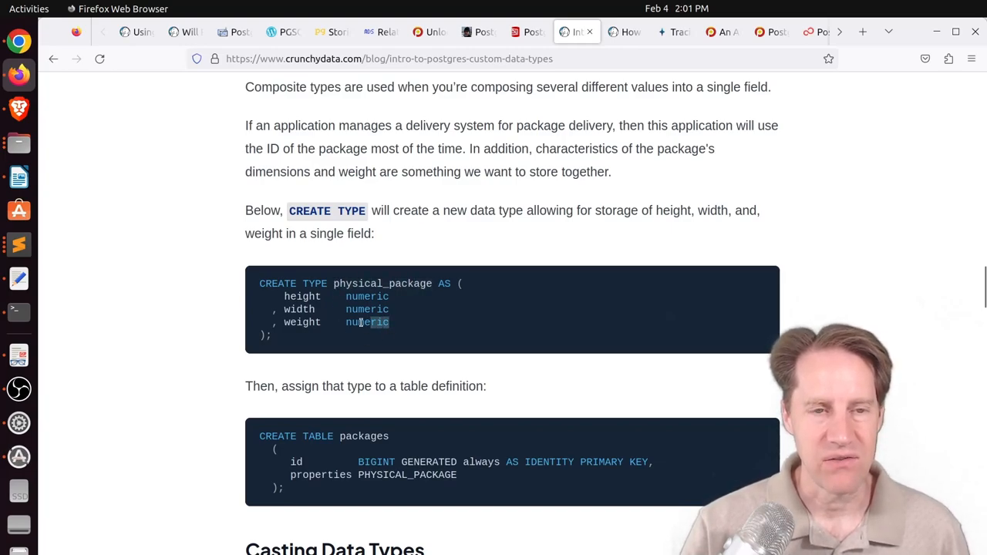
{"action": "left_click_drag", "start_coordinate": [284, 297], "coordinate": [389, 323]}
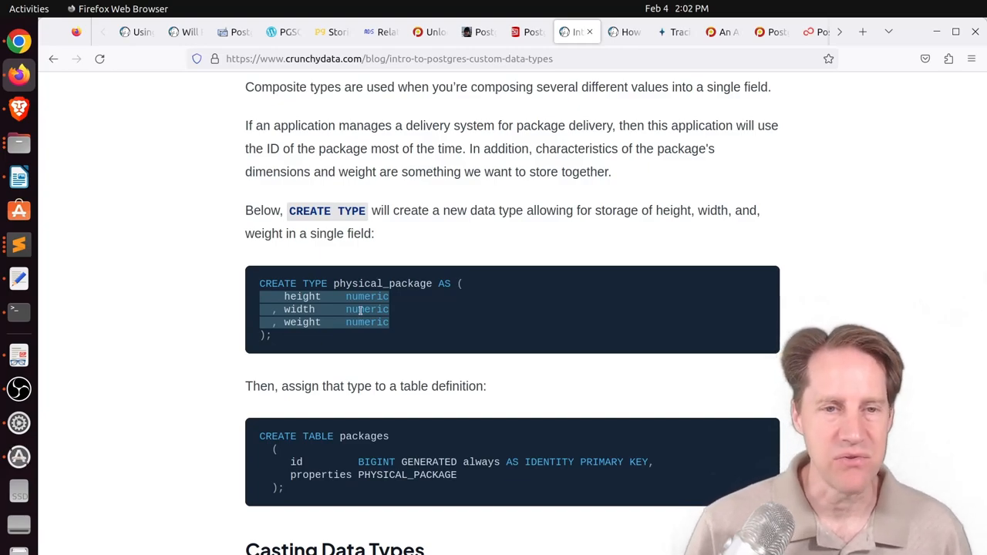
Scroll through the enum and range type sections, then bring up the Advent of Code Day 15 post
{"action": "scroll", "scroll_direction": "down", "scroll_amount": 3}
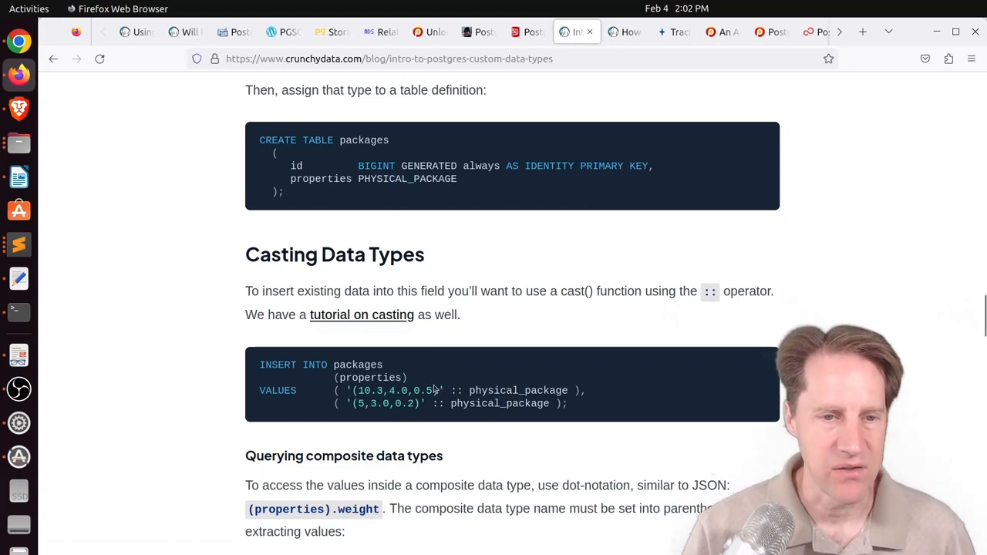
{"action": "scroll", "scroll_direction": "down", "scroll_amount": 3}
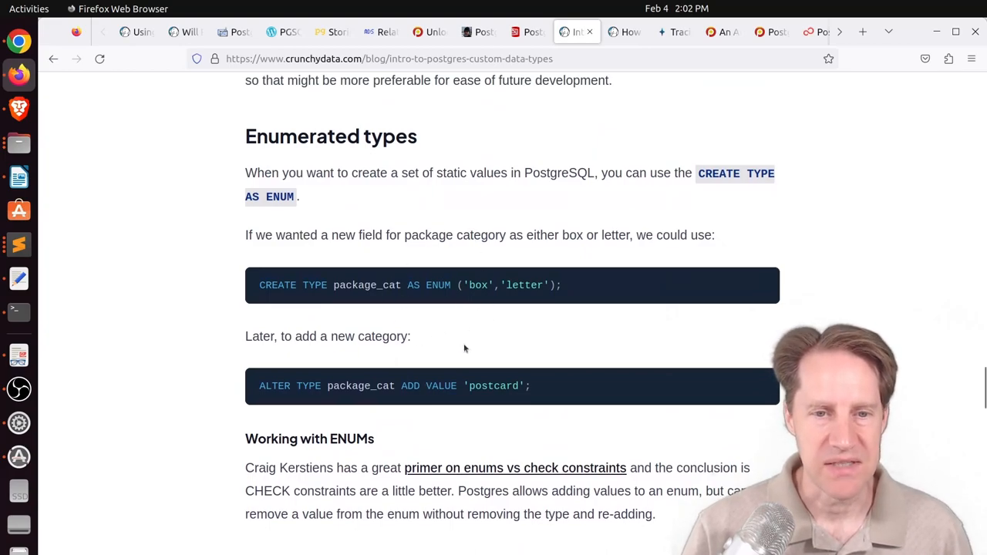
{"action": "scroll", "scroll_direction": "down", "scroll_amount": 3}
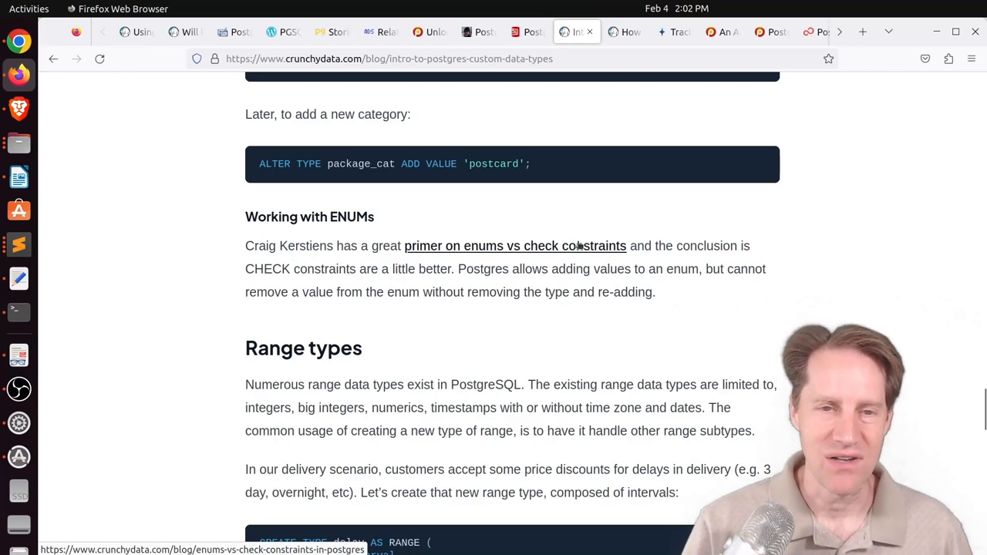
{"action": "scroll", "scroll_direction": "down", "scroll_amount": 3}
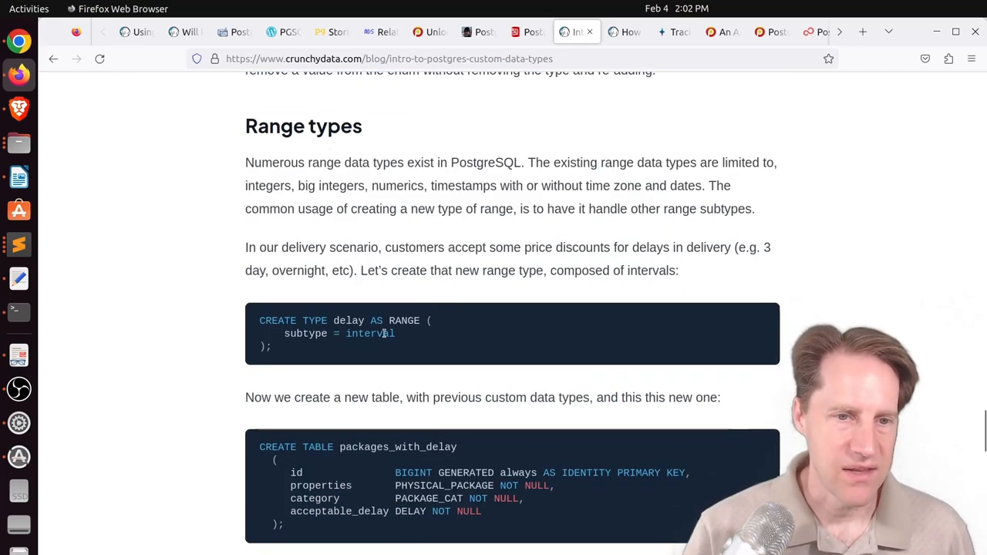
{"action": "scroll", "scroll_direction": "down", "scroll_amount": 3}
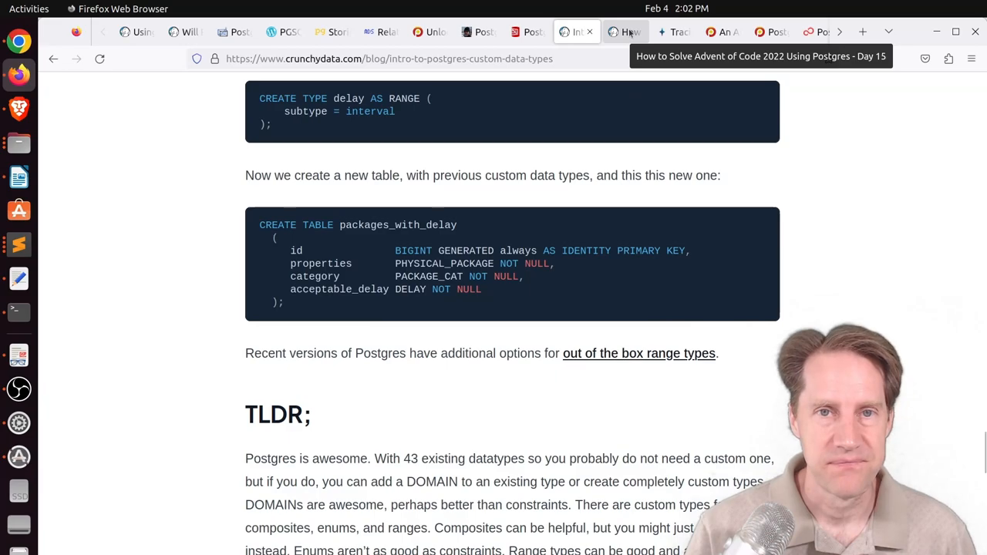
{"action": "left_click", "coordinate": [625, 31]}
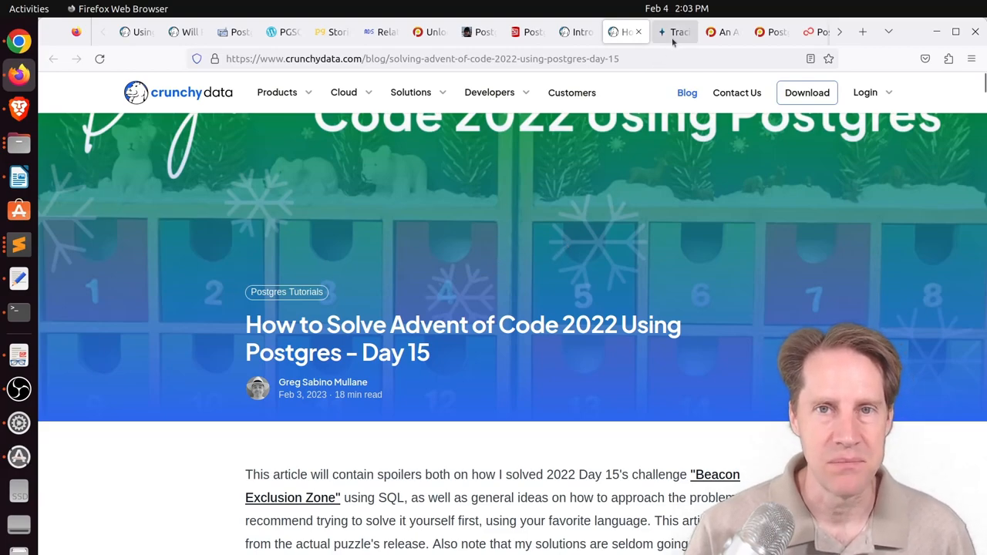
Switch to the pganalyze post on tracing Postgres locks with eBPF programs
{"action": "left_click", "coordinate": [675, 31]}
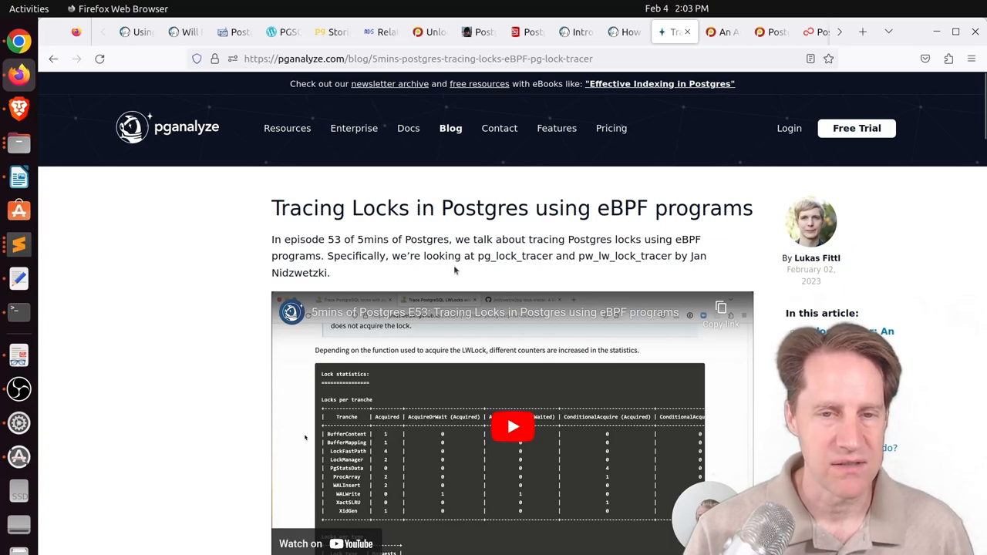
Scroll through the pg_lock_tracer section, then switch to the Percona logical failover slots post
{"action": "scroll", "scroll_direction": "down", "scroll_amount": 3}
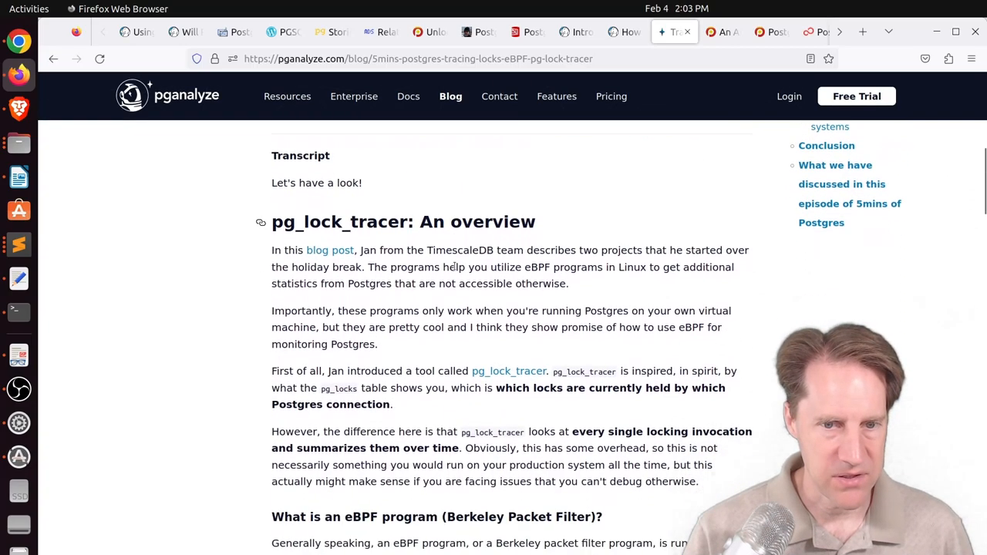
{"action": "scroll", "scroll_direction": "down", "scroll_amount": 3}
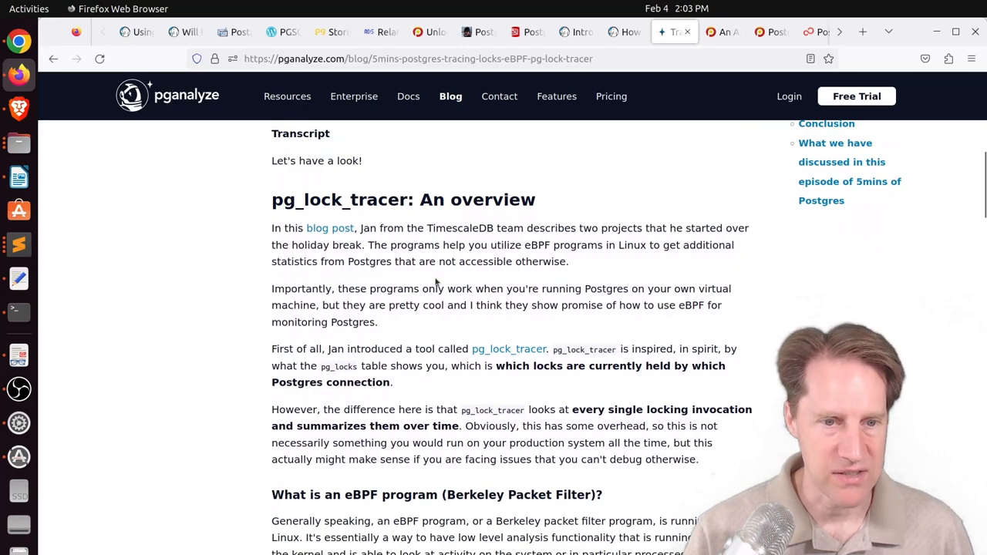
{"action": "scroll", "scroll_direction": "down", "scroll_amount": 3}
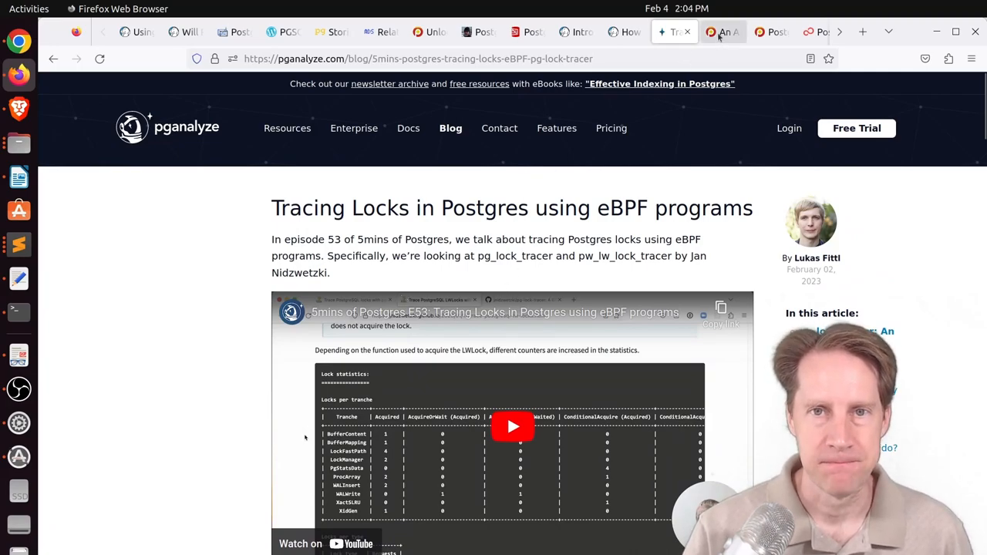
{"action": "left_click", "coordinate": [722, 31]}
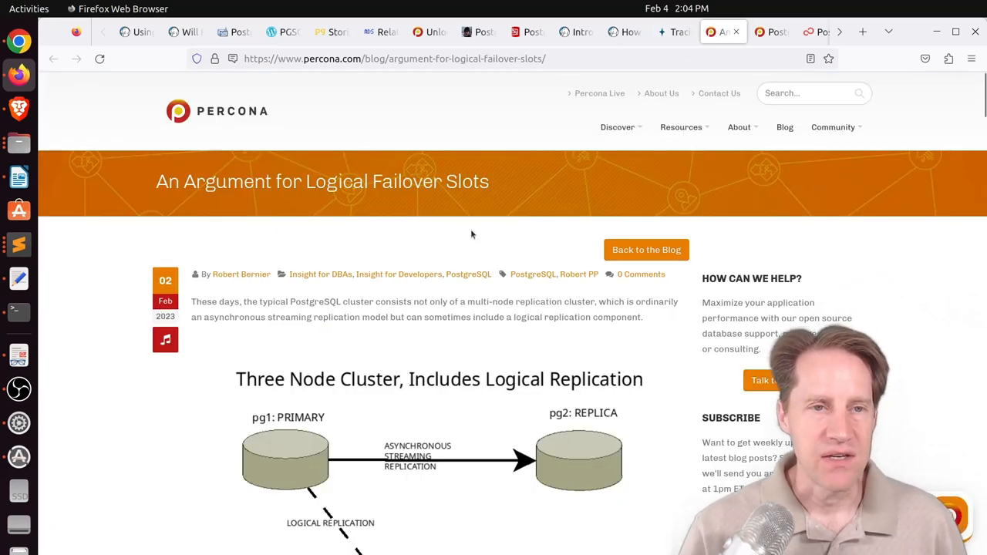
{"action": "mouse_move", "coordinate": [477, 224]}
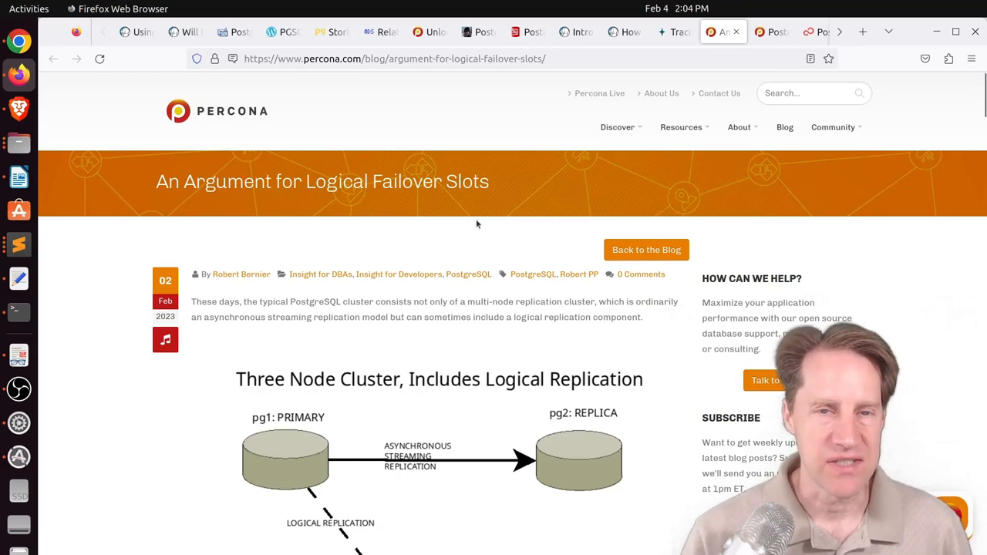
Scroll the logical failover slots post from the three-node cluster diagram to the dead-primary failover diagram
{"action": "scroll", "scroll_direction": "down", "scroll_amount": 3}
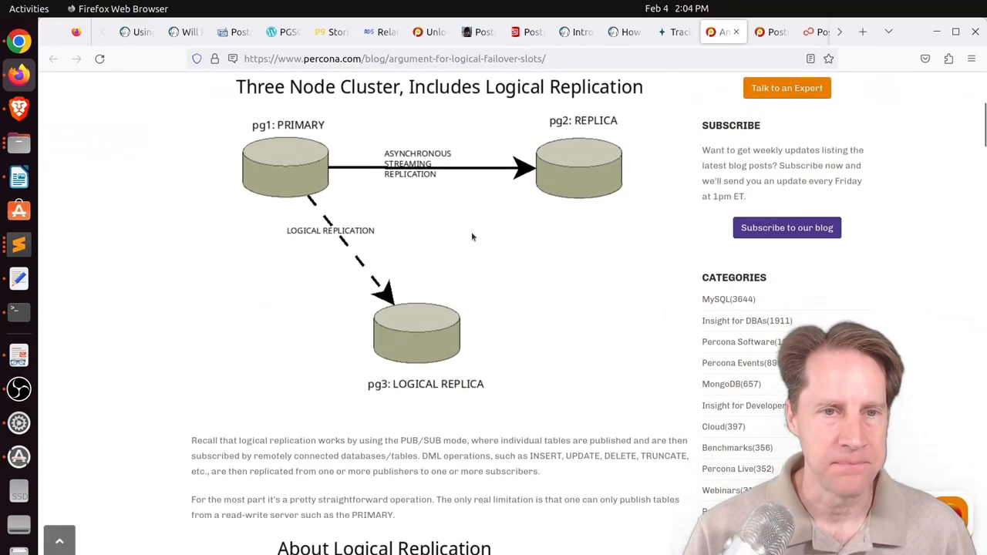
{"action": "scroll", "scroll_direction": "down", "scroll_amount": 3}
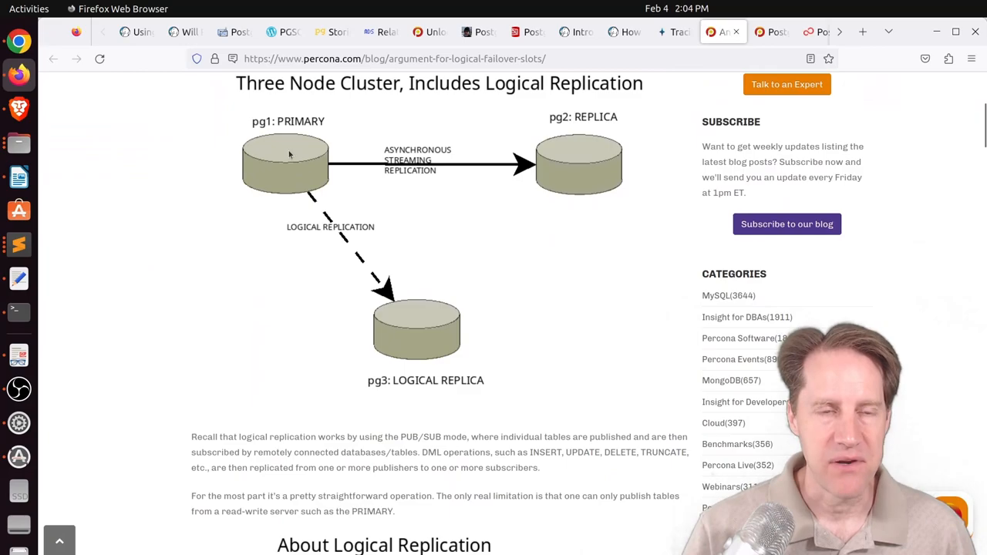
{"action": "mouse_move", "coordinate": [417, 179]}
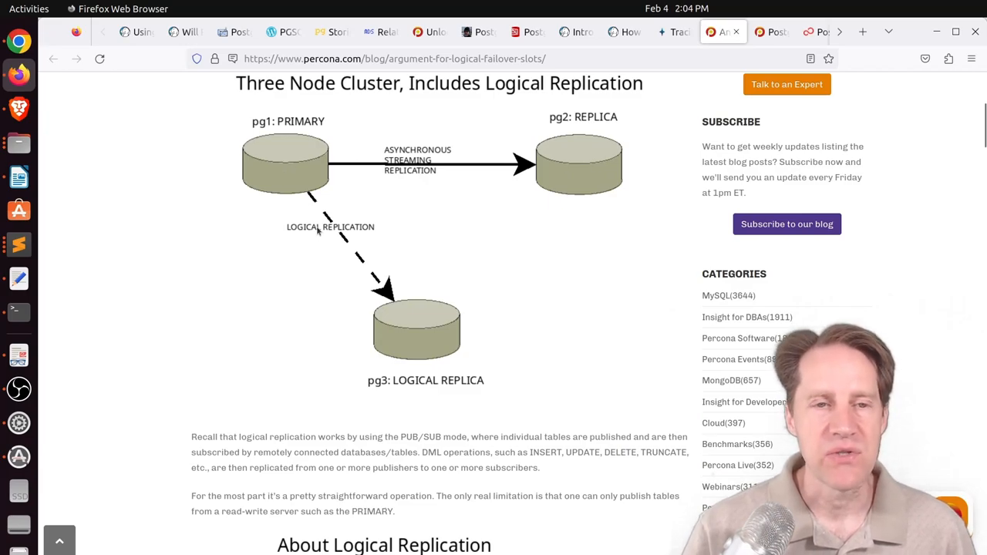
{"action": "mouse_move", "coordinate": [414, 352]}
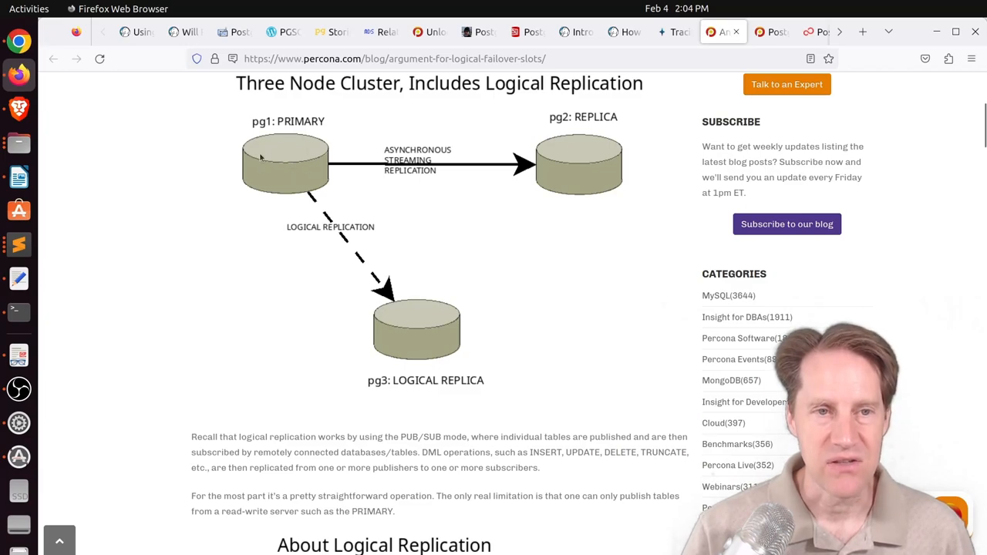
{"action": "mouse_move", "coordinate": [634, 173]}
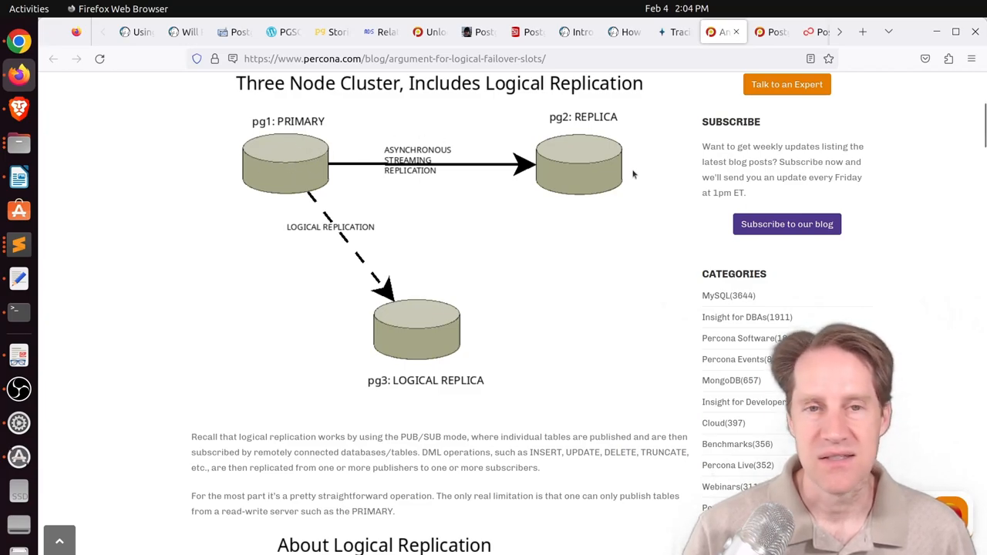
{"action": "mouse_move", "coordinate": [568, 159]}
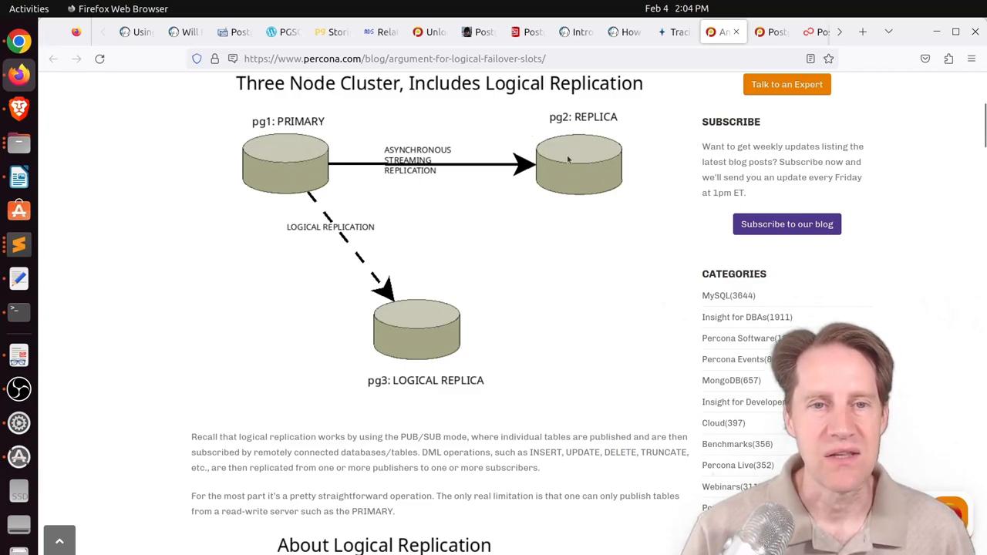
{"action": "mouse_move", "coordinate": [574, 178]}
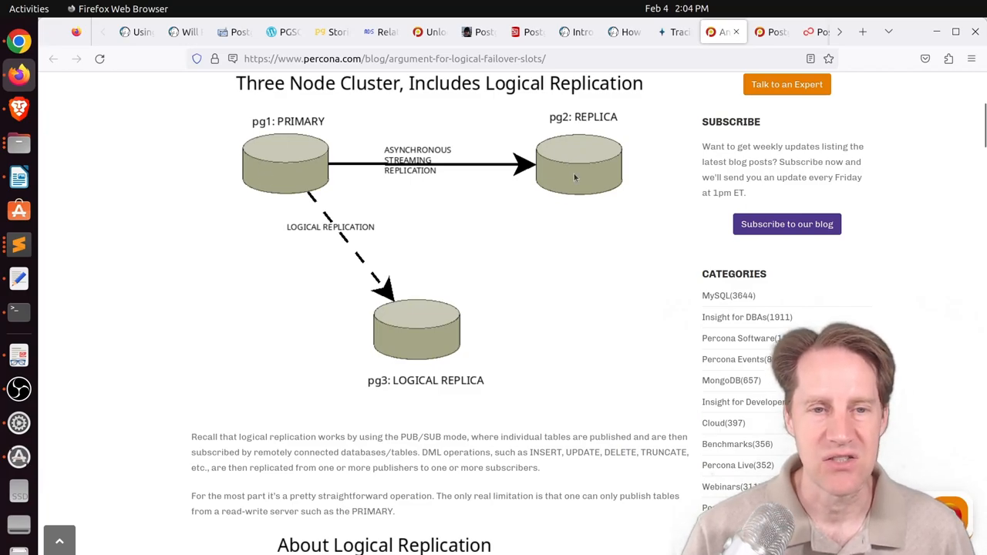
{"action": "mouse_move", "coordinate": [602, 152]}
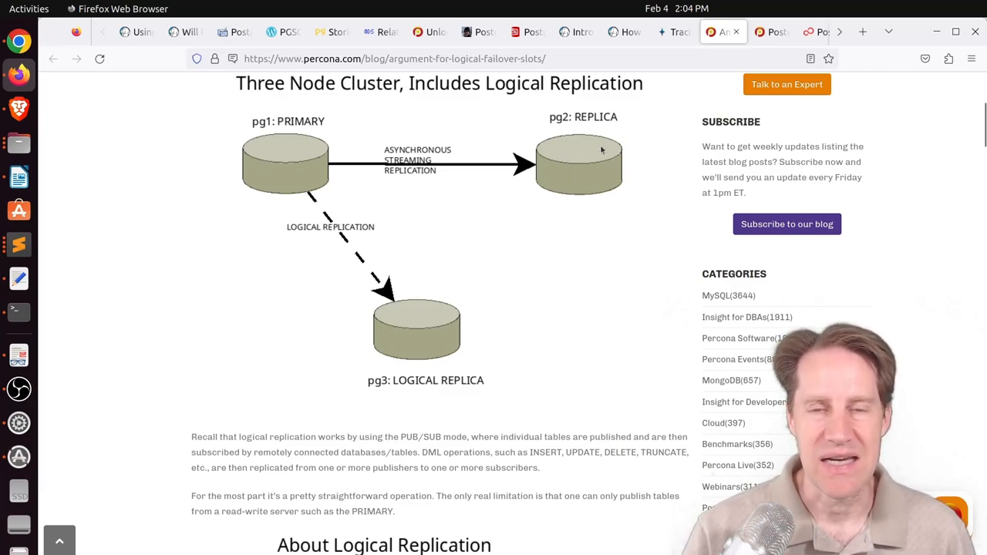
{"action": "mouse_move", "coordinate": [455, 303]}
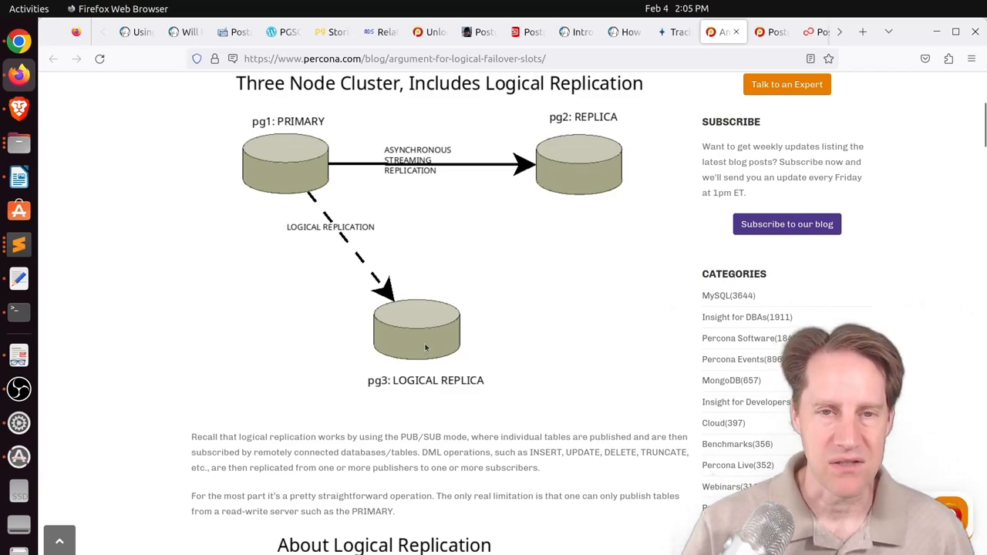
{"action": "scroll", "scroll_direction": "down", "scroll_amount": 3}
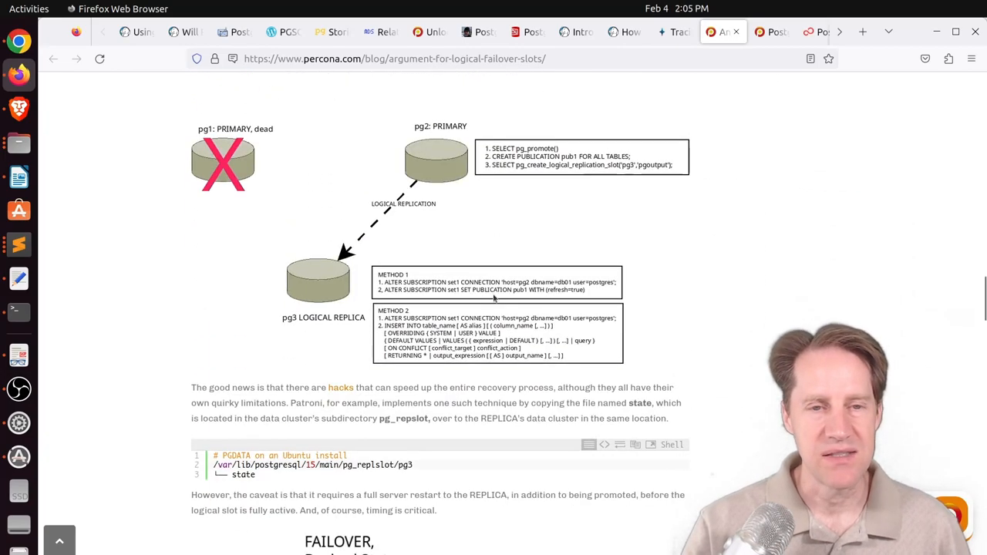
{"action": "scroll", "scroll_direction": "down", "scroll_amount": 3}
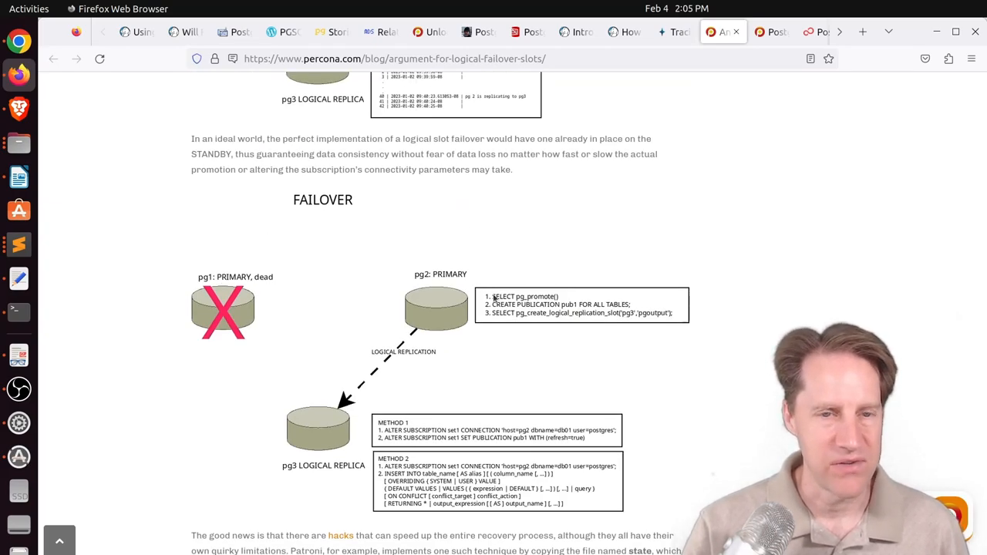
{"action": "scroll", "scroll_direction": "down", "scroll_amount": 3}
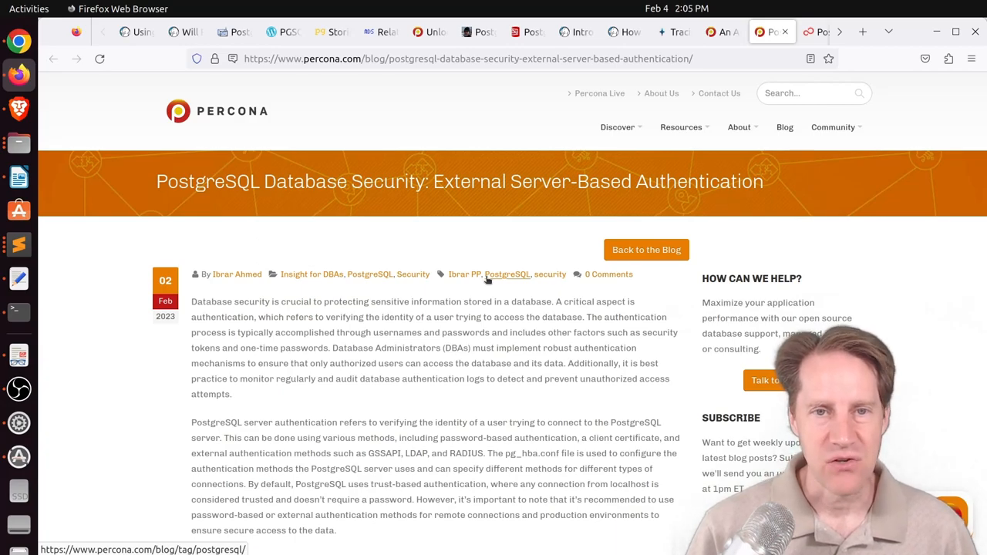
Scroll the external authentication post past the LDAP steps until the GSSAPI heading shows
{"action": "scroll", "scroll_direction": "down", "scroll_amount": 3}
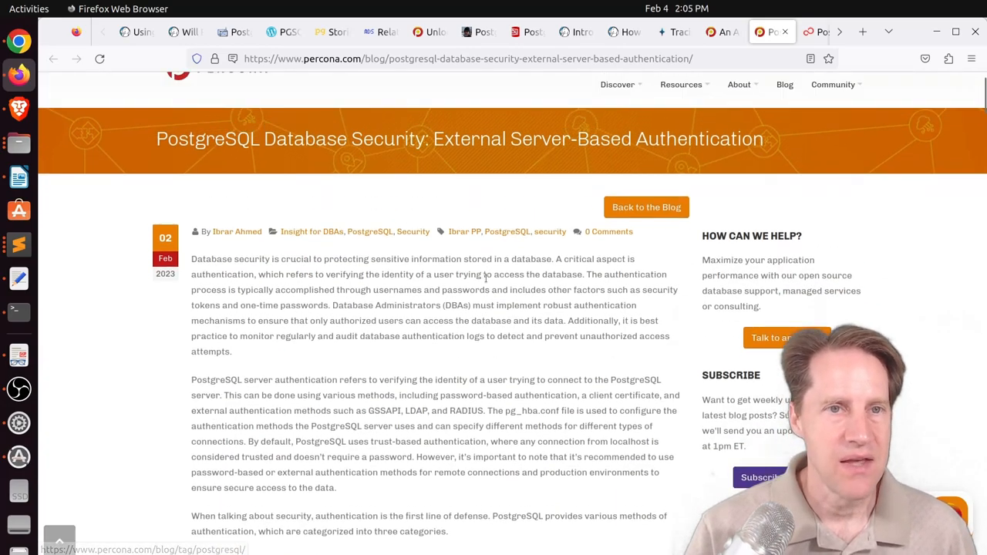
{"action": "scroll", "scroll_direction": "down", "scroll_amount": 3}
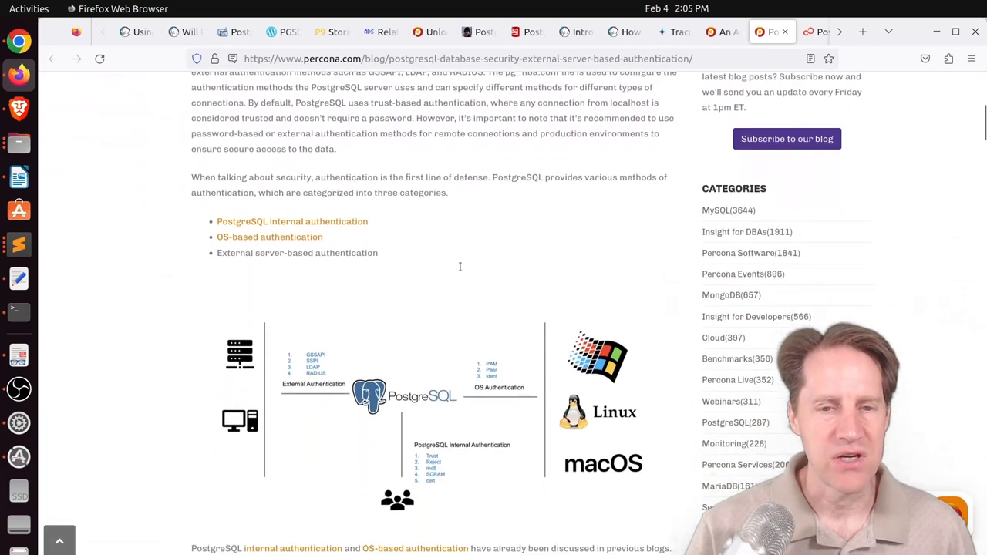
{"action": "scroll", "scroll_direction": "down", "scroll_amount": 3}
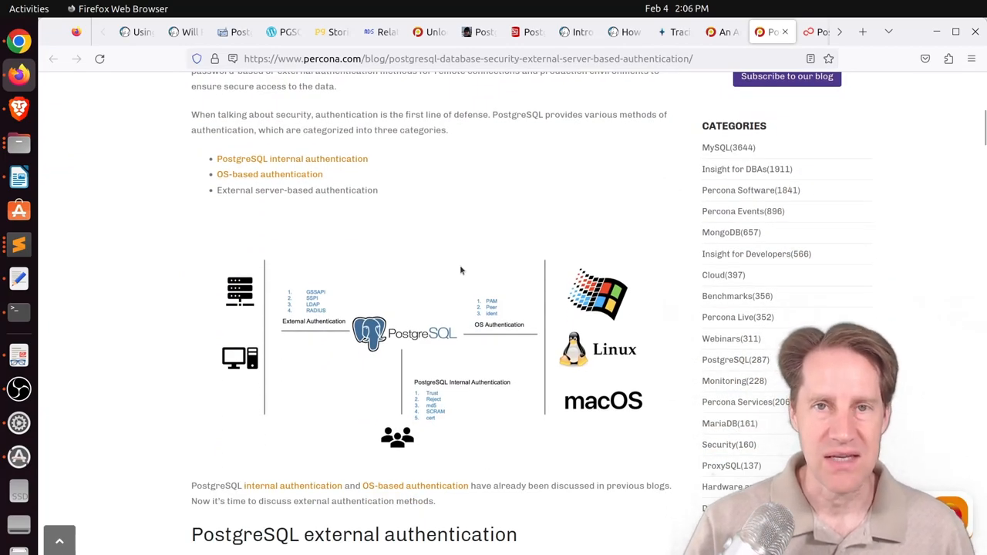
{"action": "mouse_move", "coordinate": [450, 407]}
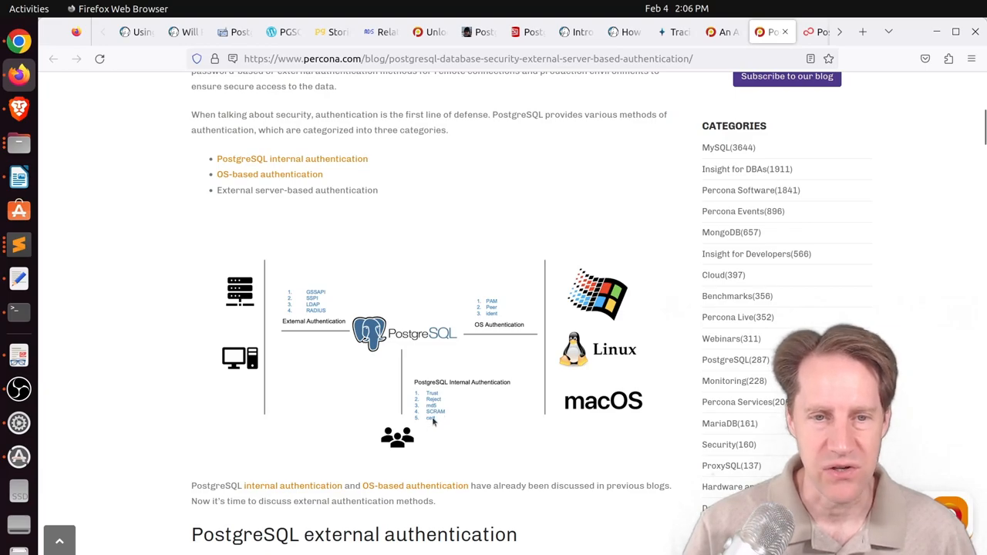
{"action": "mouse_move", "coordinate": [500, 323]}
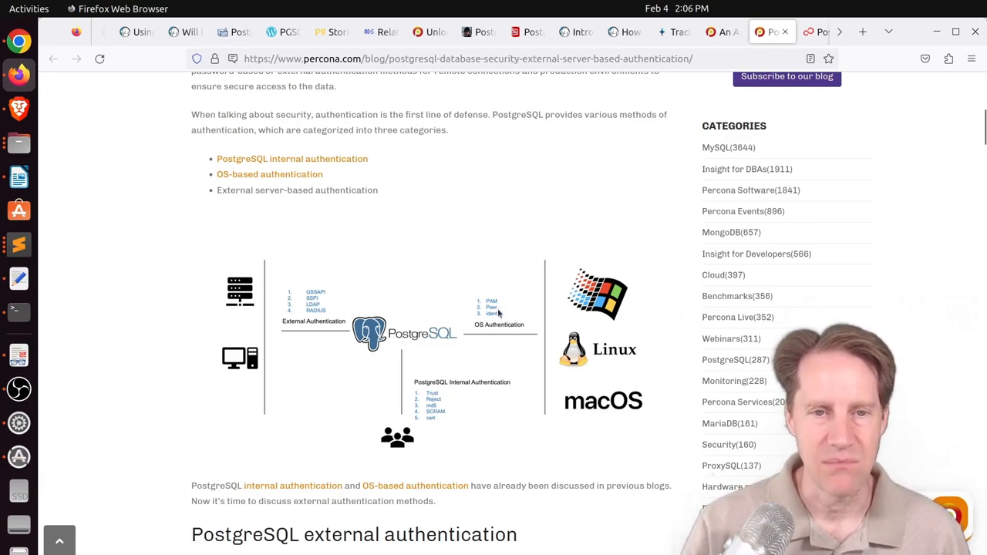
{"action": "mouse_move", "coordinate": [331, 330]}
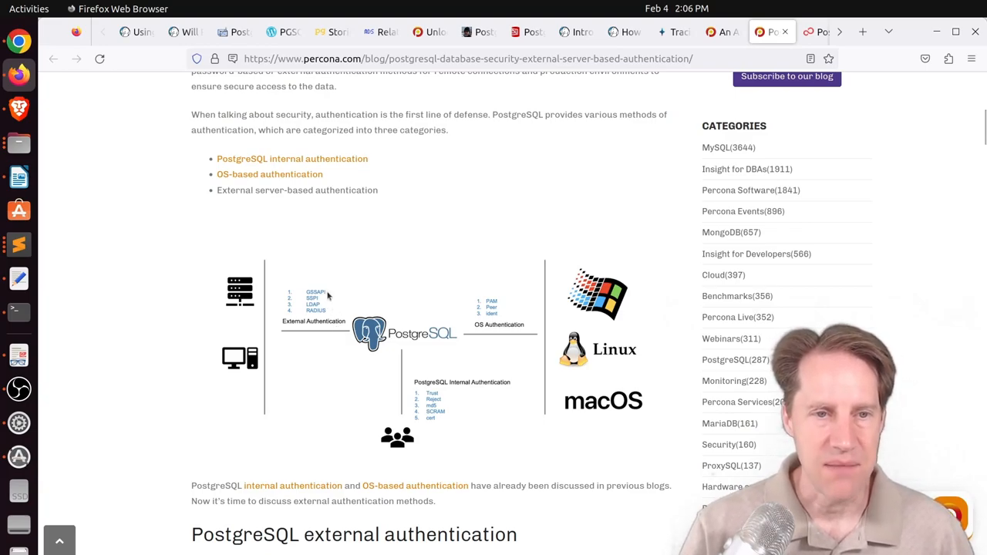
{"action": "mouse_move", "coordinate": [330, 307]}
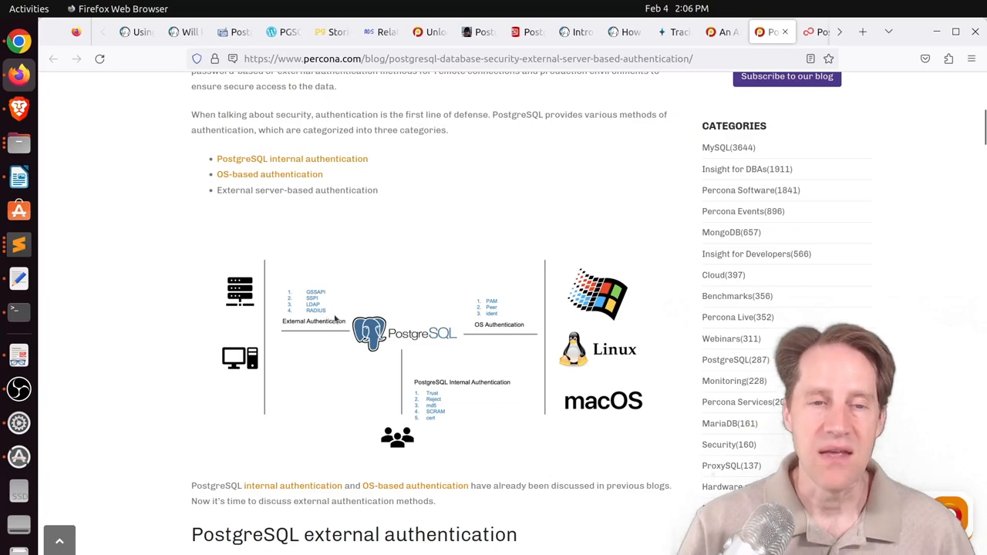
{"action": "scroll", "scroll_direction": "down", "scroll_amount": 3}
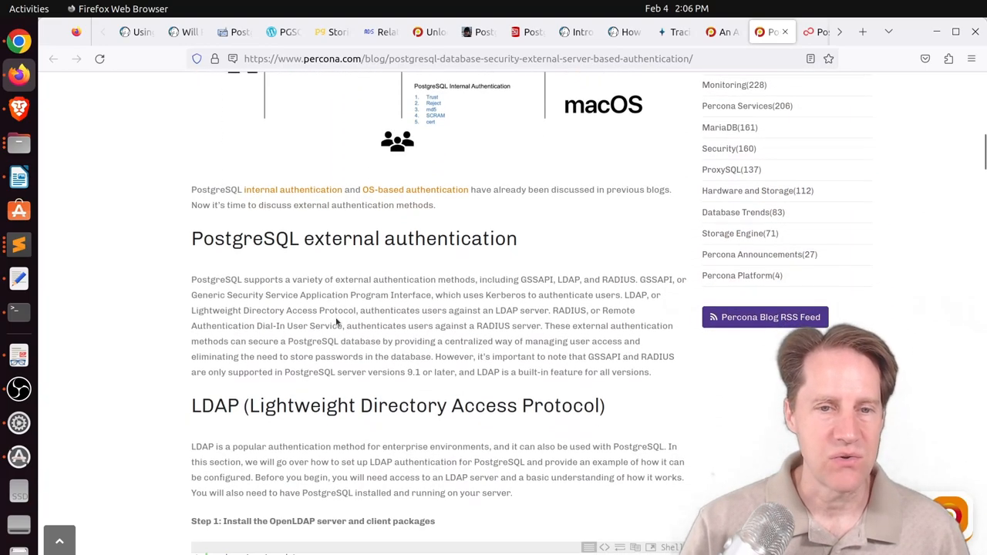
{"action": "scroll", "scroll_direction": "down", "scroll_amount": 3}
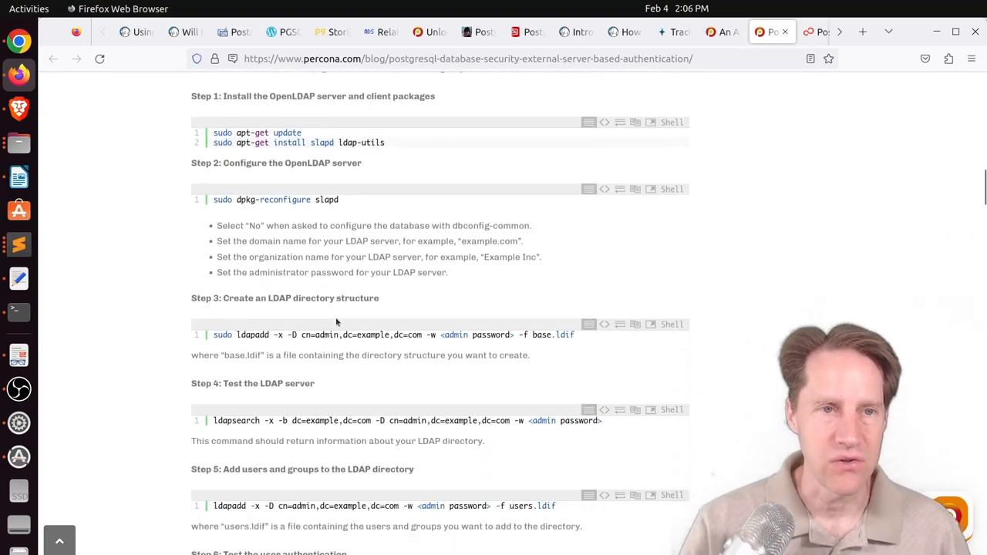
{"action": "scroll", "scroll_direction": "down", "scroll_amount": 3}
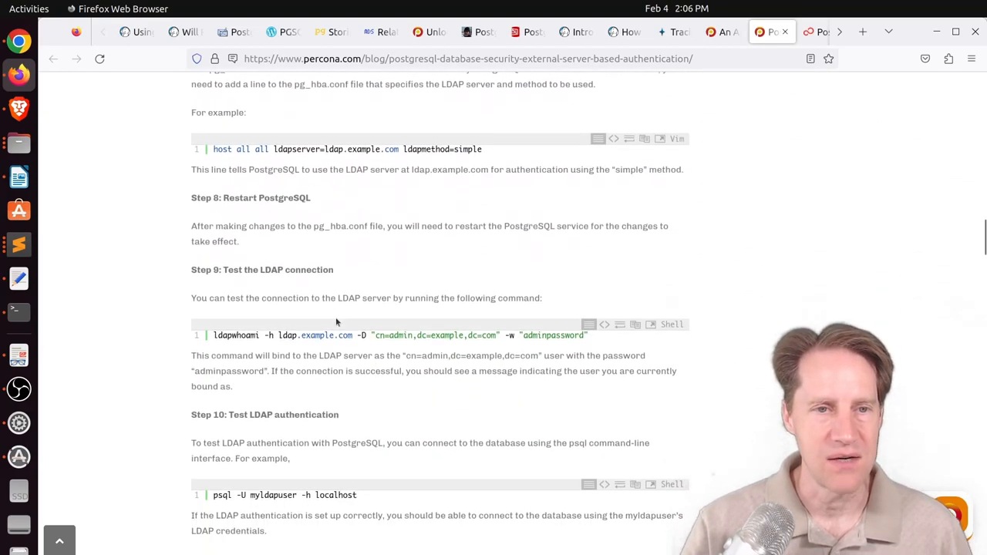
{"action": "scroll", "scroll_direction": "down", "scroll_amount": 3}
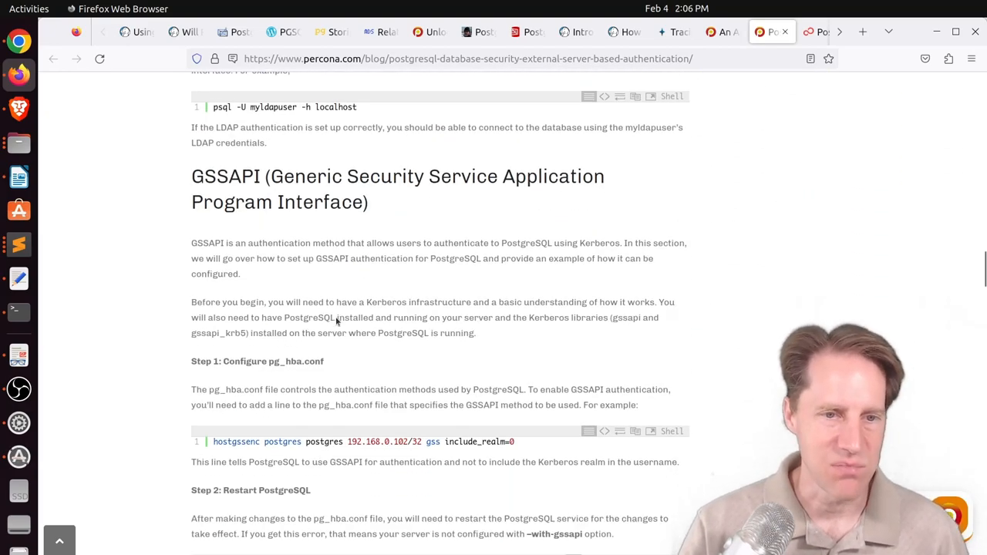
{"action": "scroll", "scroll_direction": "down", "scroll_amount": 3}
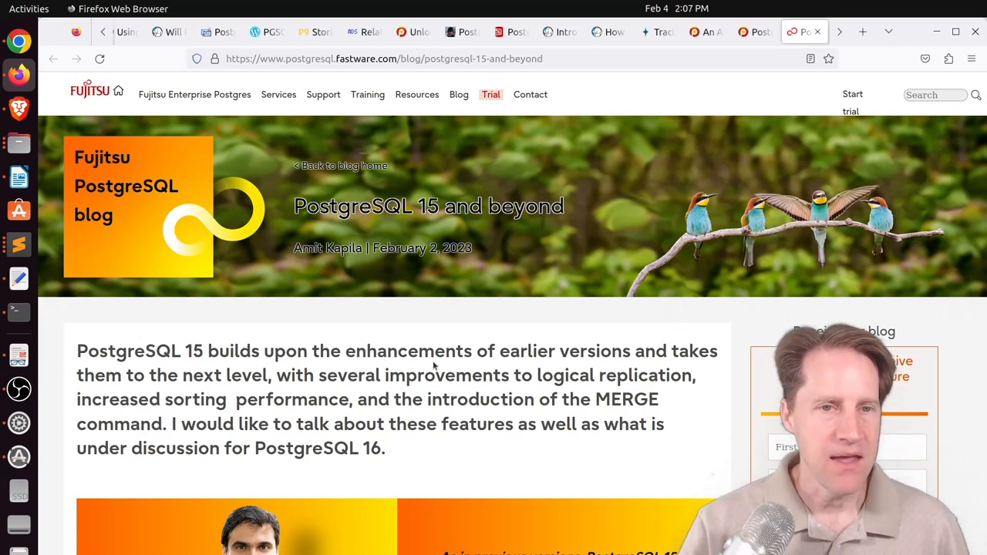
Scroll the PostgreSQL 15 and beyond post down to its release timeline graphic
{"action": "scroll", "scroll_direction": "down", "scroll_amount": 3}
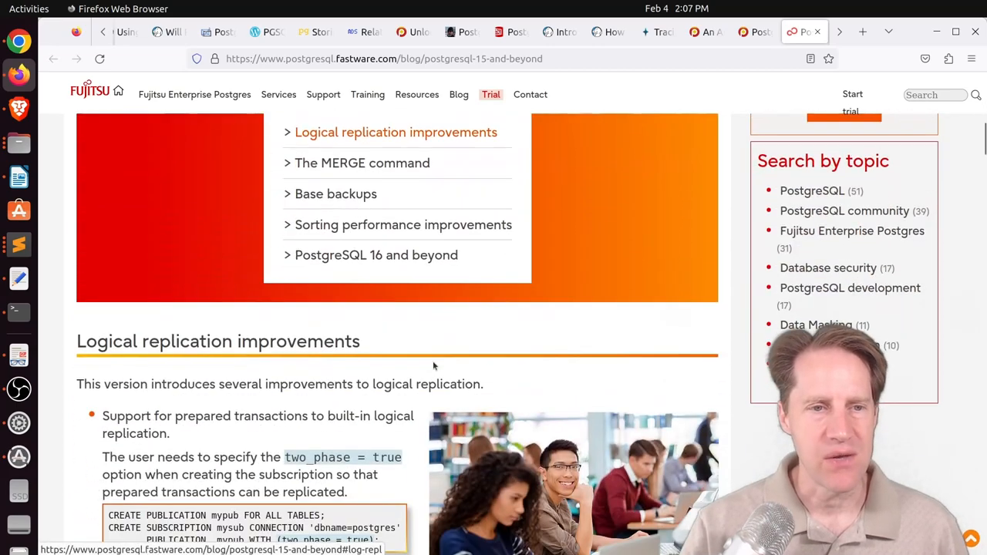
{"action": "scroll", "scroll_direction": "down", "scroll_amount": 3}
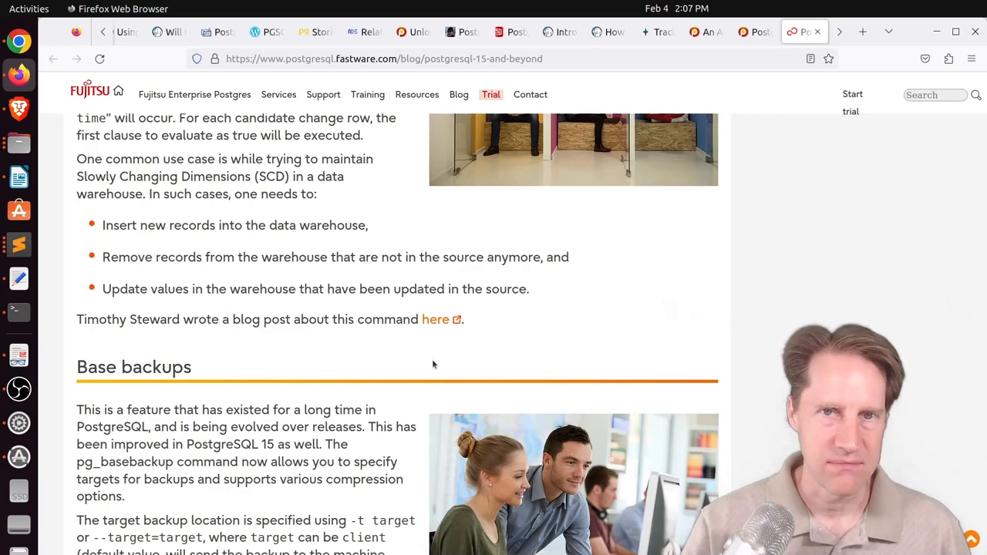
{"action": "scroll", "scroll_direction": "down", "scroll_amount": 3}
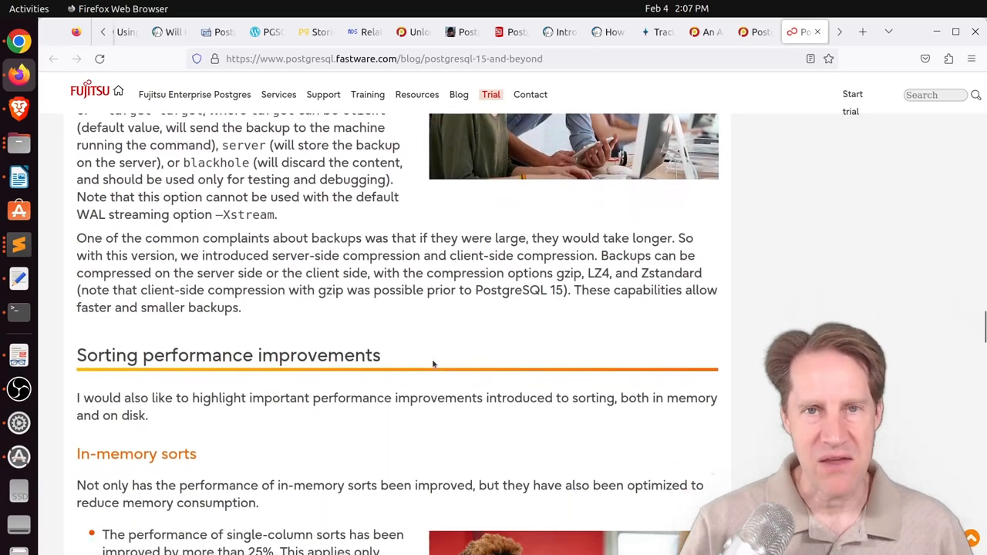
{"action": "scroll", "scroll_direction": "down", "scroll_amount": 3}
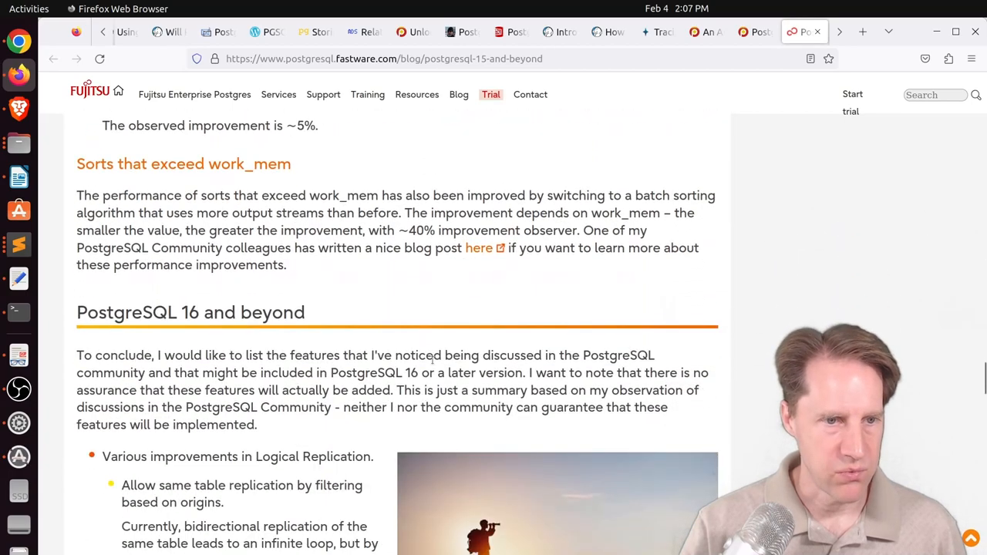
{"action": "scroll", "scroll_direction": "down", "scroll_amount": 3}
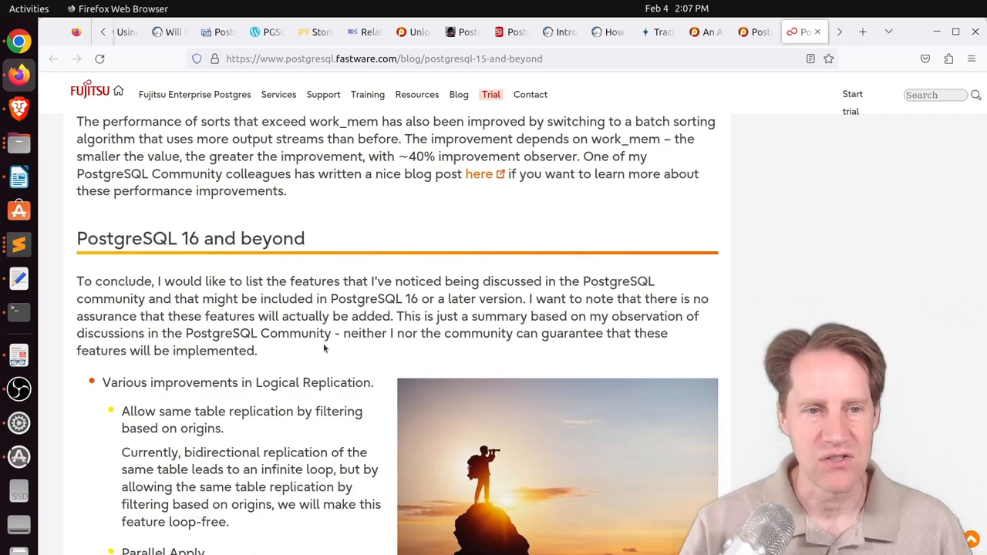
{"action": "scroll", "scroll_direction": "down", "scroll_amount": 3}
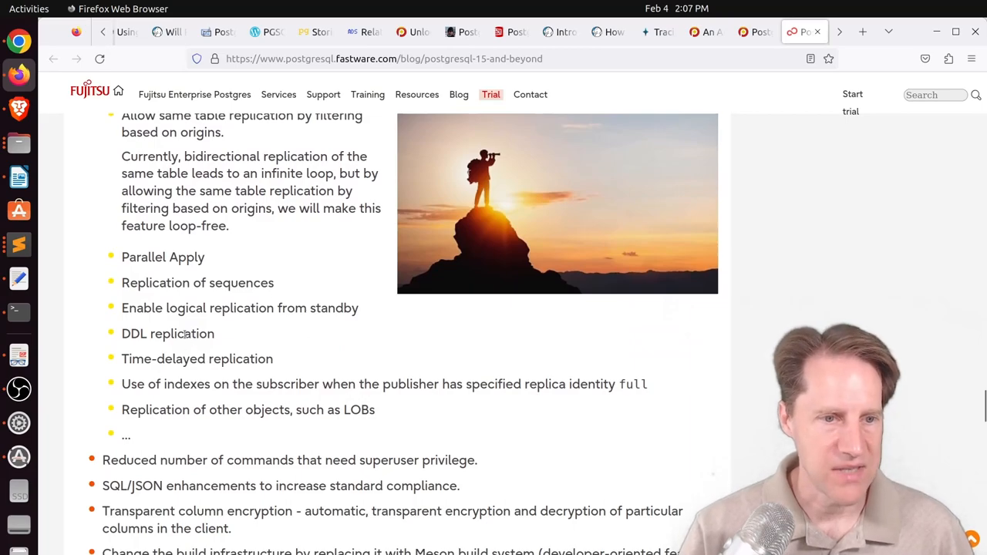
{"action": "scroll", "scroll_direction": "down", "scroll_amount": 3}
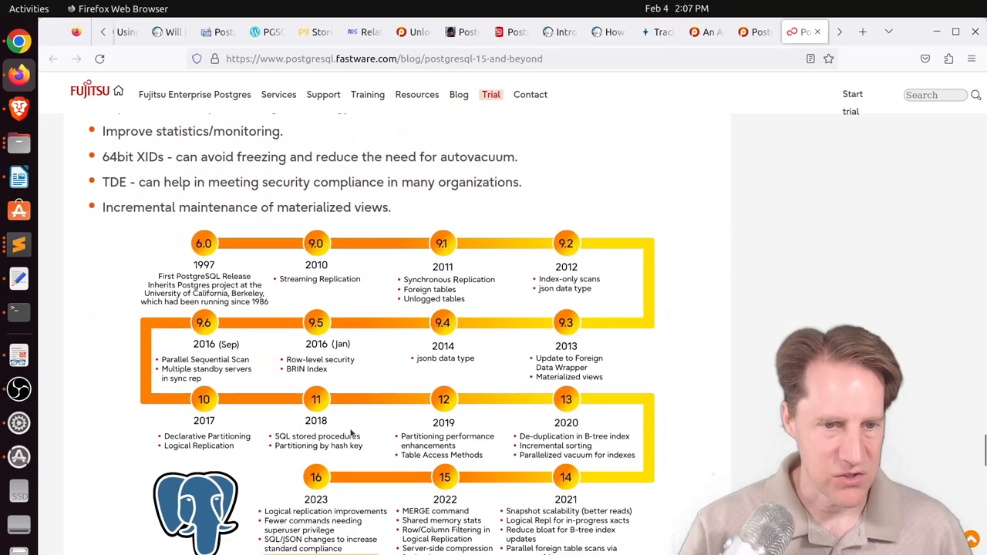
{"action": "scroll", "scroll_direction": "down", "scroll_amount": 3}
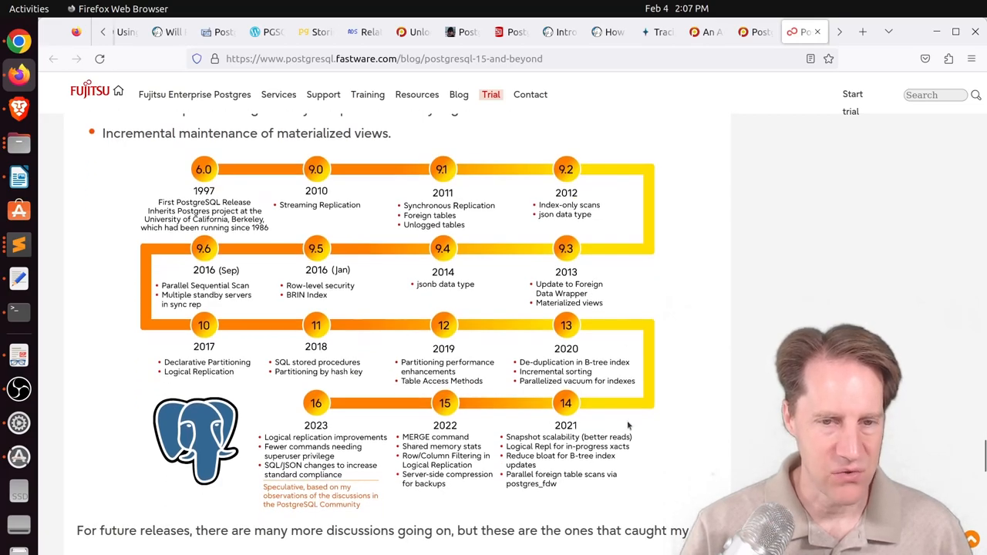
{"action": "mouse_move", "coordinate": [370, 345]}
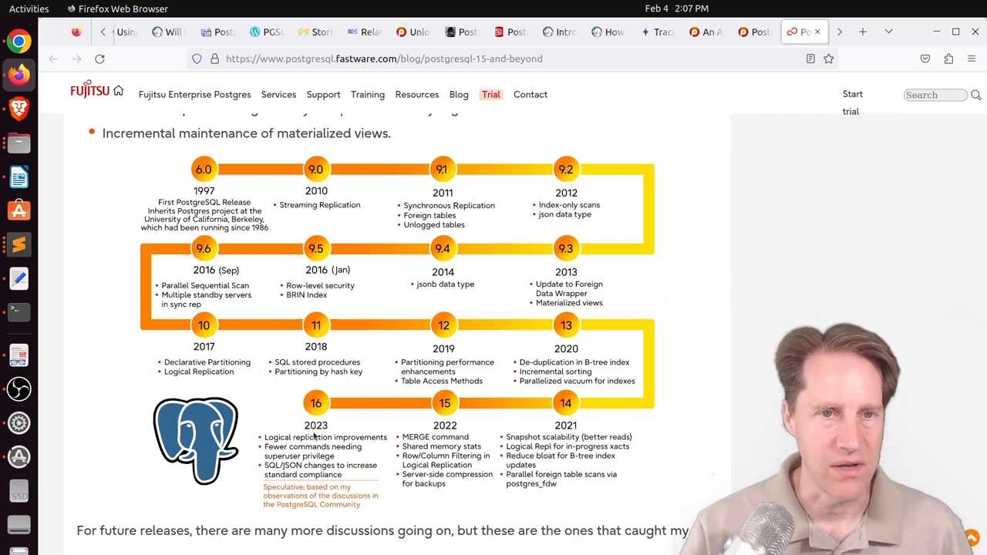
{"action": "mouse_move", "coordinate": [445, 349]}
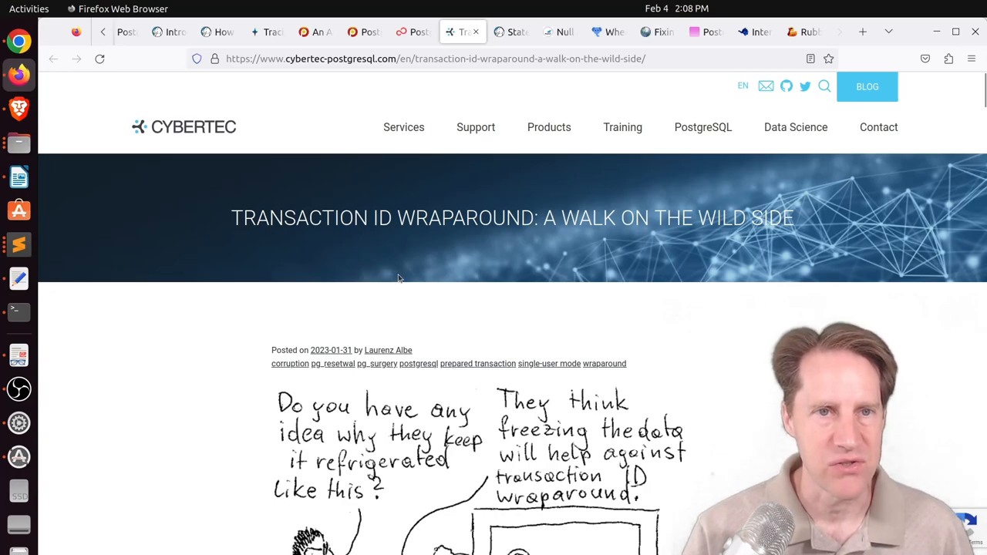
Scroll to the end of the Cybertec wraparound article, then switch to the Crunchy Data Stateful Postgres Storage post
{"action": "scroll", "scroll_direction": "down", "scroll_amount": 3}
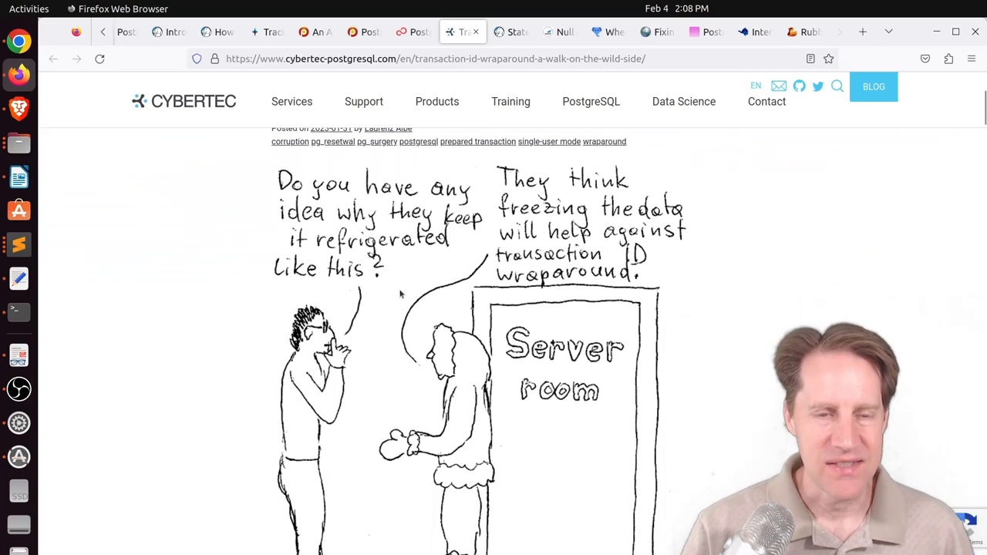
{"action": "scroll", "scroll_direction": "down", "scroll_amount": 3}
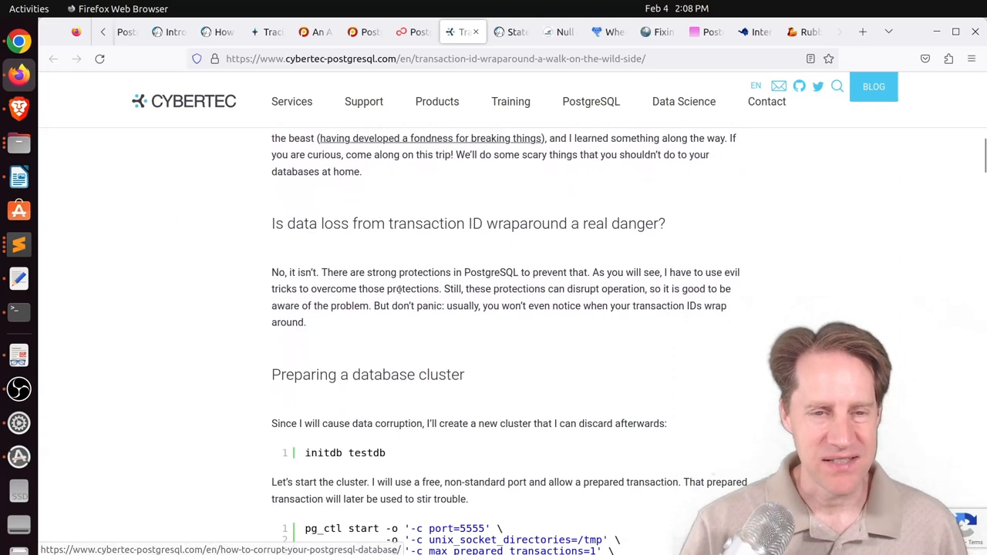
{"action": "scroll", "scroll_direction": "down", "scroll_amount": 3}
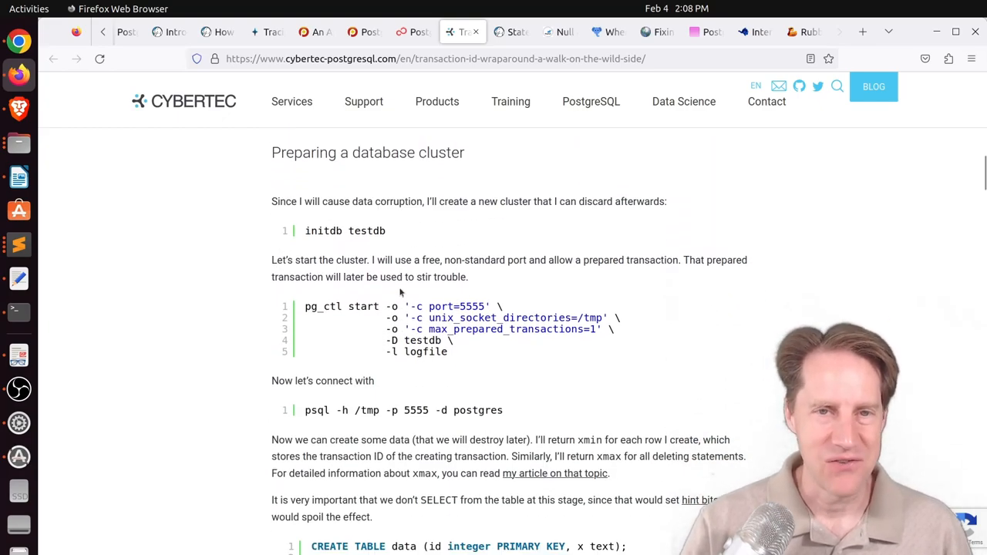
{"action": "scroll", "scroll_direction": "down", "scroll_amount": 3}
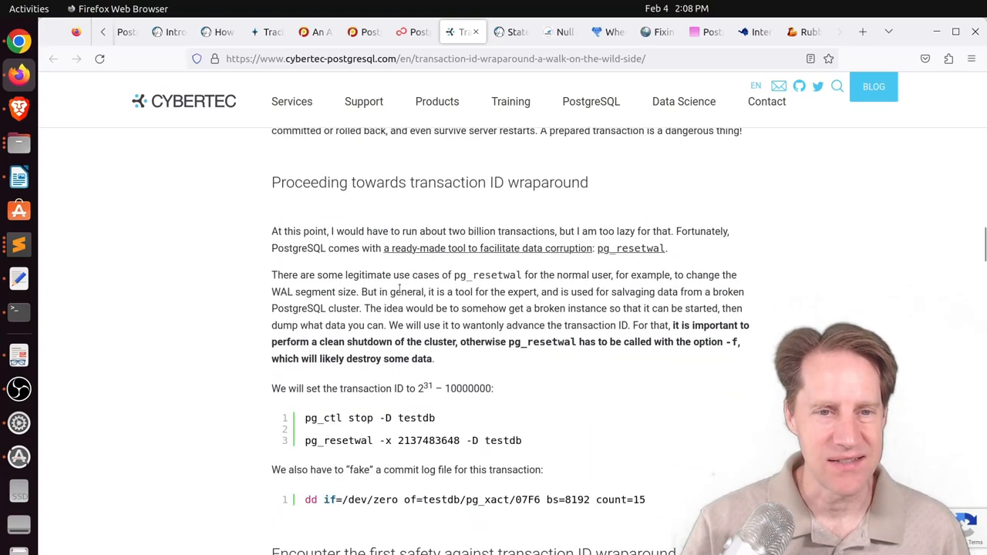
{"action": "scroll", "scroll_direction": "down", "scroll_amount": 3}
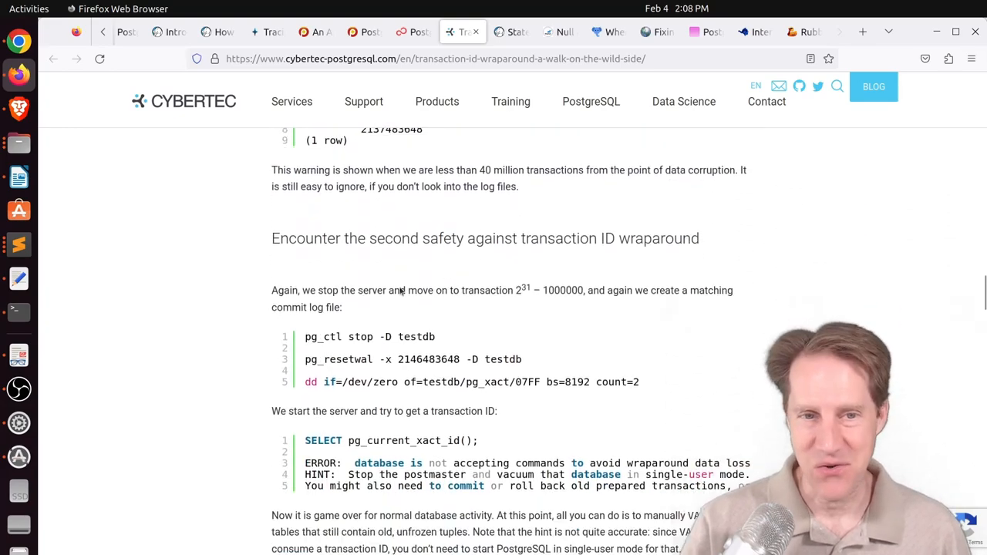
{"action": "scroll", "scroll_direction": "down", "scroll_amount": 3}
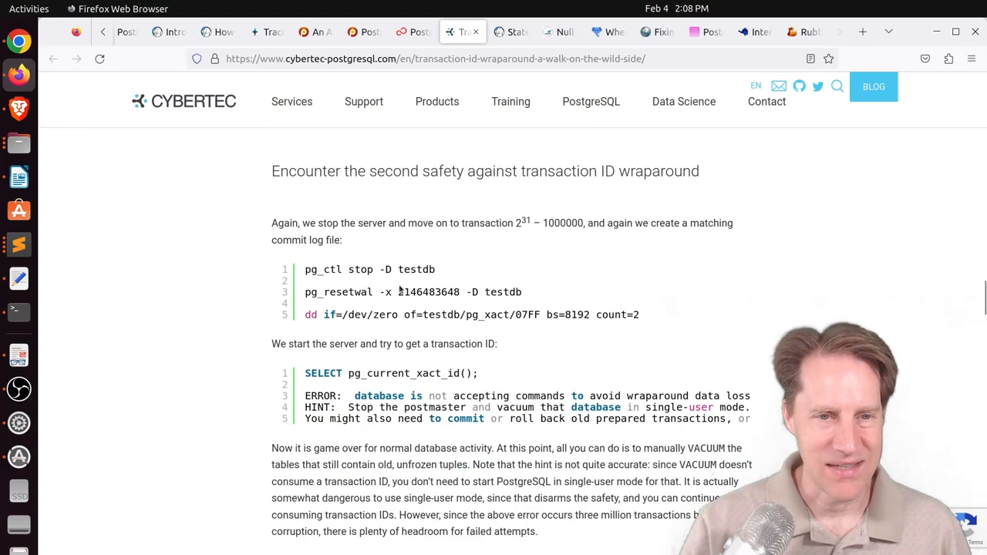
{"action": "scroll", "scroll_direction": "down", "scroll_amount": 3}
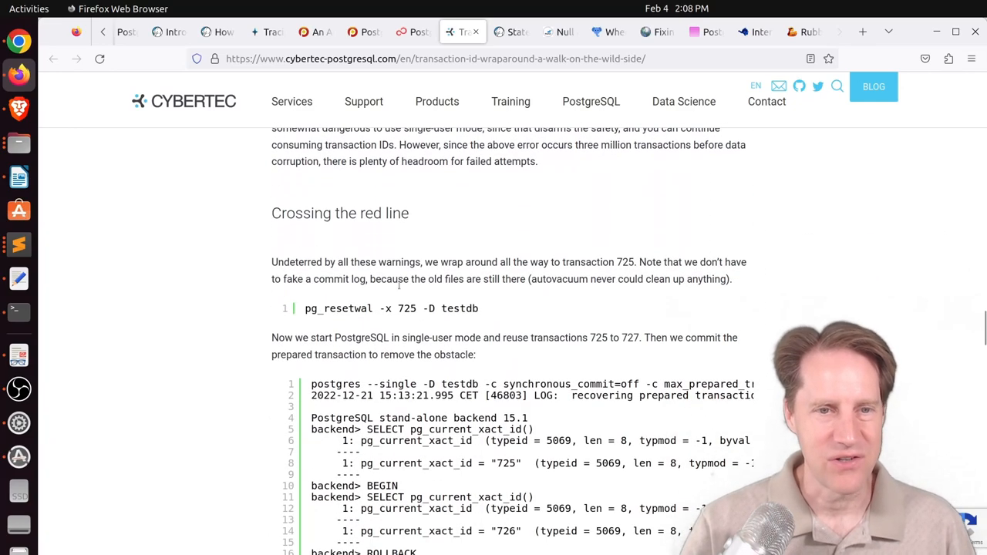
{"action": "scroll", "scroll_direction": "down", "scroll_amount": 3}
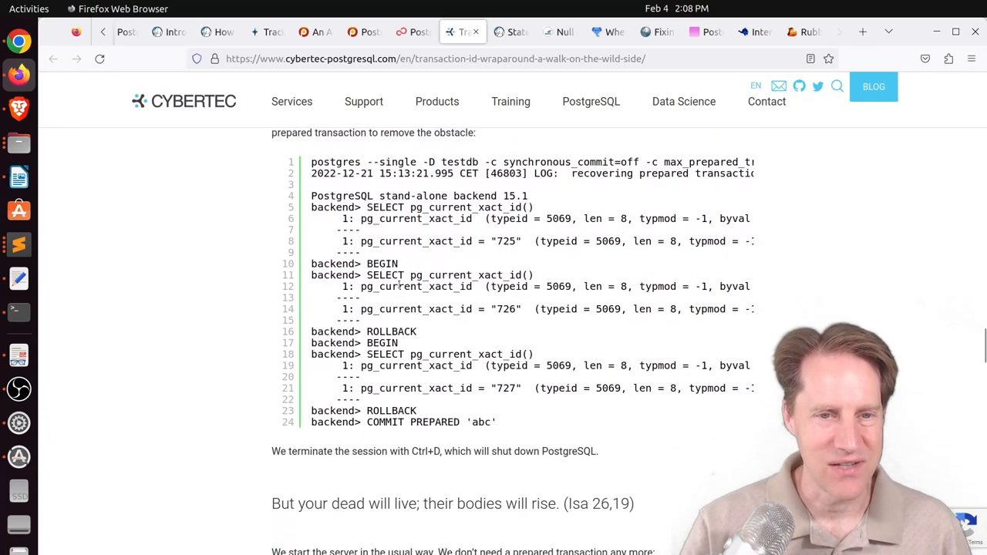
{"action": "scroll", "scroll_direction": "down", "scroll_amount": 3}
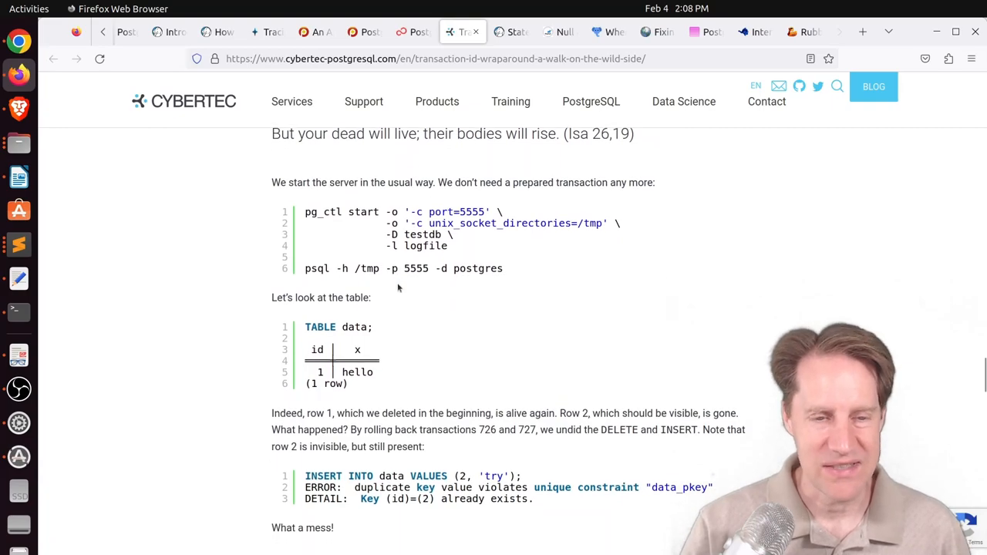
{"action": "left_click", "coordinate": [509, 31]}
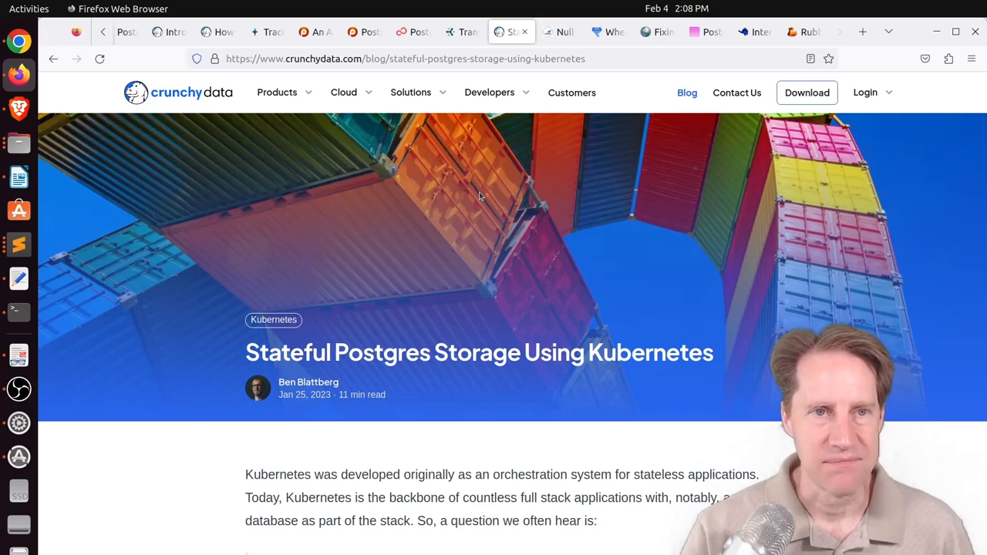
Scroll the Kubernetes storage post to its persistent volume claim examples, then switch to the MigOps Null and Empty string article
{"action": "scroll", "scroll_direction": "down", "scroll_amount": 3}
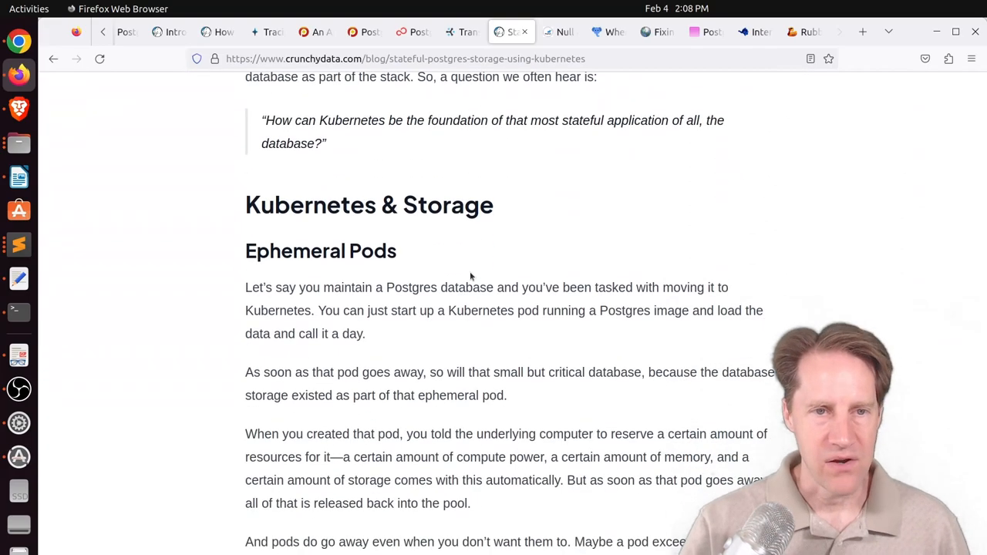
{"action": "scroll", "scroll_direction": "down", "scroll_amount": 3}
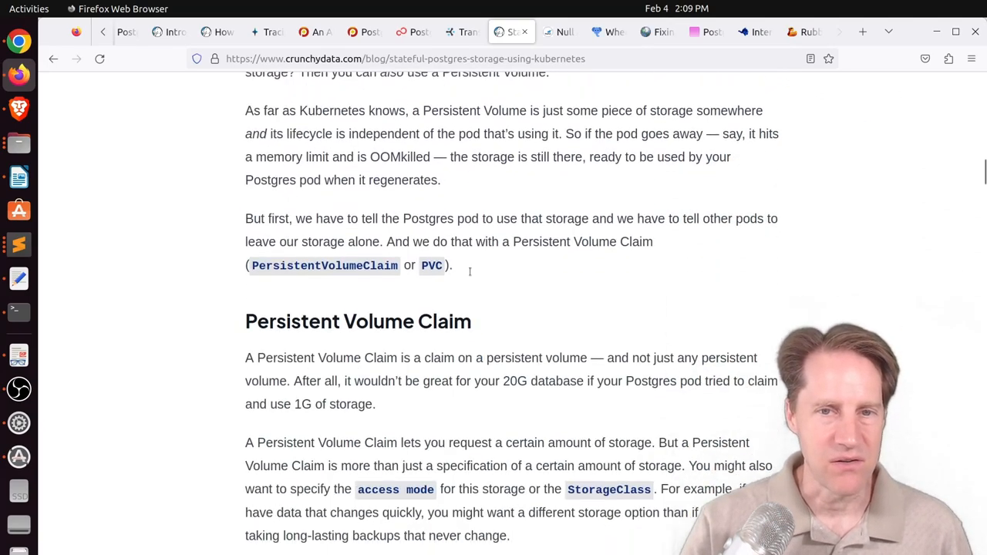
{"action": "scroll", "scroll_direction": "down", "scroll_amount": 3}
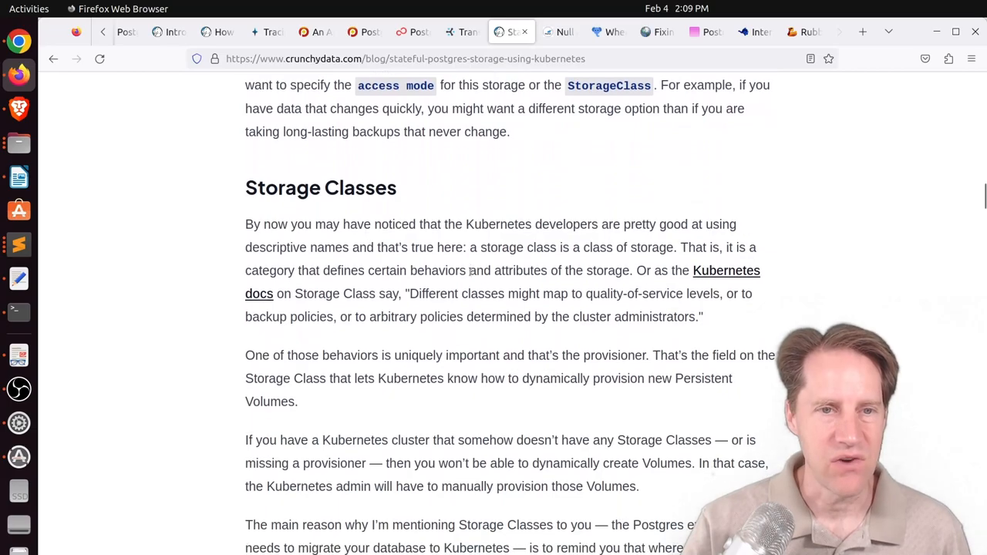
{"action": "scroll", "scroll_direction": "down", "scroll_amount": 3}
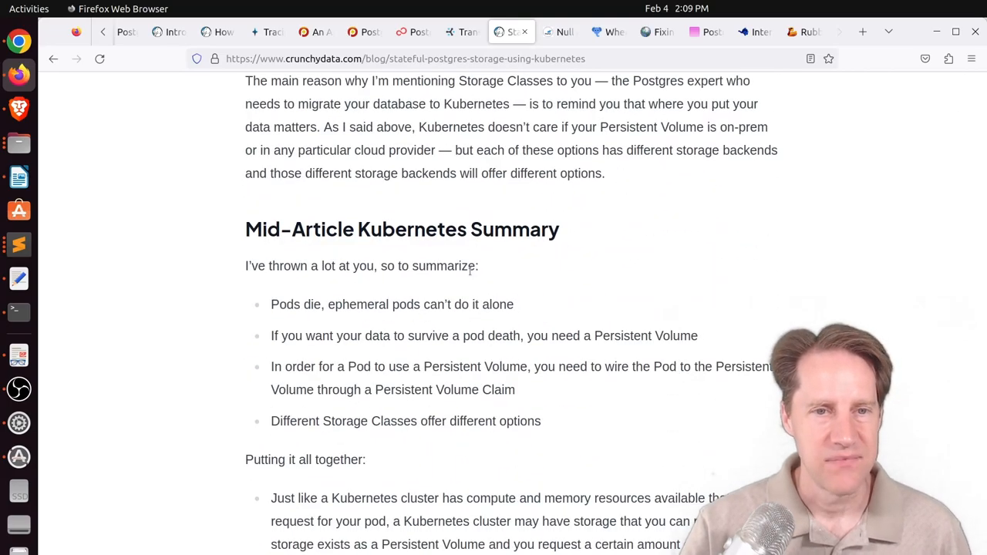
{"action": "scroll", "scroll_direction": "down", "scroll_amount": 3}
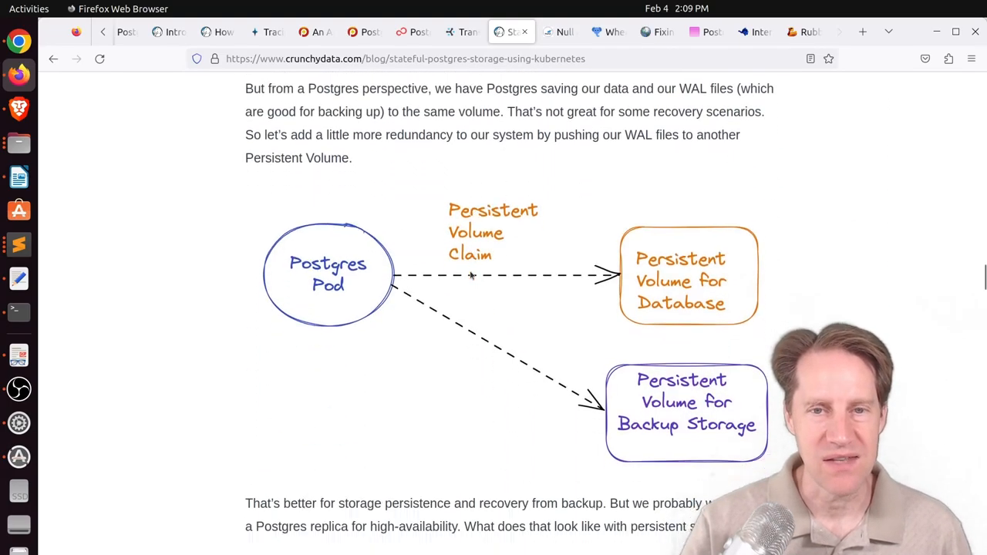
{"action": "scroll", "scroll_direction": "down", "scroll_amount": 3}
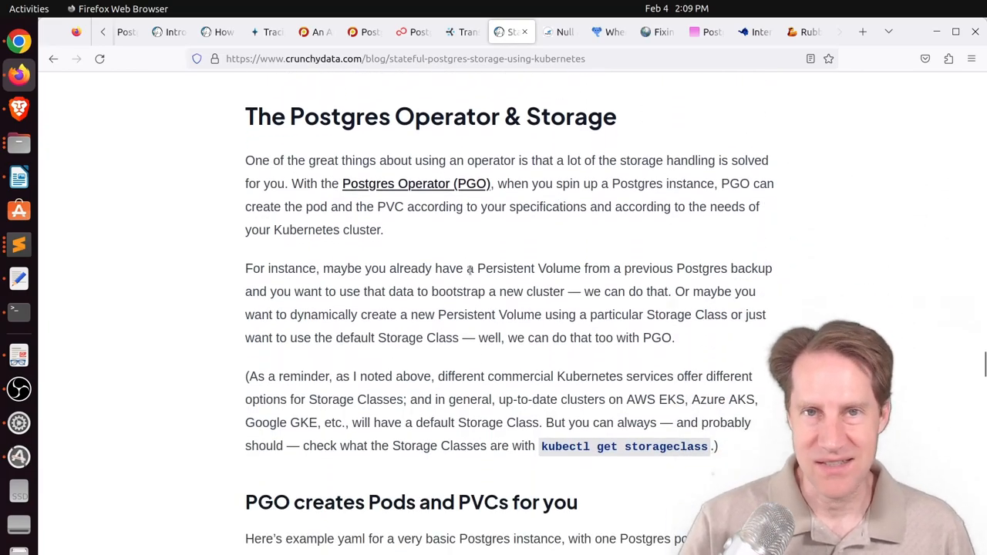
{"action": "mouse_move", "coordinate": [429, 137]}
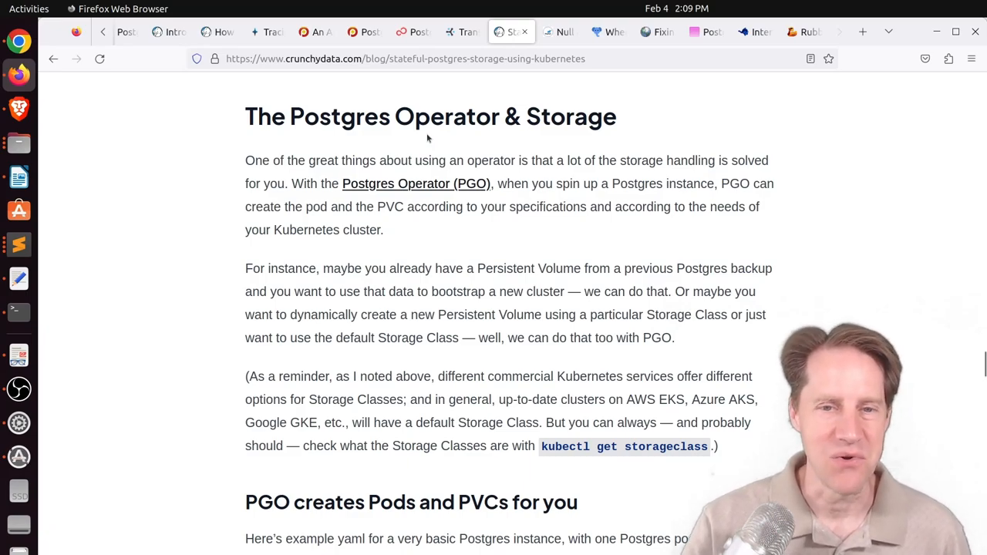
{"action": "scroll", "scroll_direction": "down", "scroll_amount": 3}
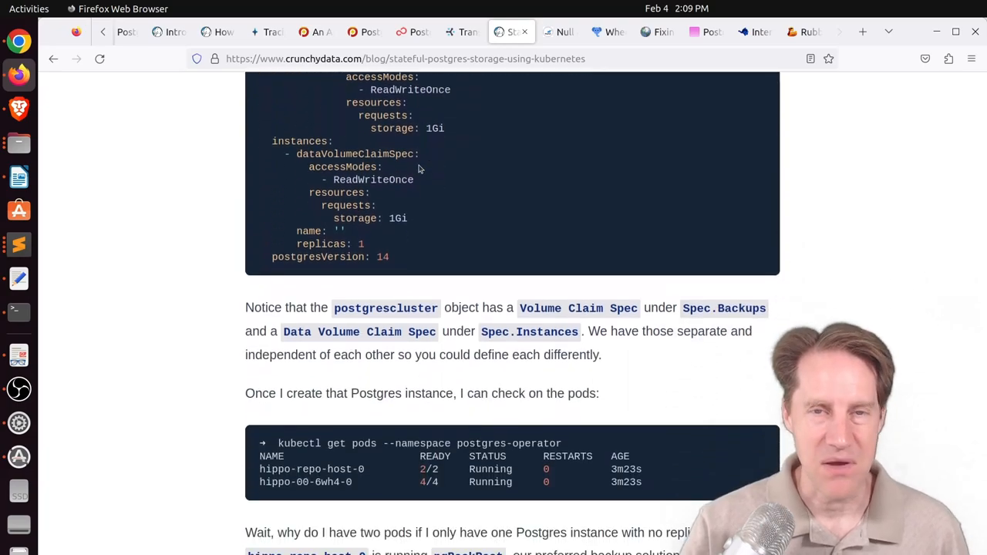
{"action": "scroll", "scroll_direction": "down", "scroll_amount": 3}
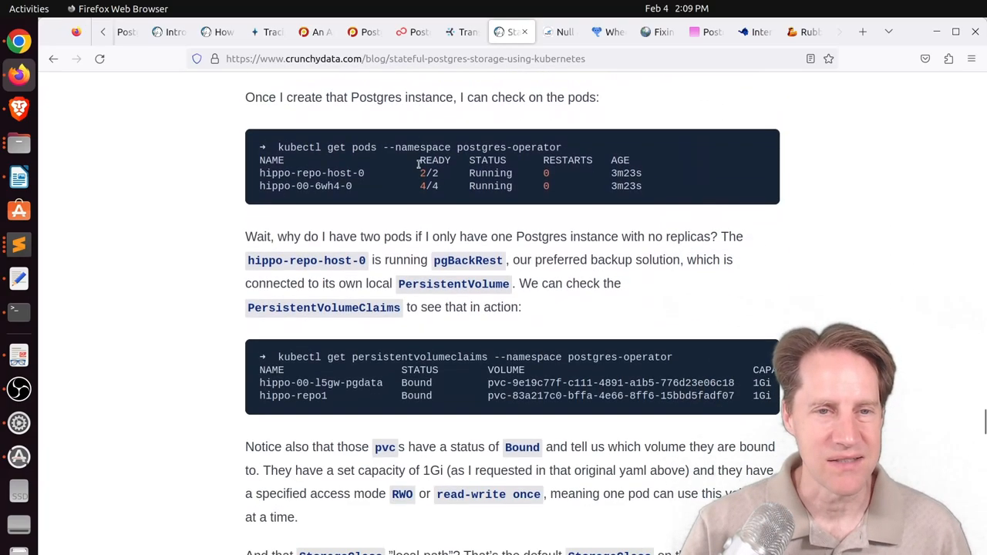
{"action": "scroll", "scroll_direction": "down", "scroll_amount": 3}
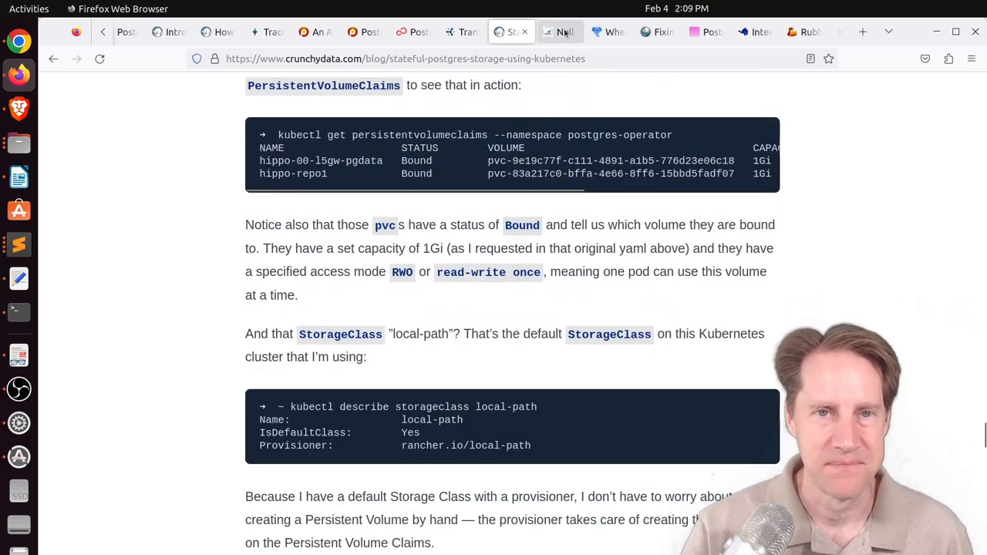
{"action": "left_click", "coordinate": [560, 31]}
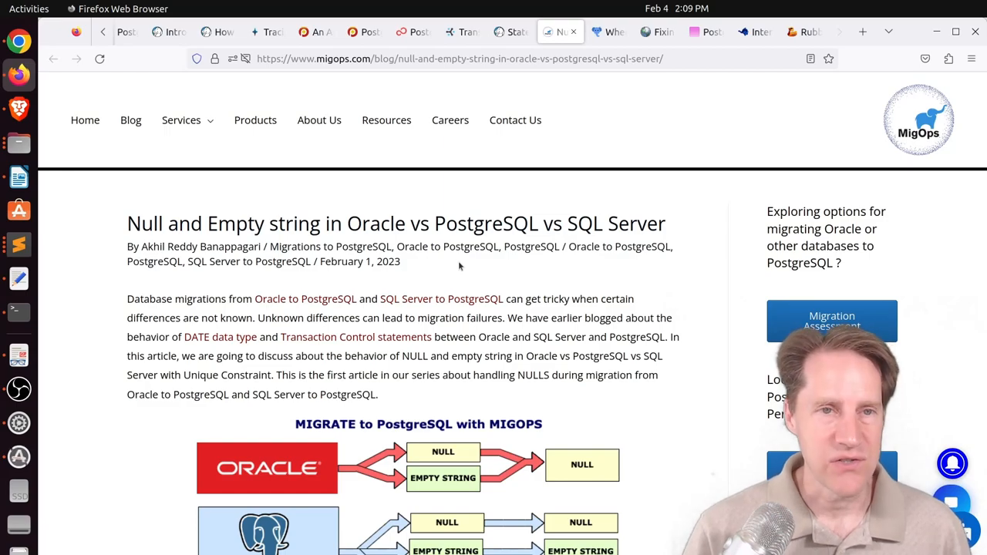
Scroll the MigOps article past the migration diagram to the "What is a NULL?" section
{"action": "scroll", "scroll_direction": "down", "scroll_amount": 3}
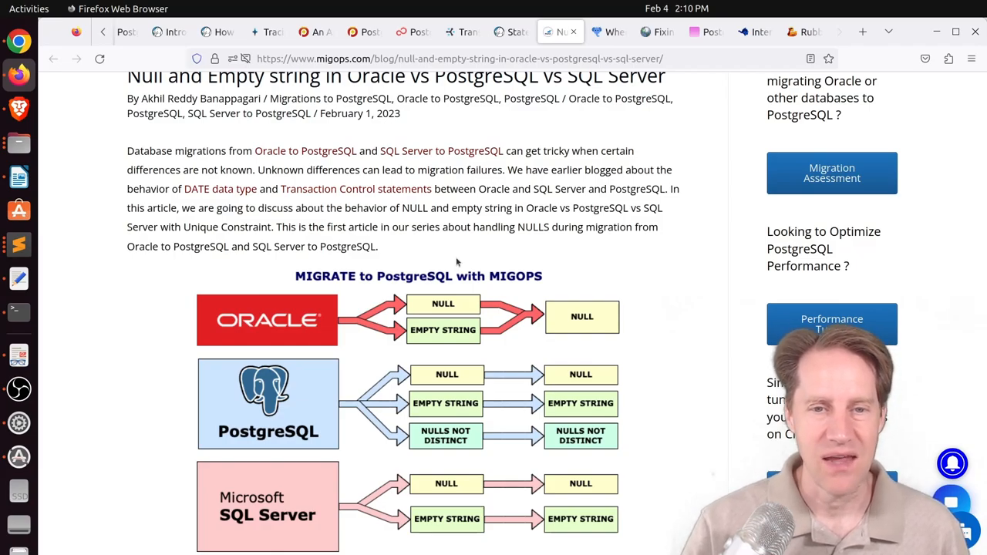
{"action": "scroll", "scroll_direction": "down", "scroll_amount": 3}
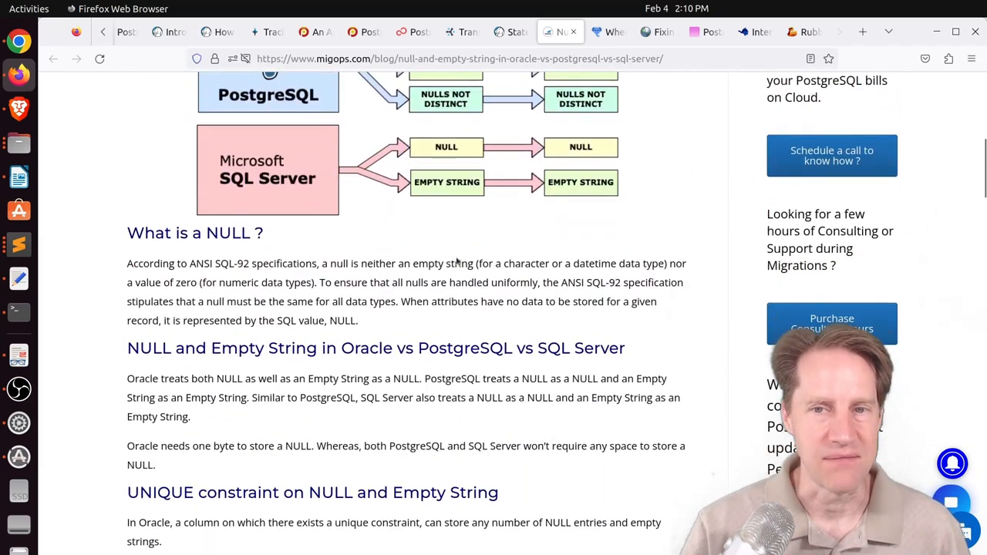
{"action": "scroll", "scroll_direction": "down", "scroll_amount": 3}
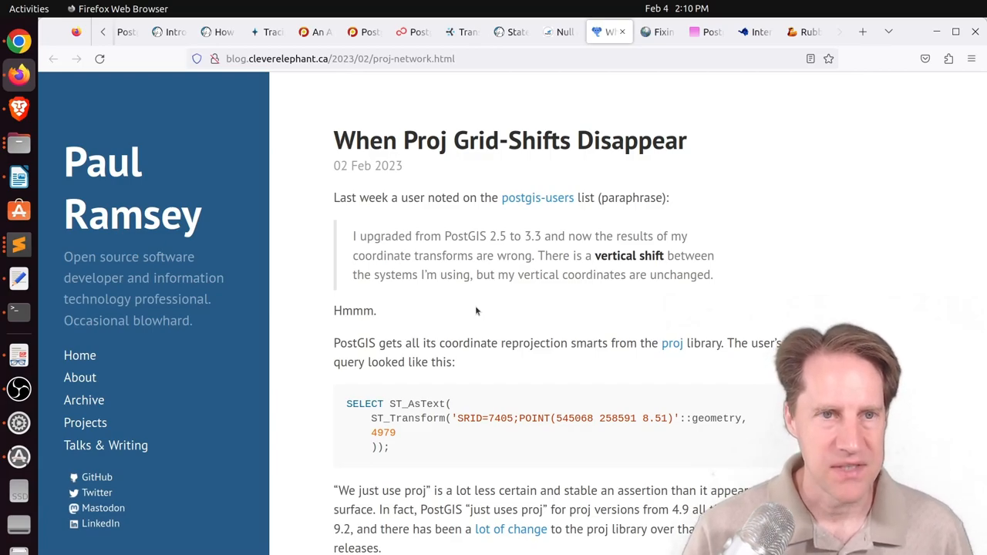
{"action": "mouse_move", "coordinate": [493, 268]}
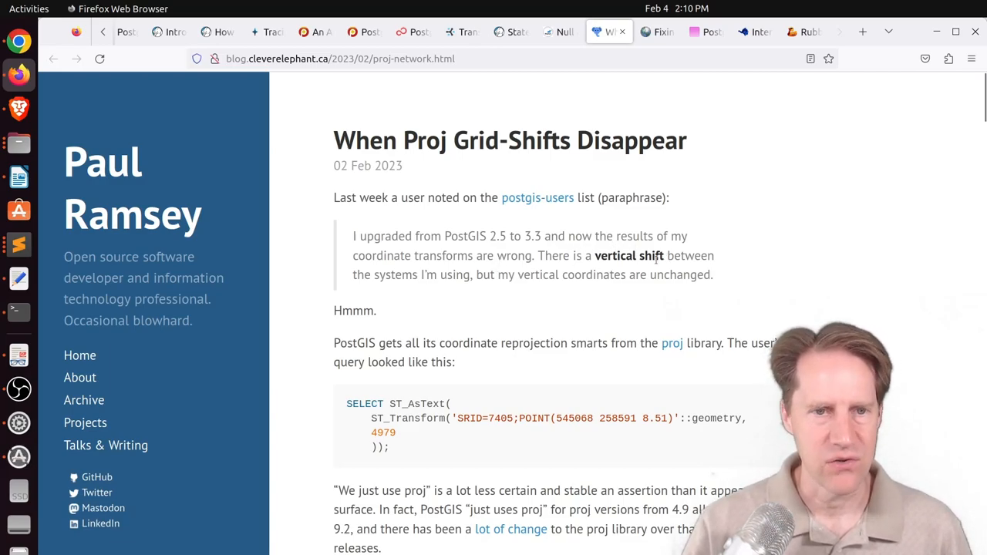
{"action": "mouse_move", "coordinate": [641, 297]}
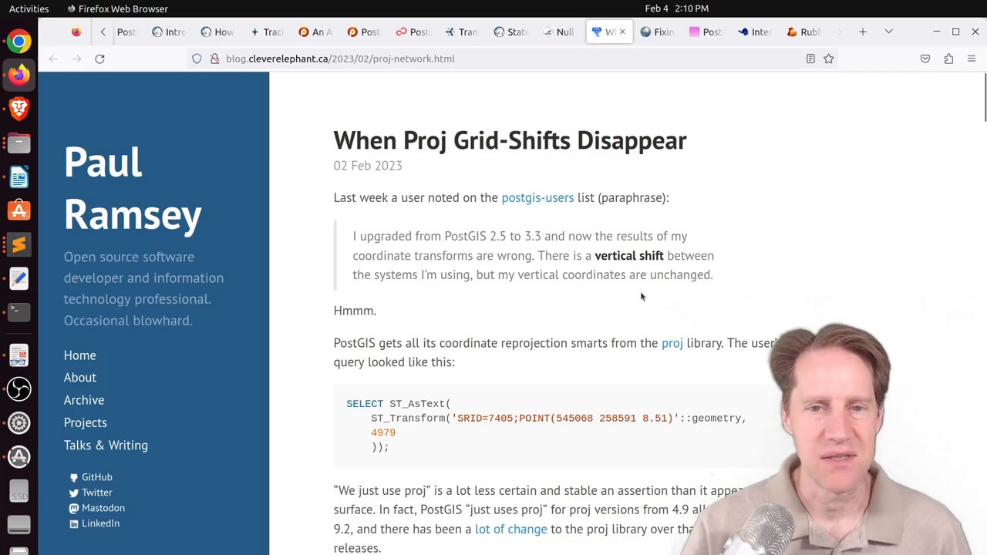
Scroll down the When Proj Grid-Shifts Disappear post on PostGIS transforms
{"action": "scroll", "scroll_direction": "down", "scroll_amount": 3}
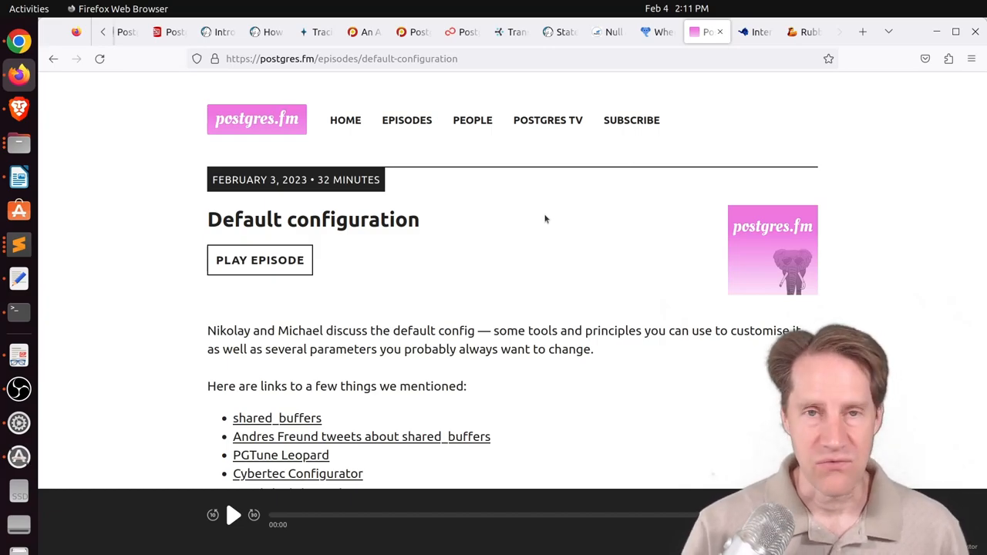
Scroll the postgres.fm Default configuration episode page down to its list of mentioned links
{"action": "scroll", "scroll_direction": "down", "scroll_amount": 3}
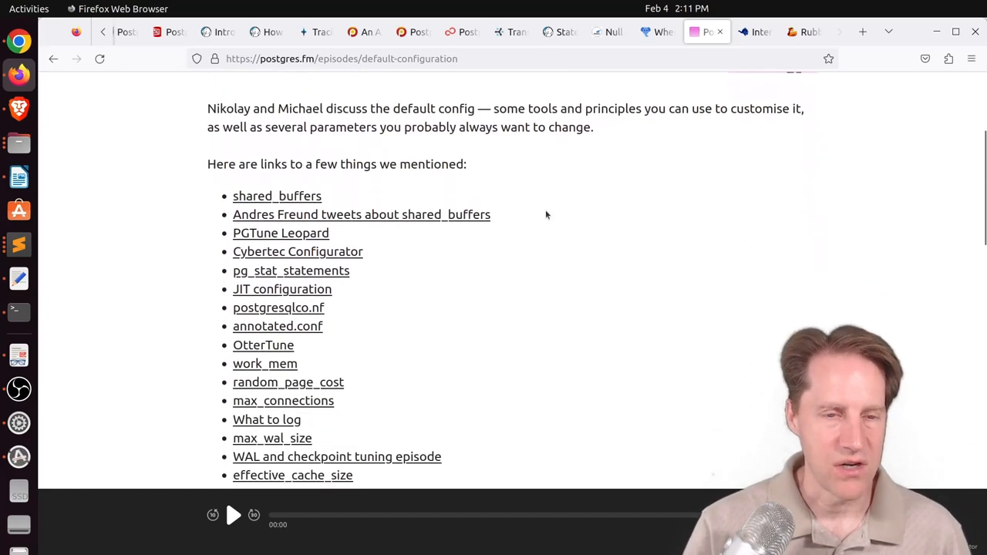
{"action": "scroll", "scroll_direction": "down", "scroll_amount": 3}
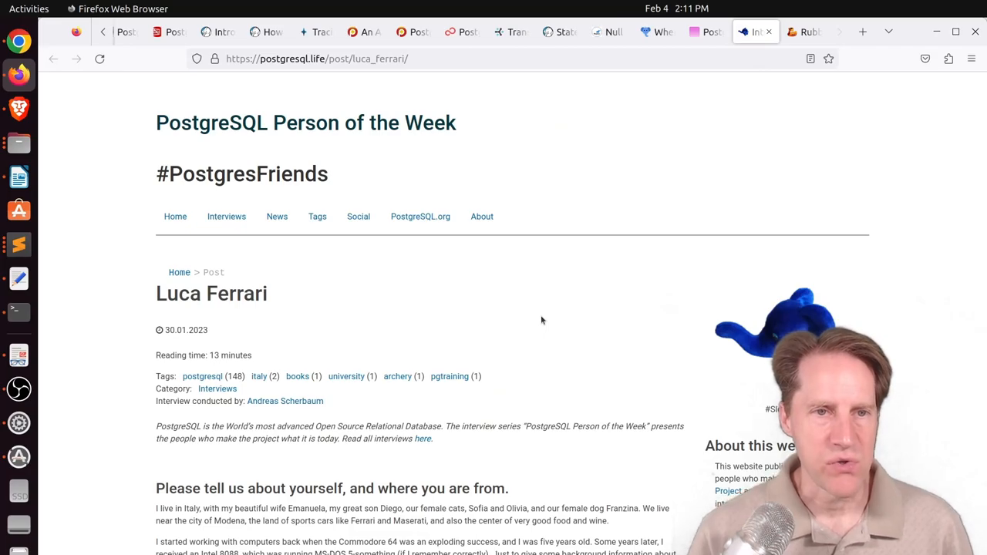
Skim down the Luca Ferrari Person of the Week interview, then switch to the Rubber Duck Dev Show episode page
{"action": "scroll", "scroll_direction": "down", "scroll_amount": 3}
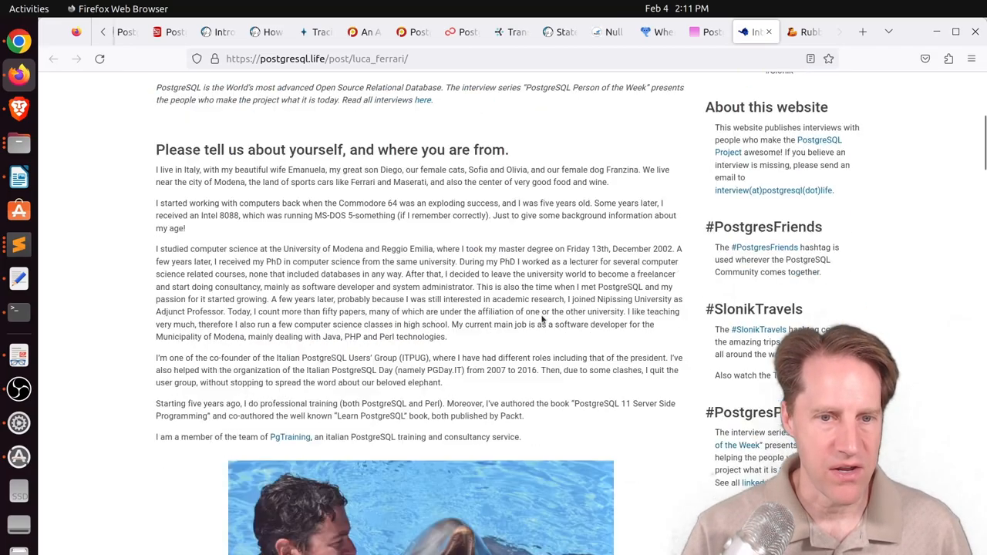
{"action": "scroll", "scroll_direction": "down", "scroll_amount": 3}
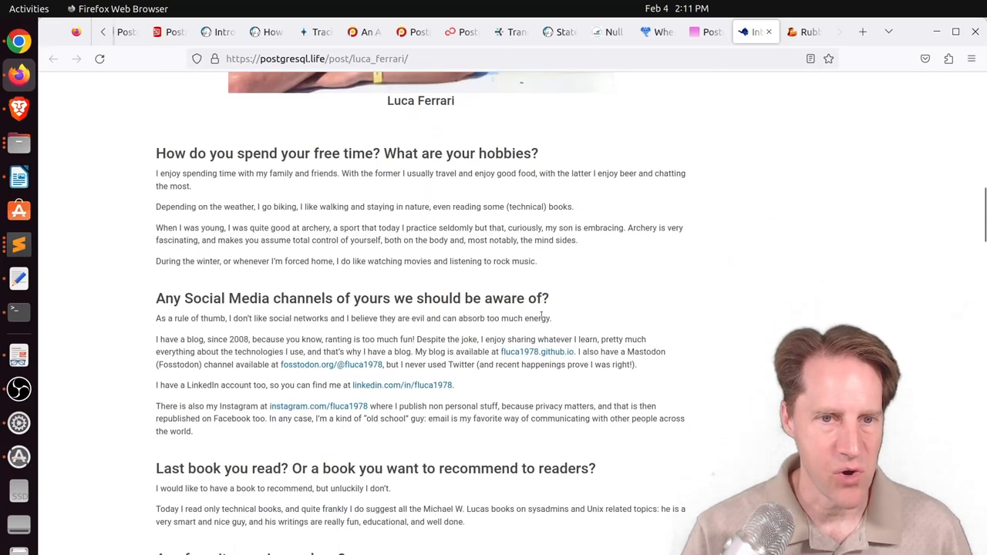
{"action": "scroll", "scroll_direction": "down", "scroll_amount": 3}
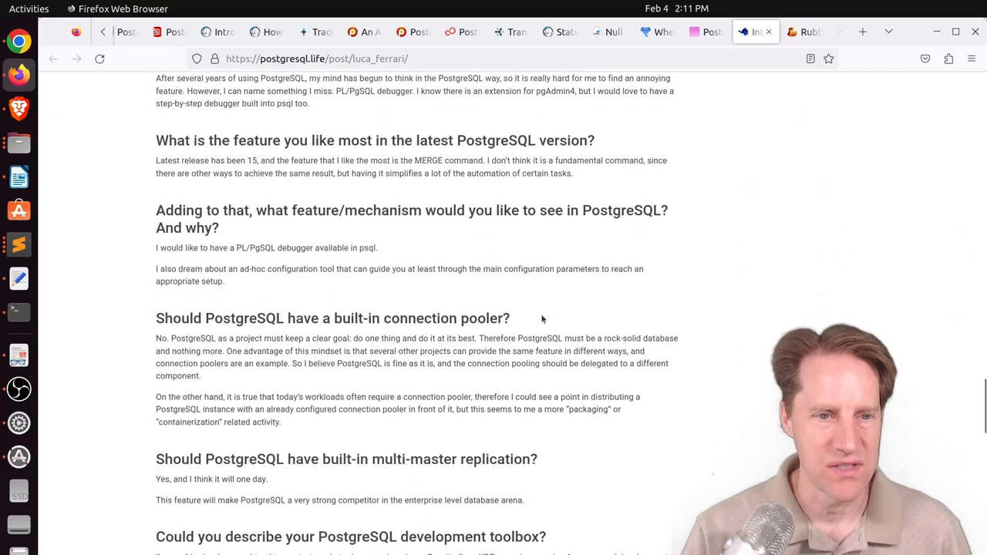
{"action": "left_click", "coordinate": [805, 30]}
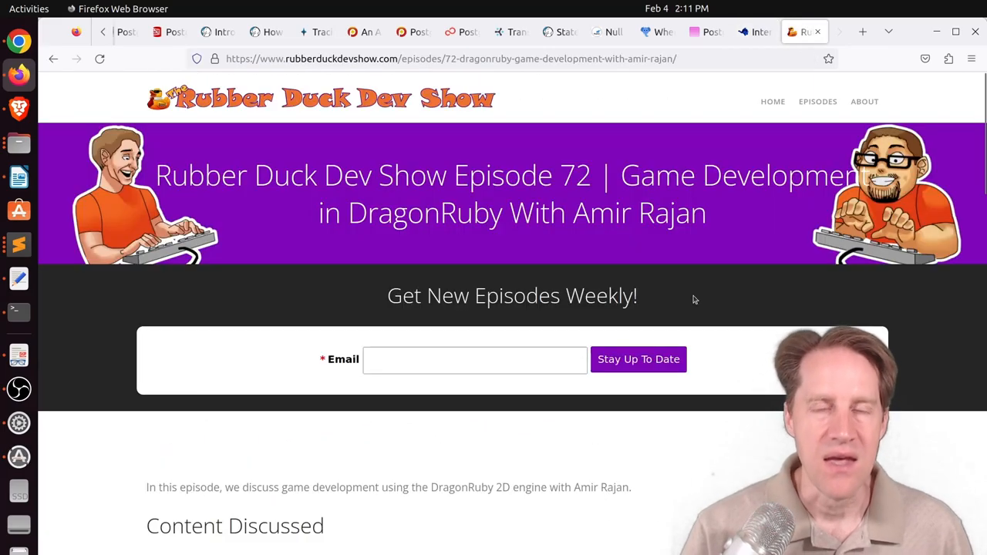